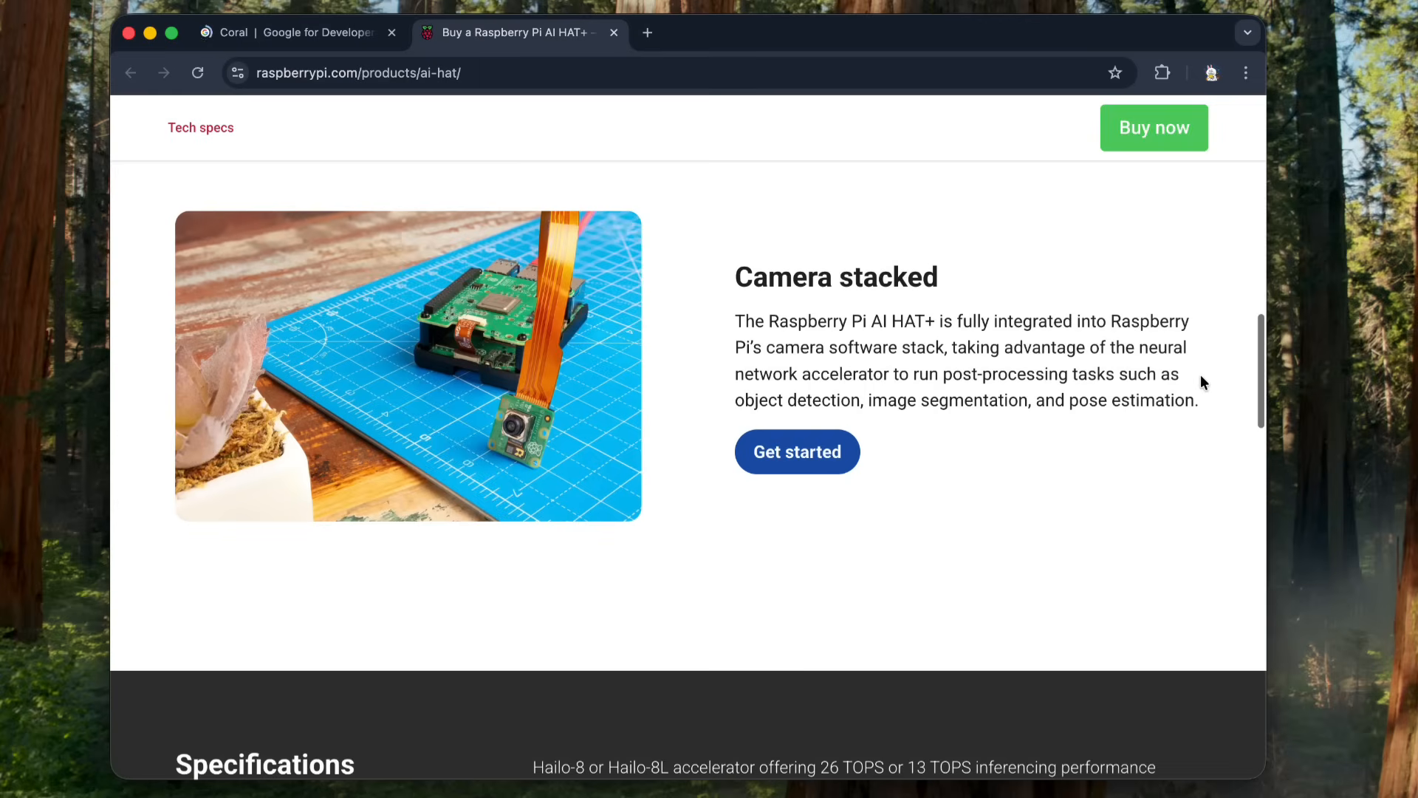
Step: Switch from the AI HAT+ page to the Coral USB Accelerator guide's Requirements section
{"action": "scroll", "scroll_direction": "down", "scroll_amount": 3}
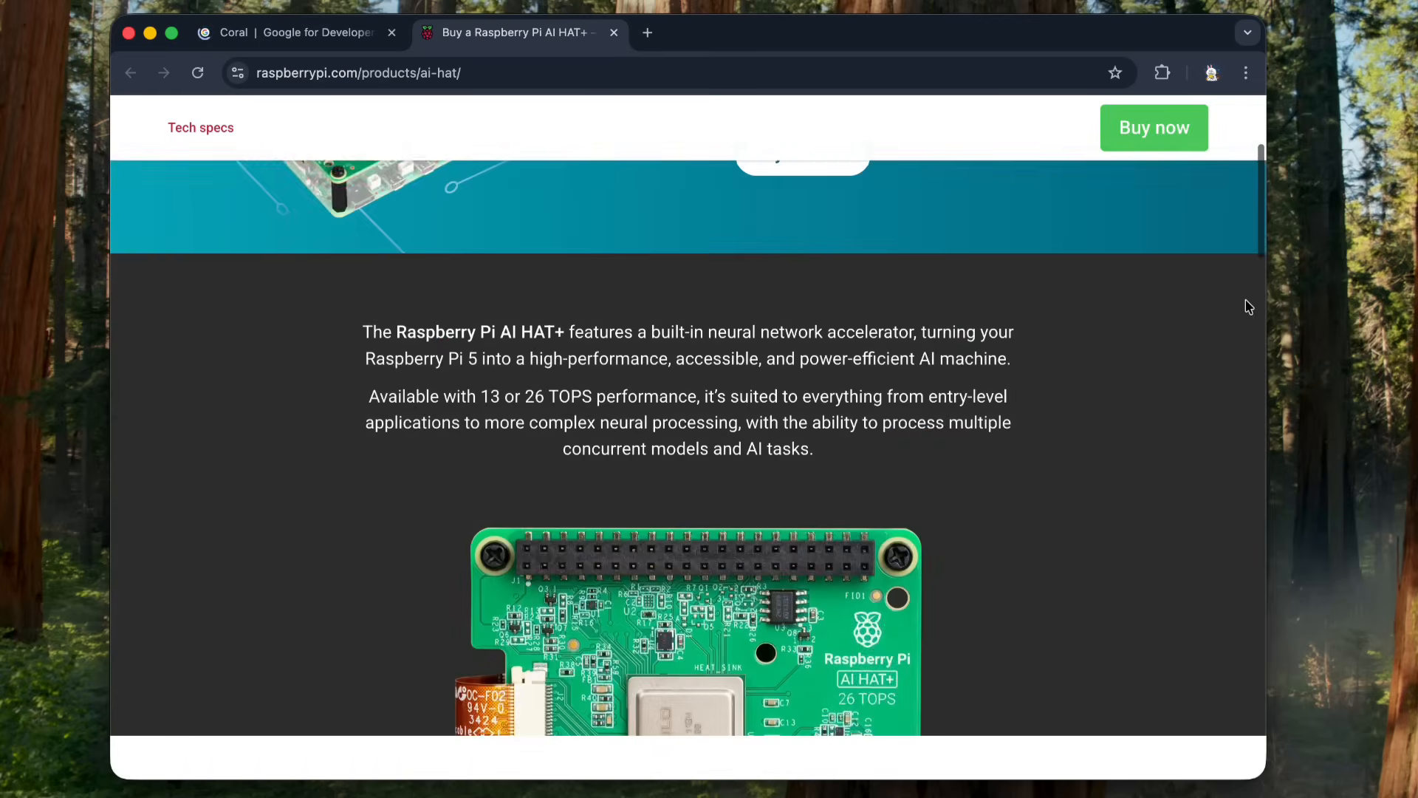
{"action": "left_click", "coordinate": [289, 32]}
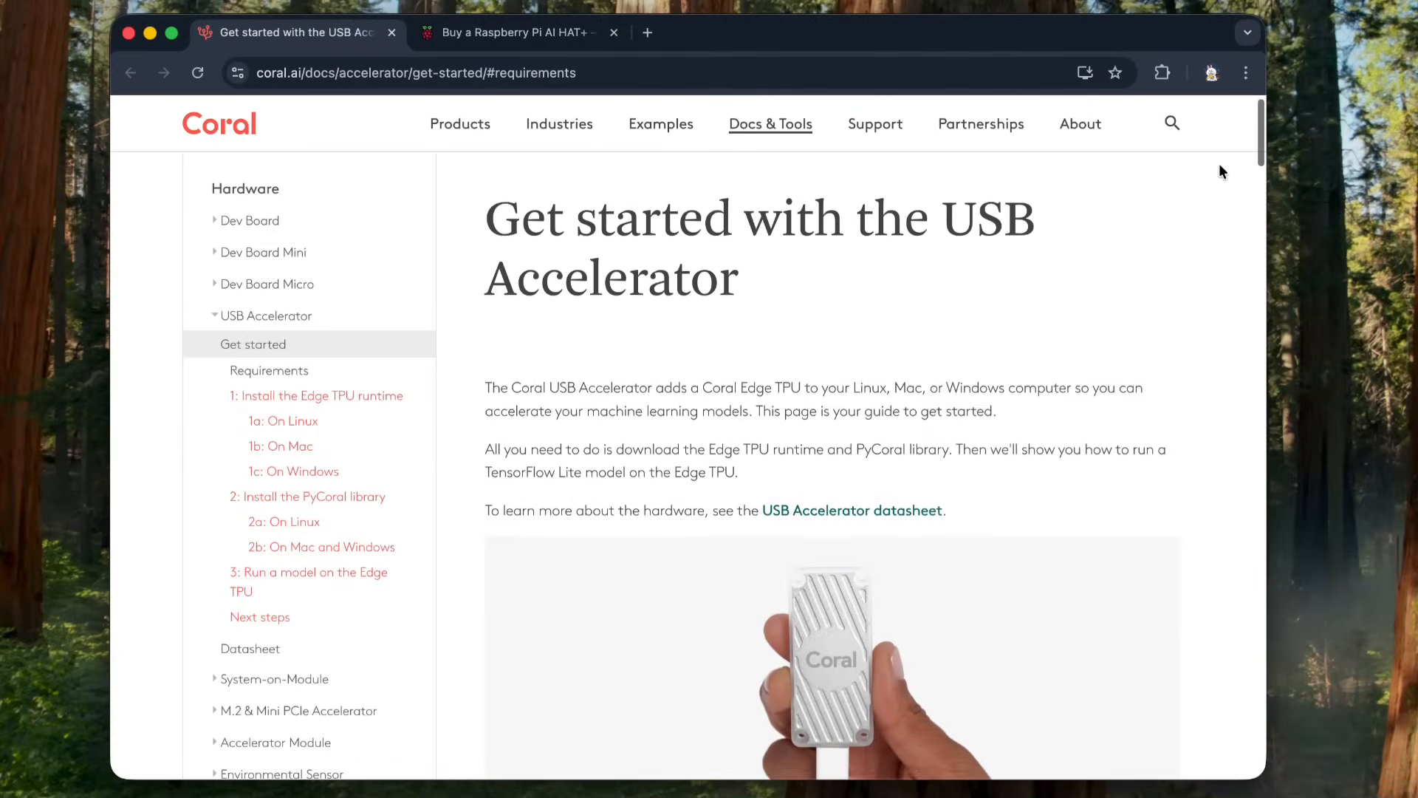
{"action": "scroll", "scroll_direction": "down", "scroll_amount": 3}
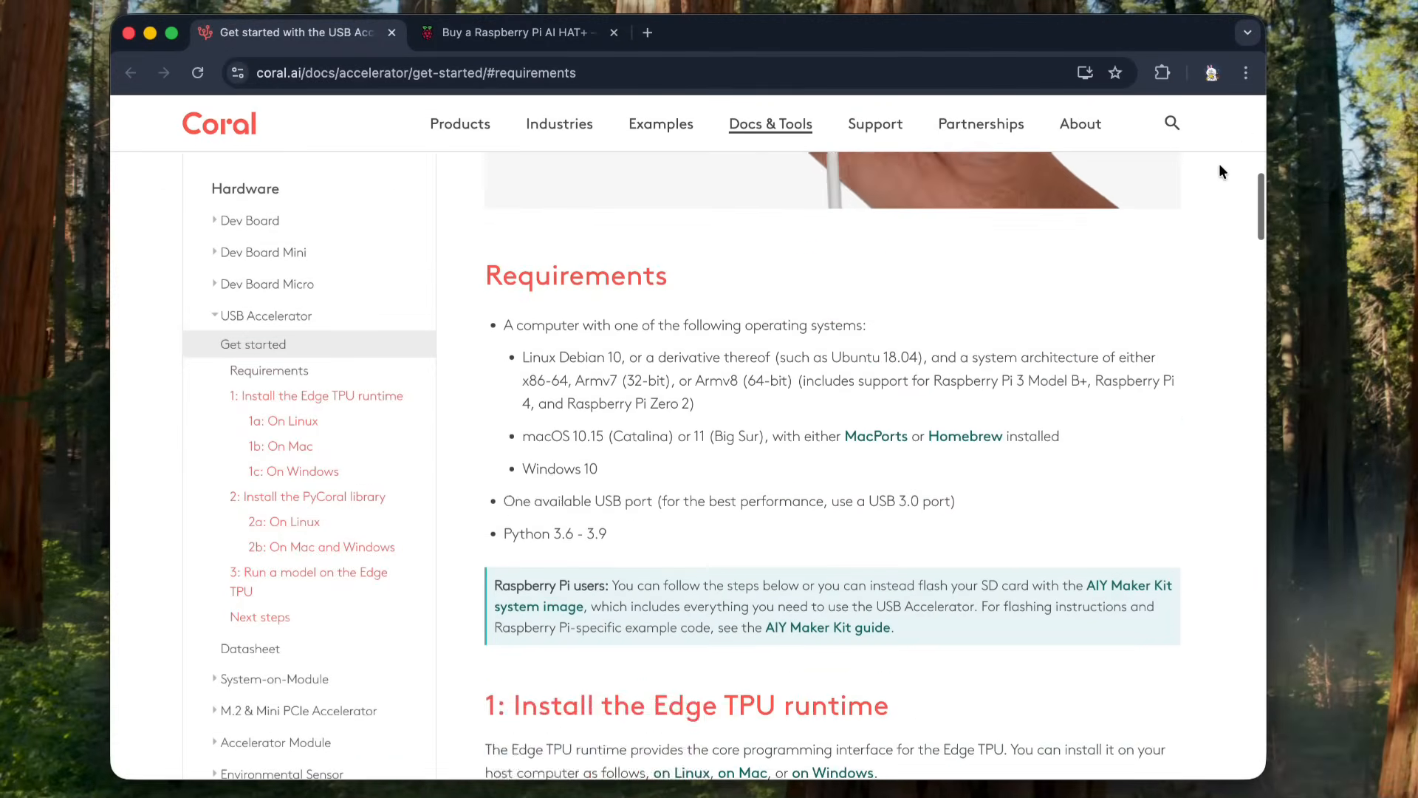
{"action": "scroll", "scroll_direction": "down", "scroll_amount": 3}
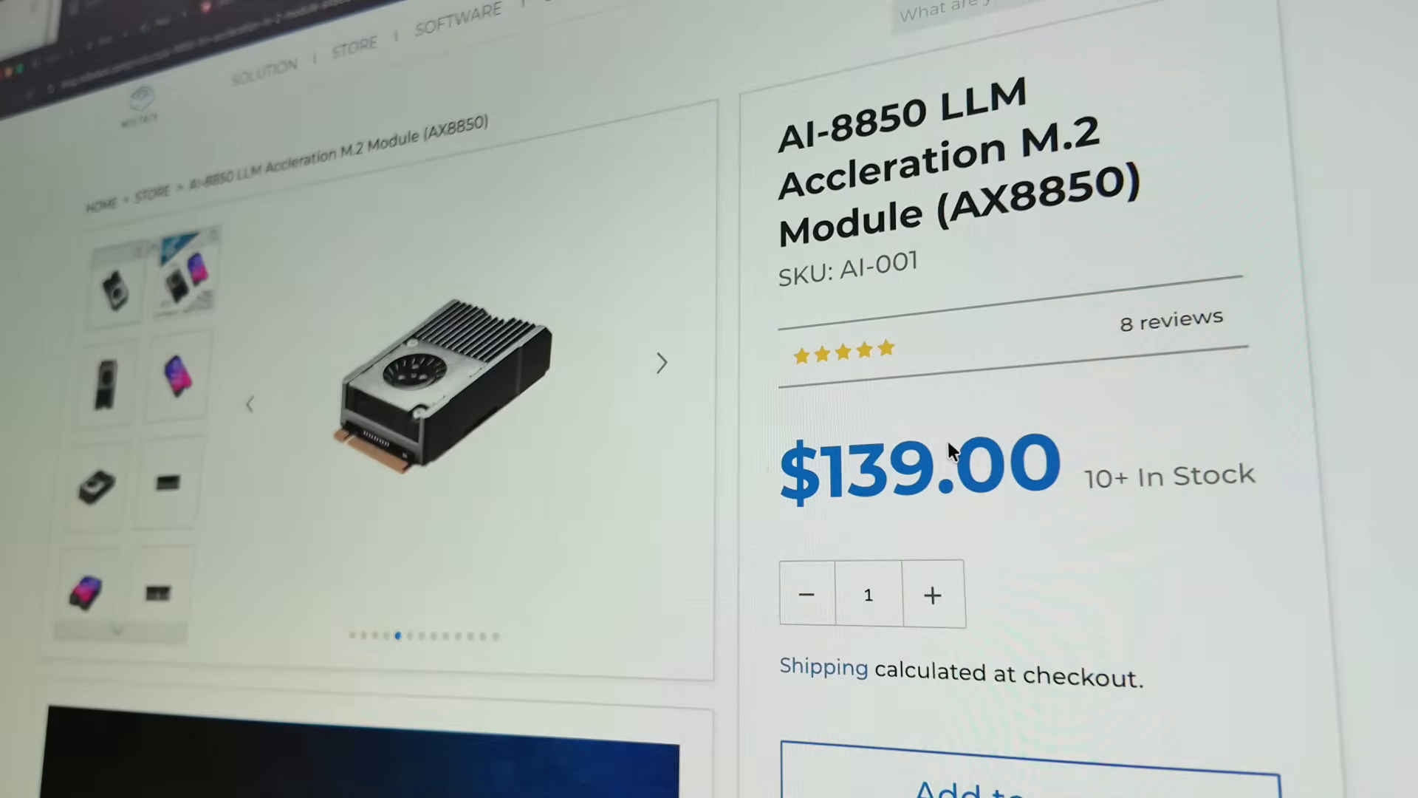
Step: Show the AI-8850 M.2 module store page at $139.00 before the Whisplay-AI-Chatbot README
{"action": "left_click", "coordinate": [662, 362]}
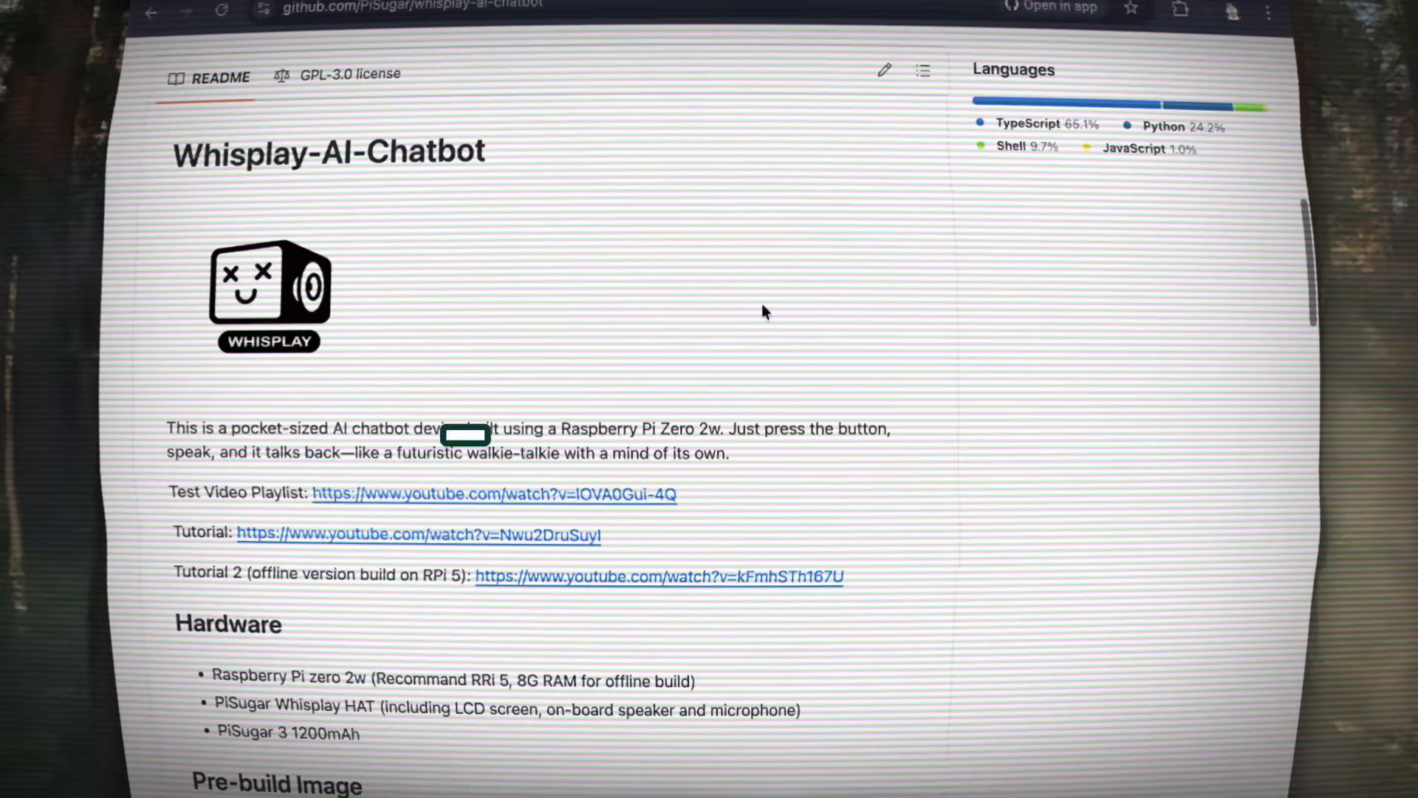
Step: Follow the cloned whisplay-ai-chatbot repo's install_dependencies.sh output in the SSH session
{"action": "scroll", "scroll_direction": "down", "scroll_amount": 3}
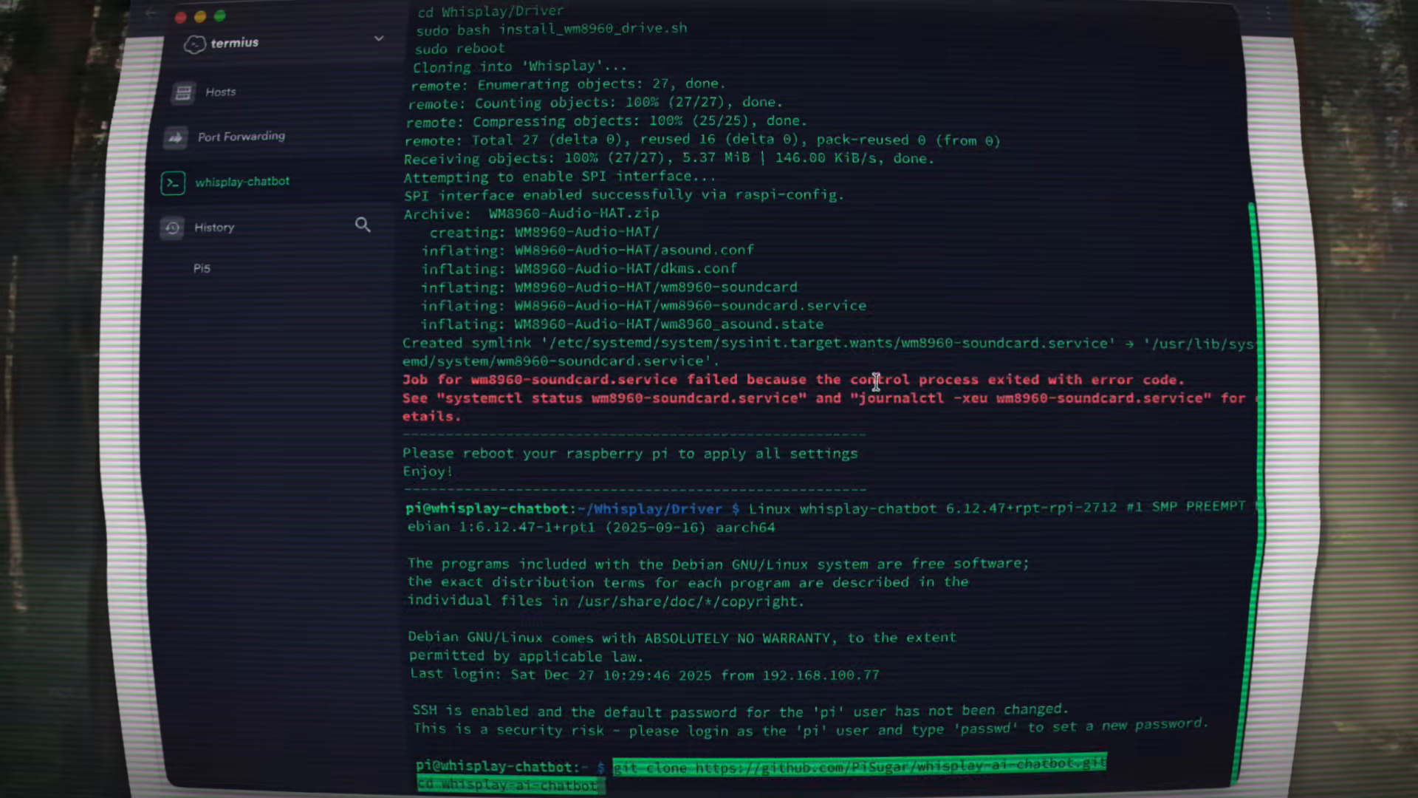
{"action": "scroll", "scroll_direction": "down", "scroll_amount": 3}
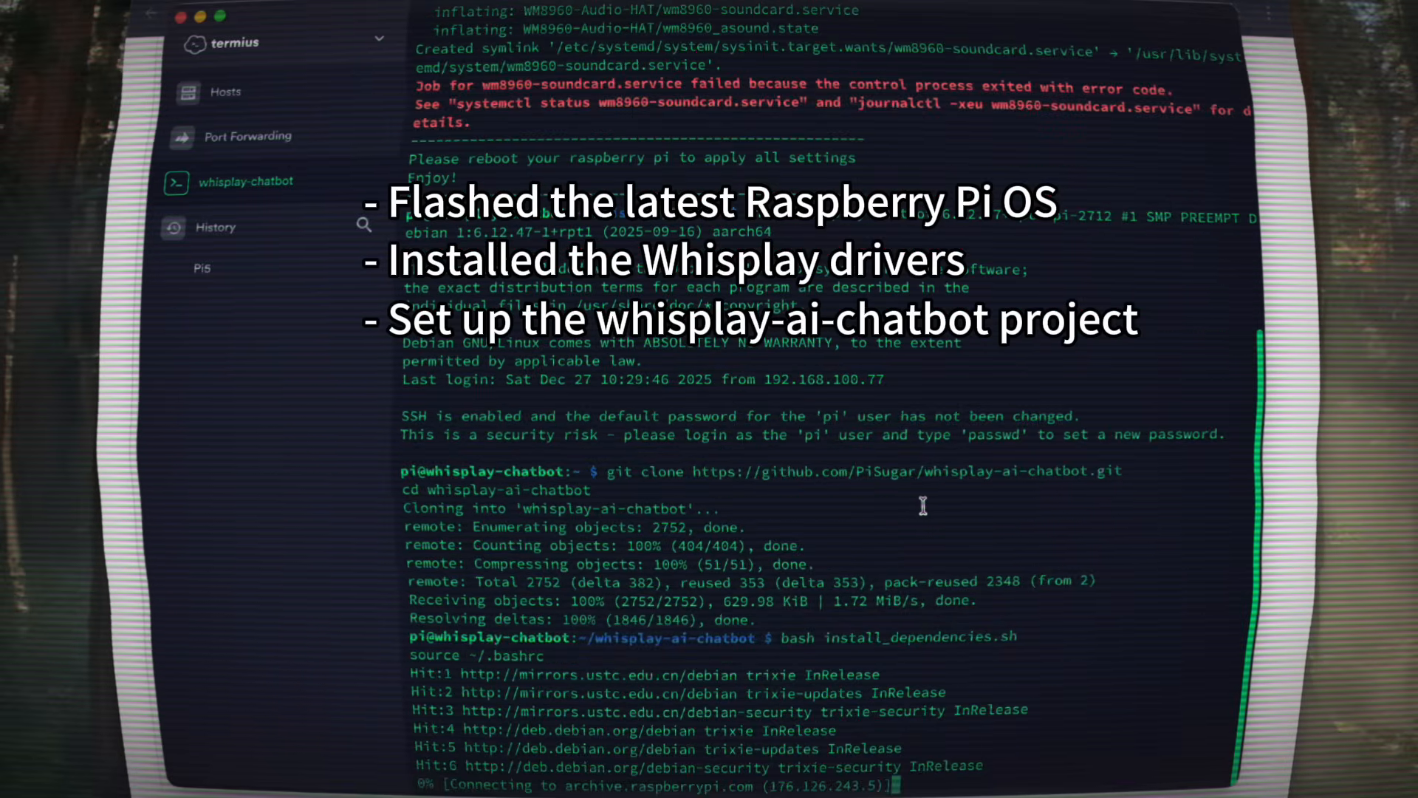
{"action": "scroll", "scroll_direction": "down", "scroll_amount": 3}
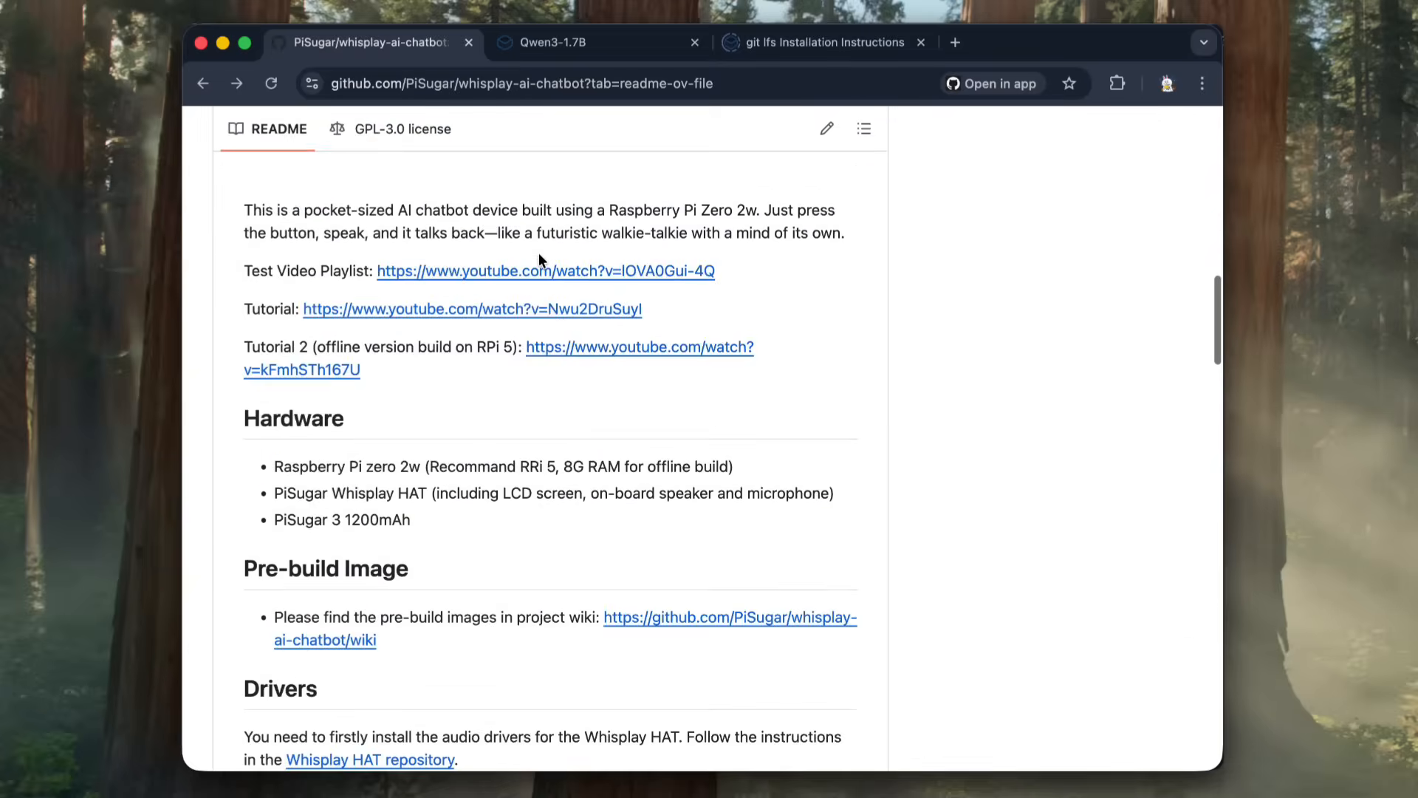
Step: Reach the README's LLM8850 Support section and open the LLM8850 Integration Guide
{"action": "scroll", "scroll_direction": "down", "scroll_amount": 3}
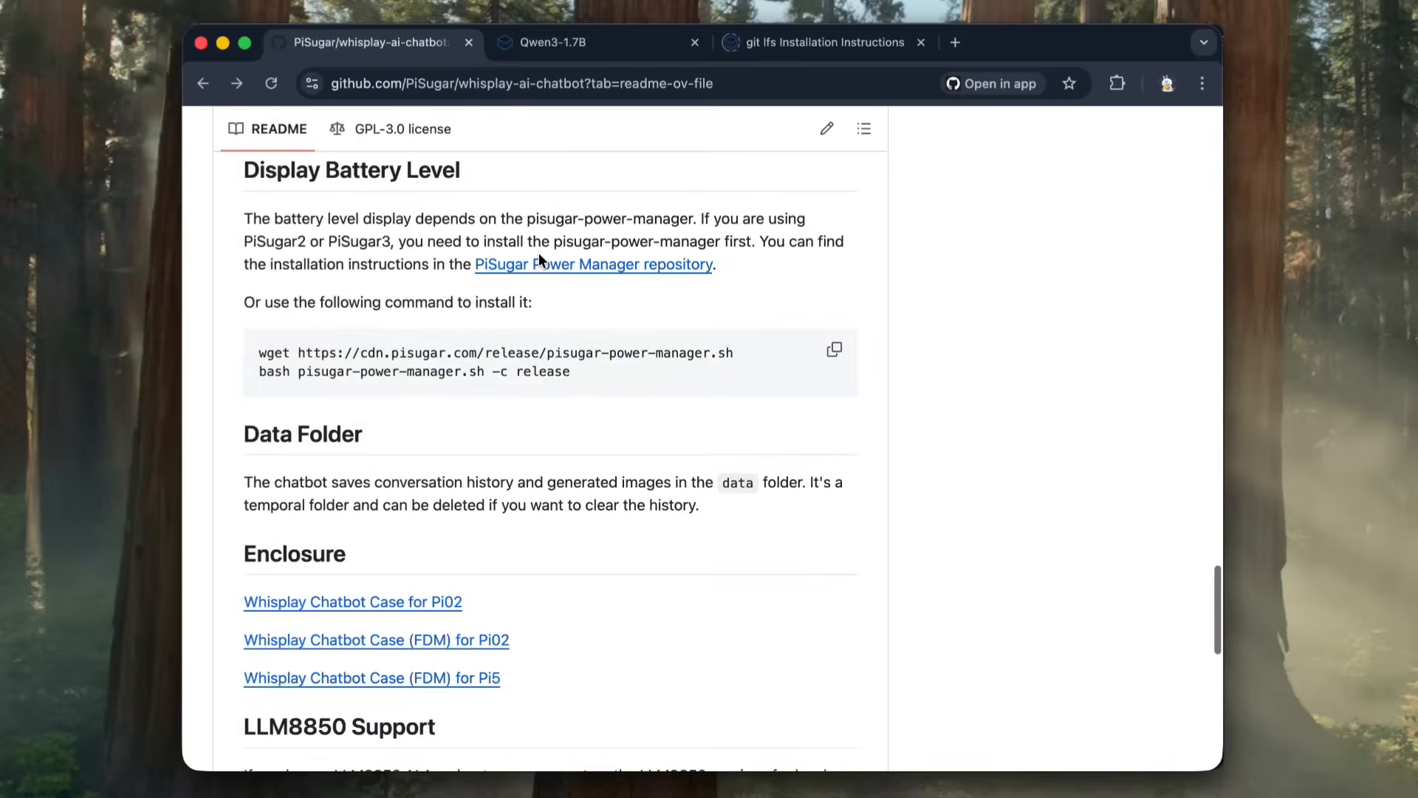
{"action": "scroll", "scroll_direction": "down", "scroll_amount": 3}
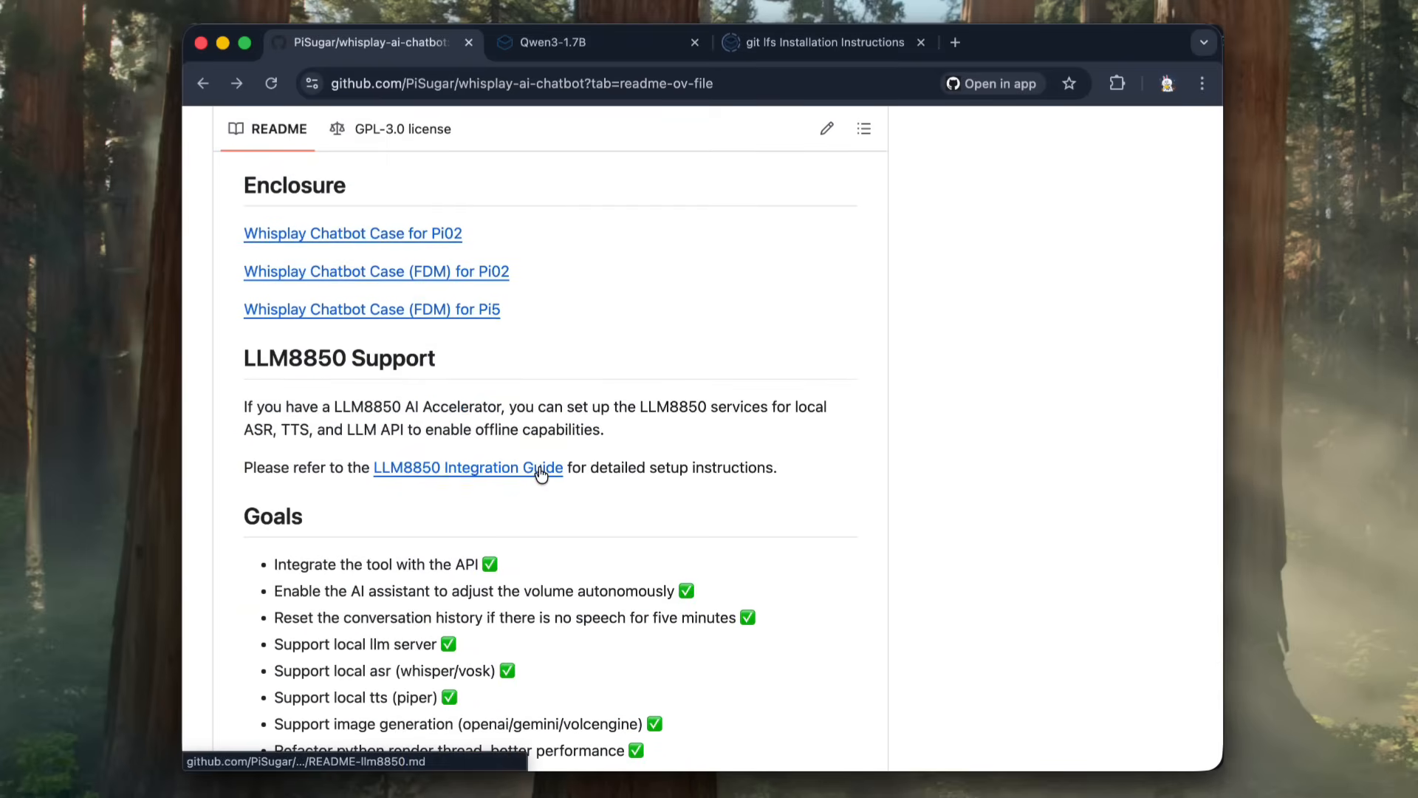
{"action": "left_click", "coordinate": [468, 468]}
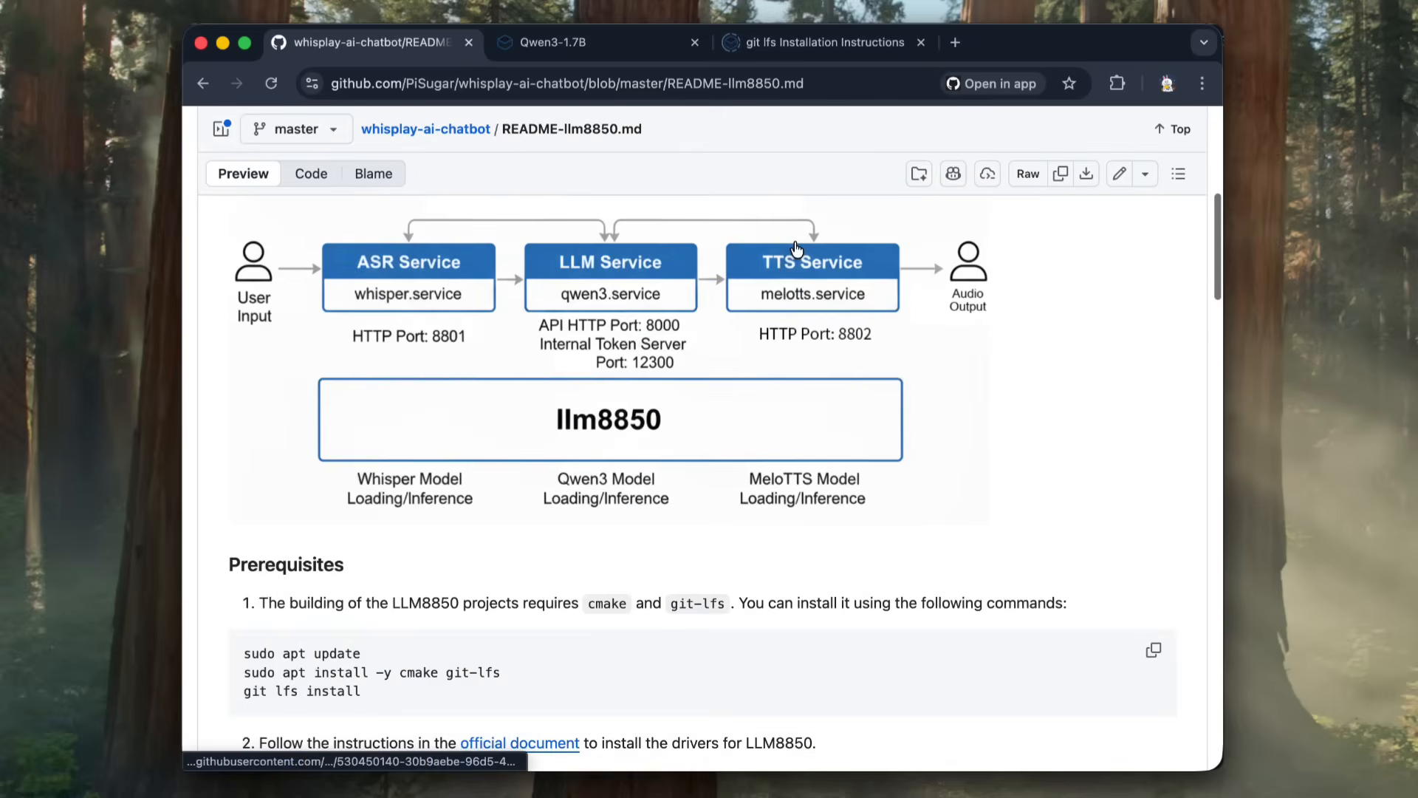
Step: From the guide's Prerequisites, open the official LLM8850 driver installation document
{"action": "scroll", "scroll_direction": "down", "scroll_amount": 3}
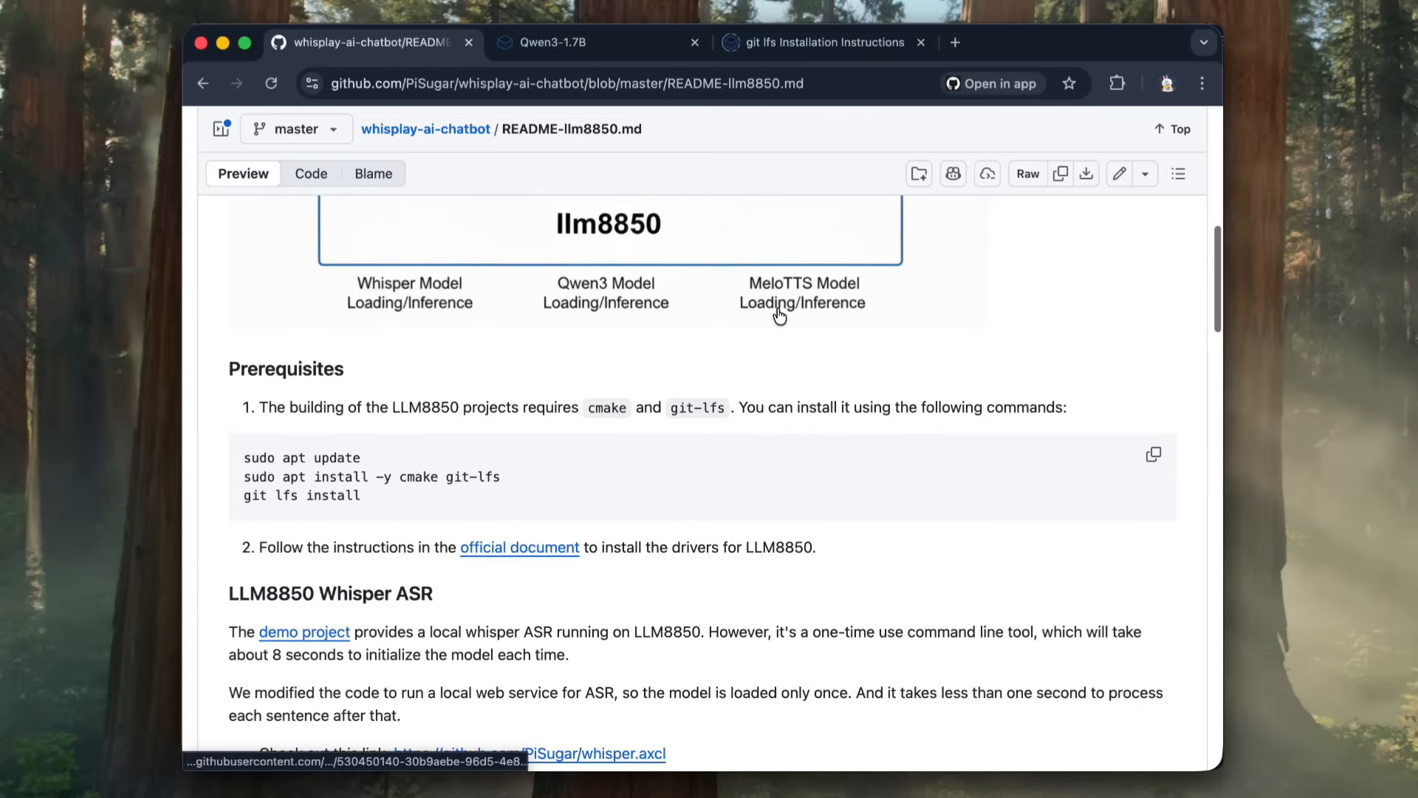
{"action": "scroll", "scroll_direction": "down", "scroll_amount": 3}
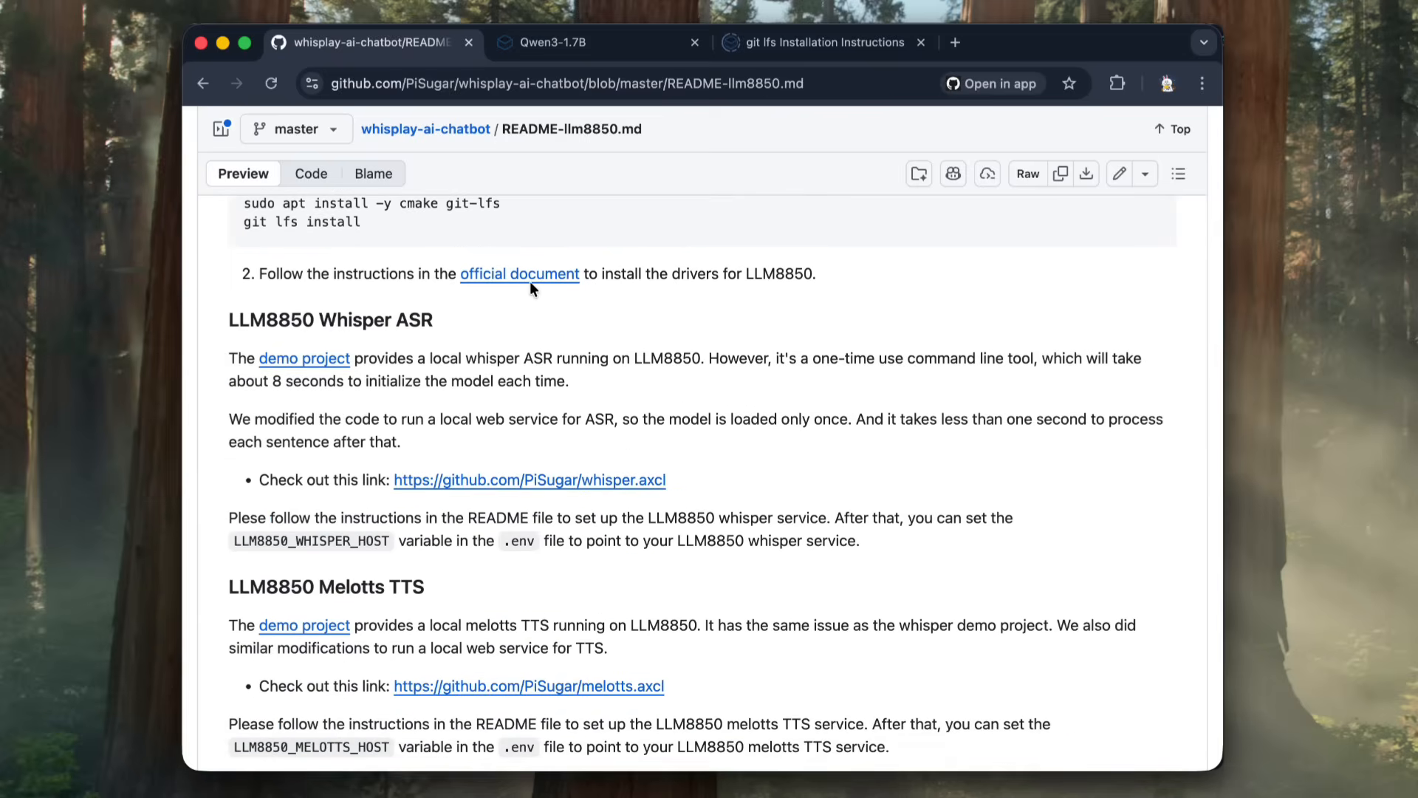
{"action": "left_click", "coordinate": [518, 273]}
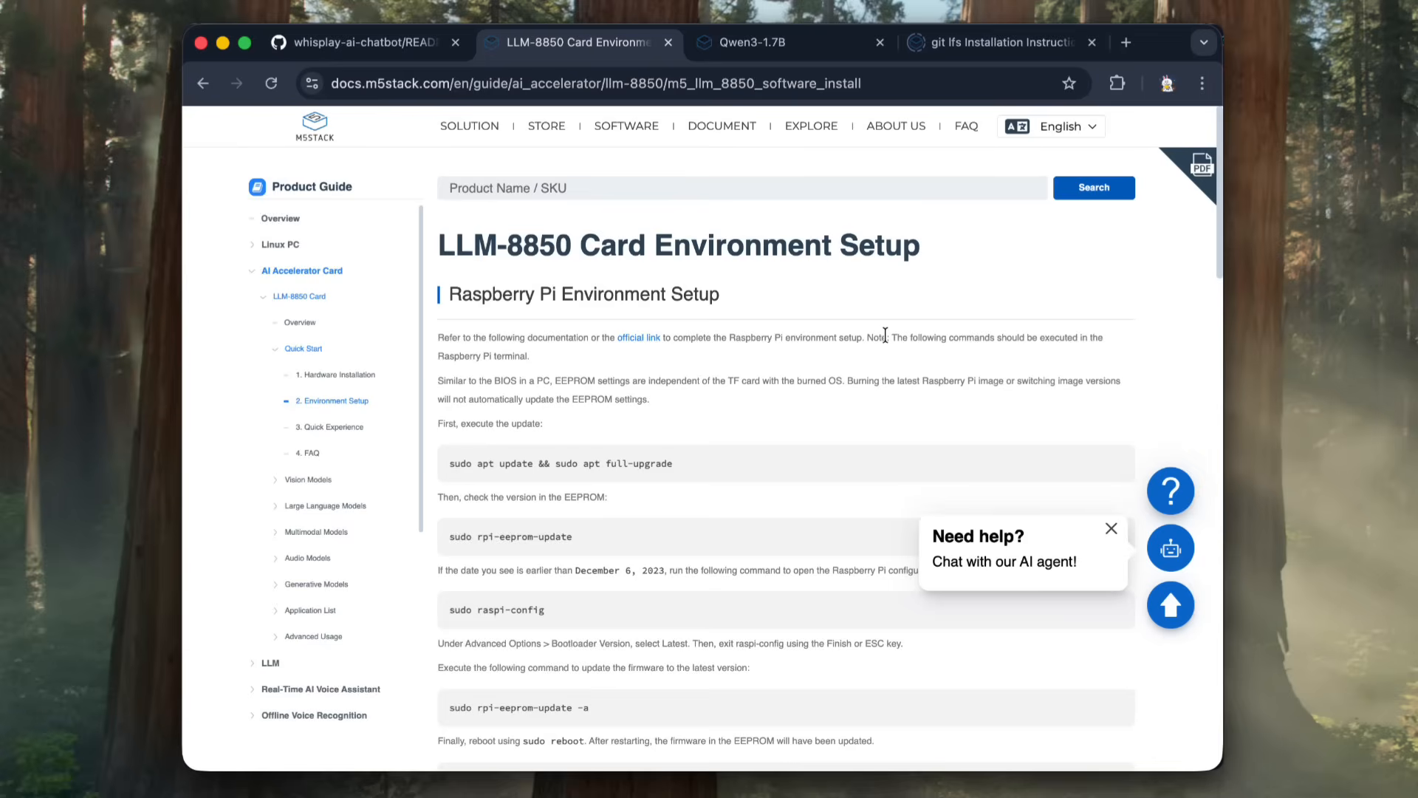
Step: Review the LLM-8850 card driver installation commands and return to the terminal session
{"action": "scroll", "scroll_direction": "down", "scroll_amount": 3}
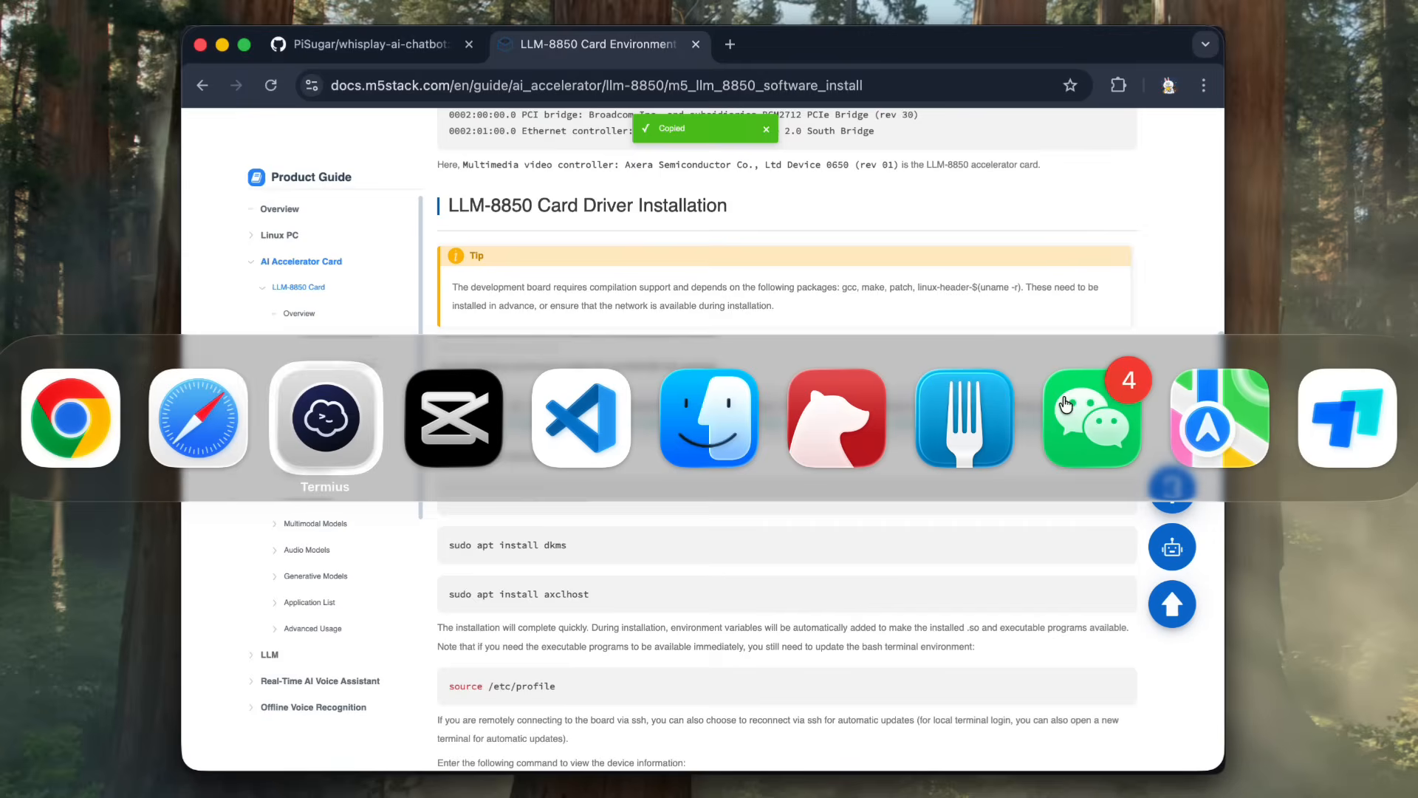
{"action": "left_click", "coordinate": [325, 417]}
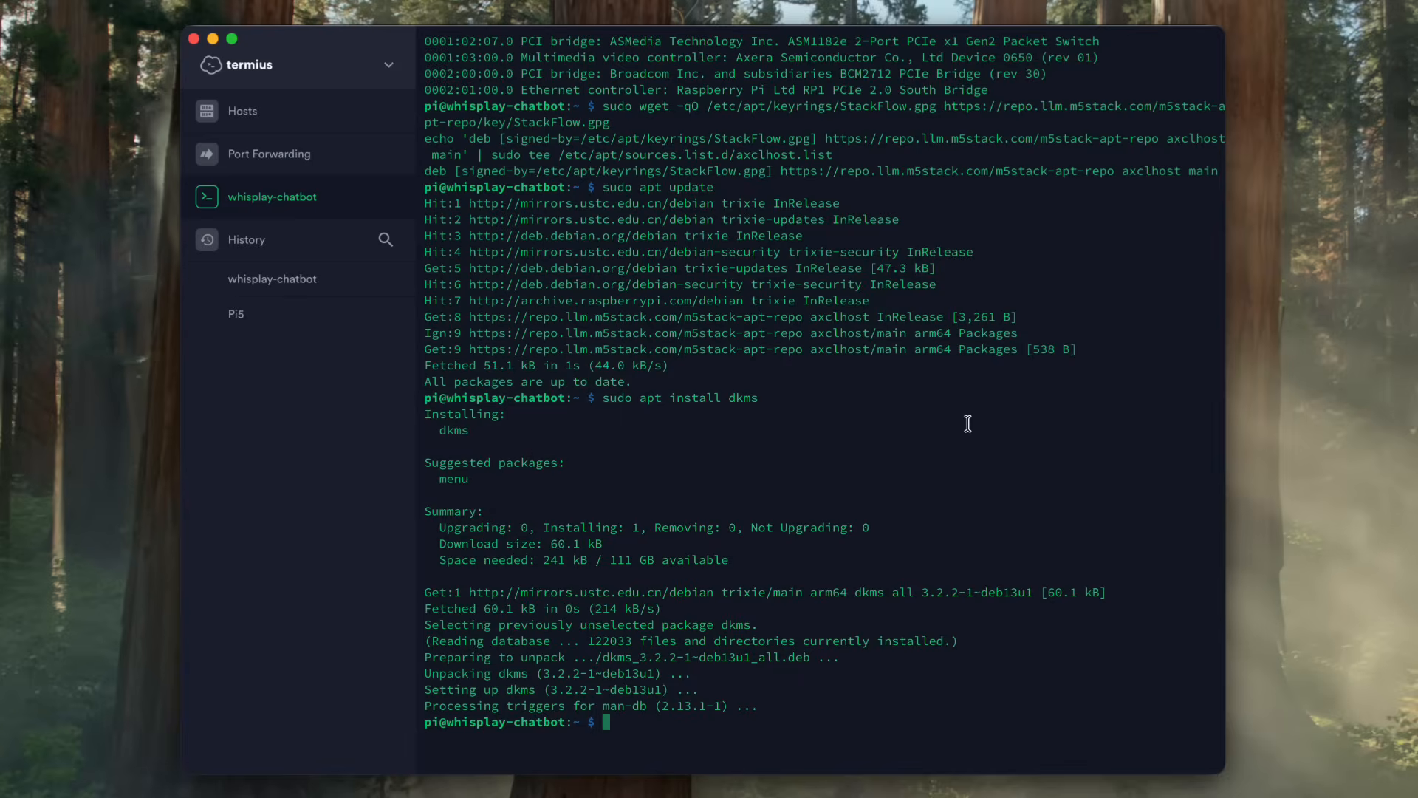
Step: Install axclhost with apt and run axcl-smi to list the AX650N card
{"action": "type", "text": "sudo apt install axclhost"}
{"action": "type", "text": "source /etc/profile"}
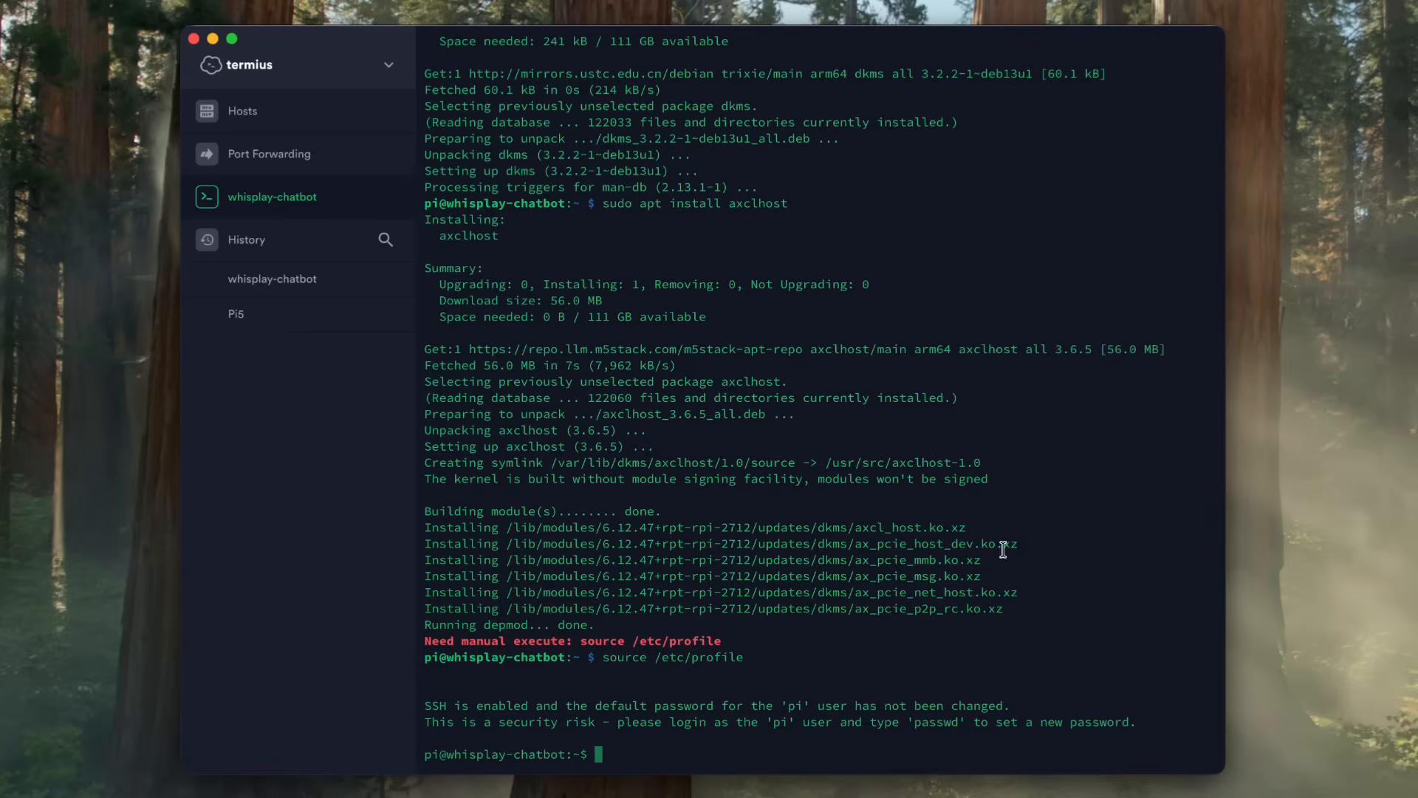
{"action": "type", "text": "axcl-smi"}
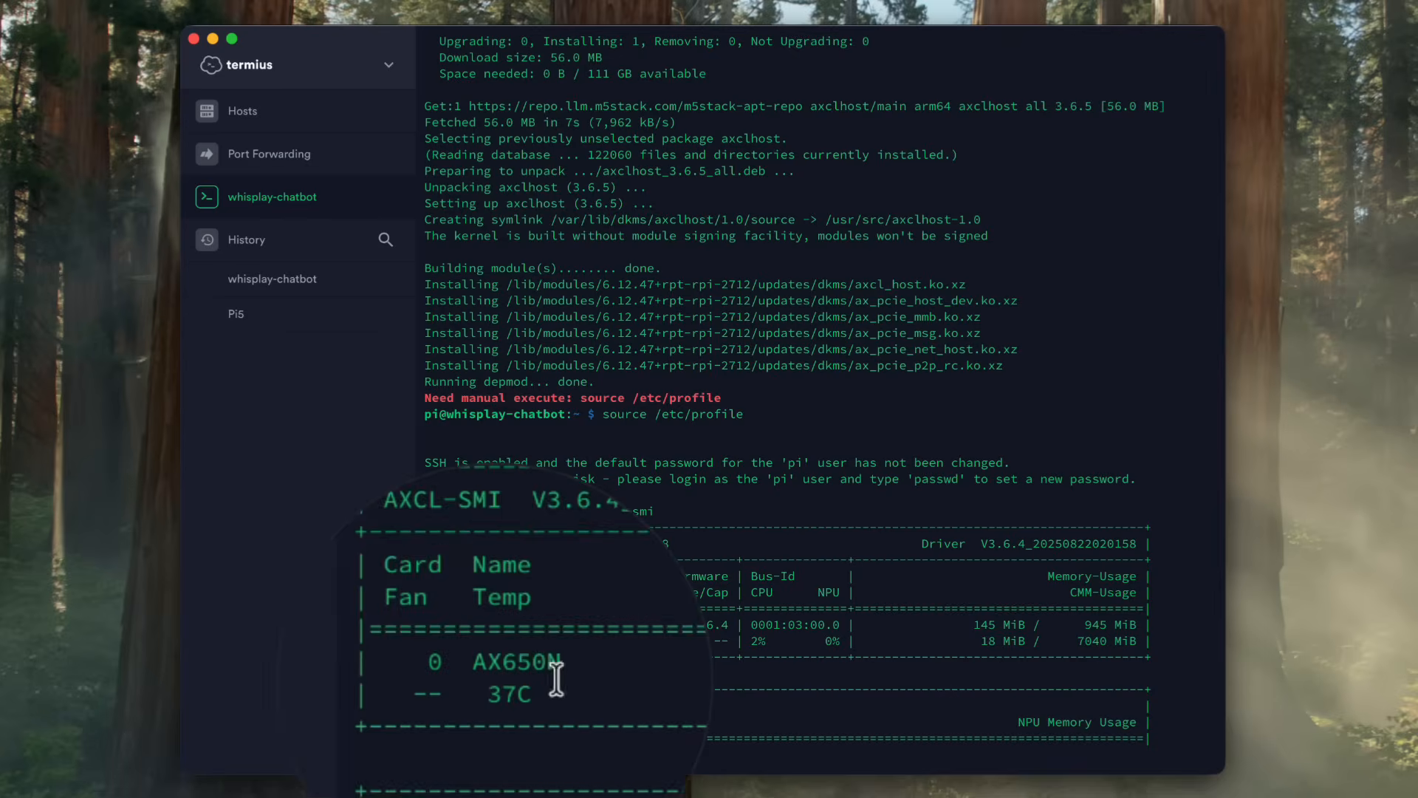
{"action": "mouse_move", "coordinate": [900, 635]}
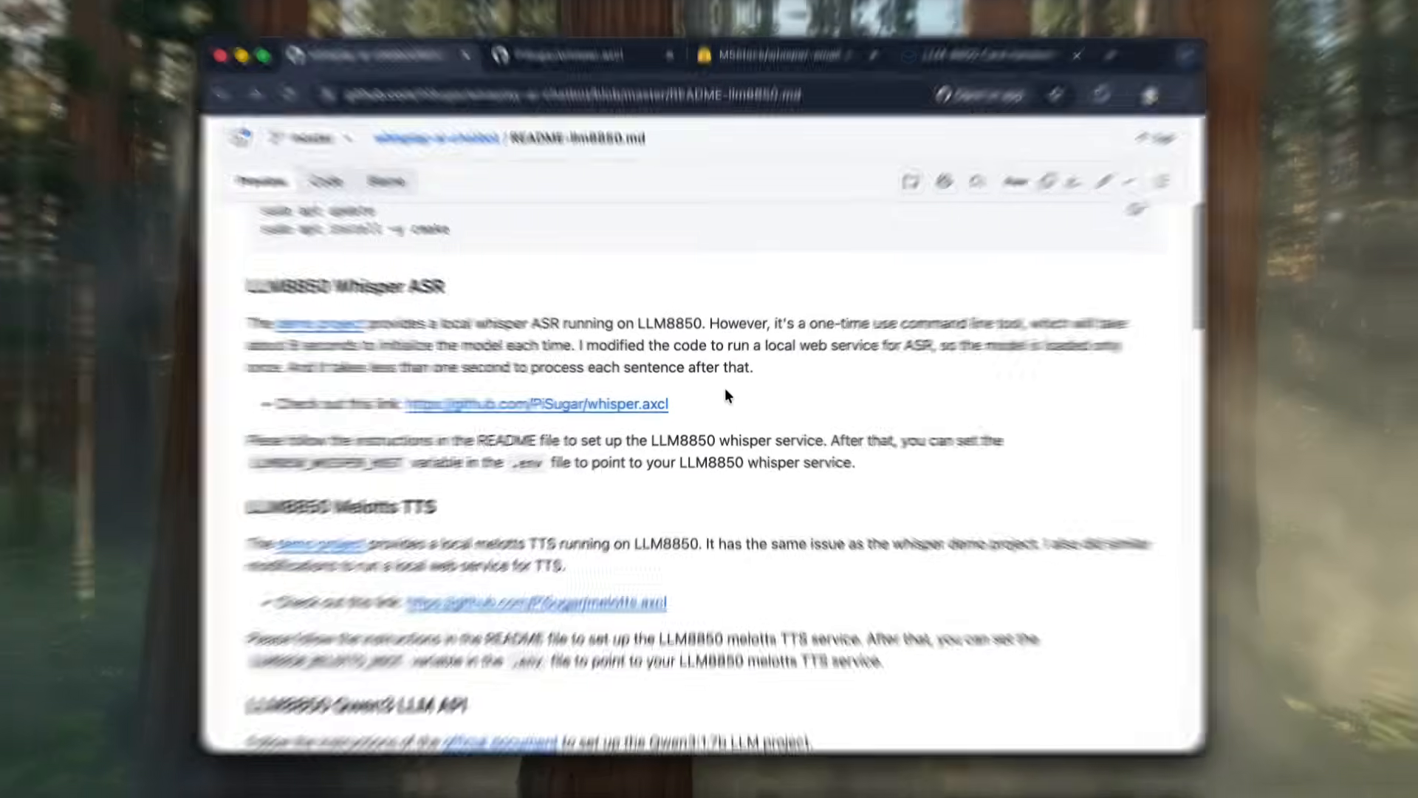
Step: Open the PiSugar whisper.axcl repository in a new tab from the Whisper ASR section
{"action": "right_click", "coordinate": [536, 404]}
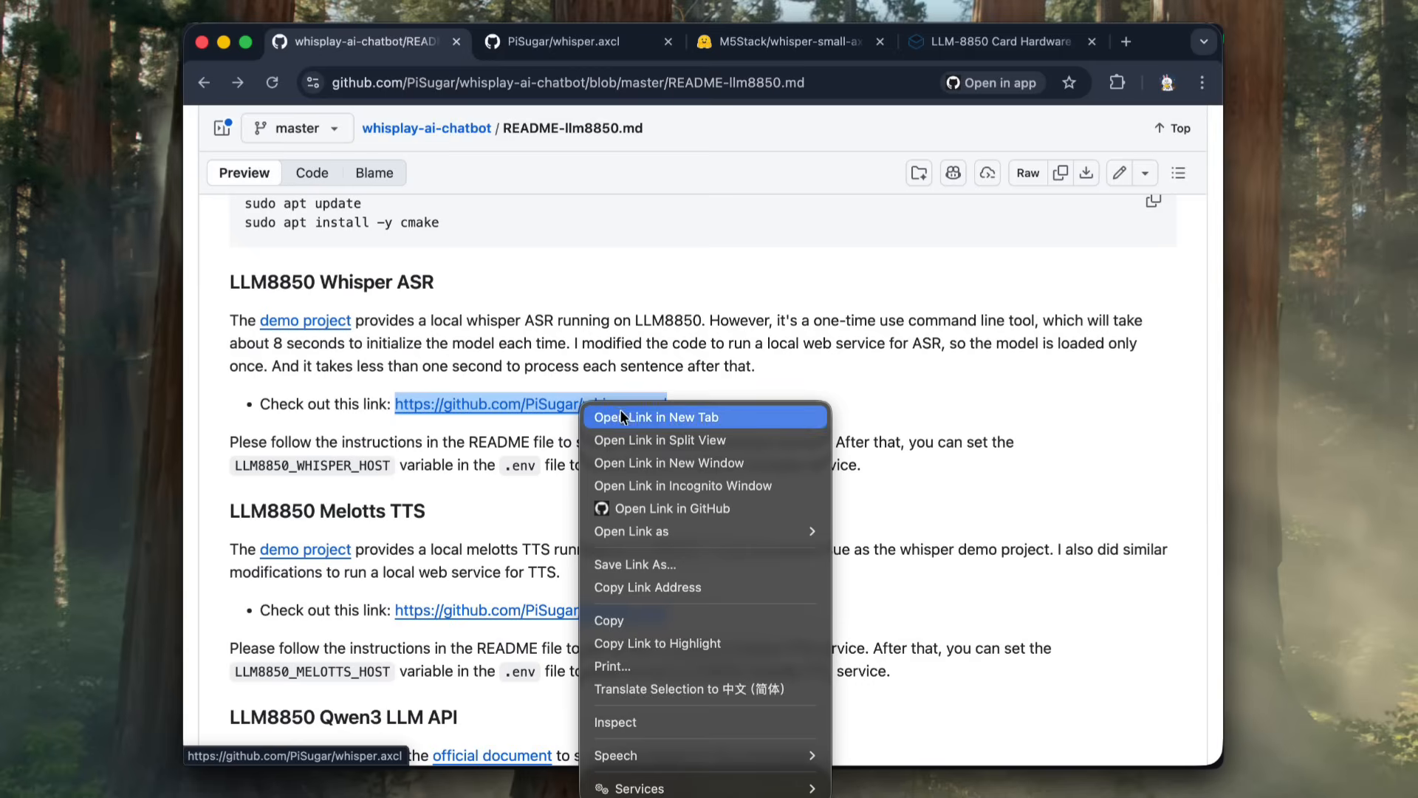
{"action": "left_click", "coordinate": [658, 417]}
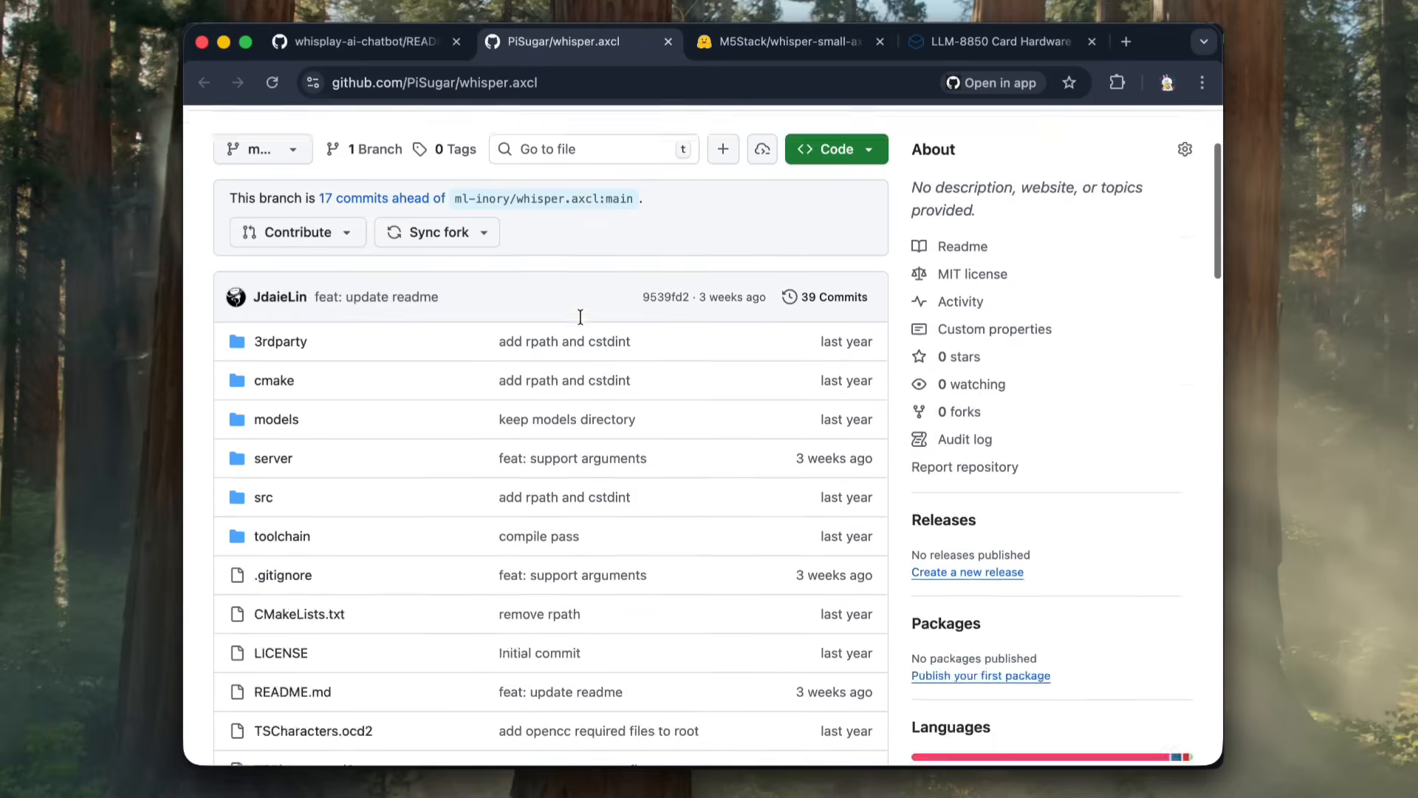
{"action": "scroll", "scroll_direction": "down", "scroll_amount": 3}
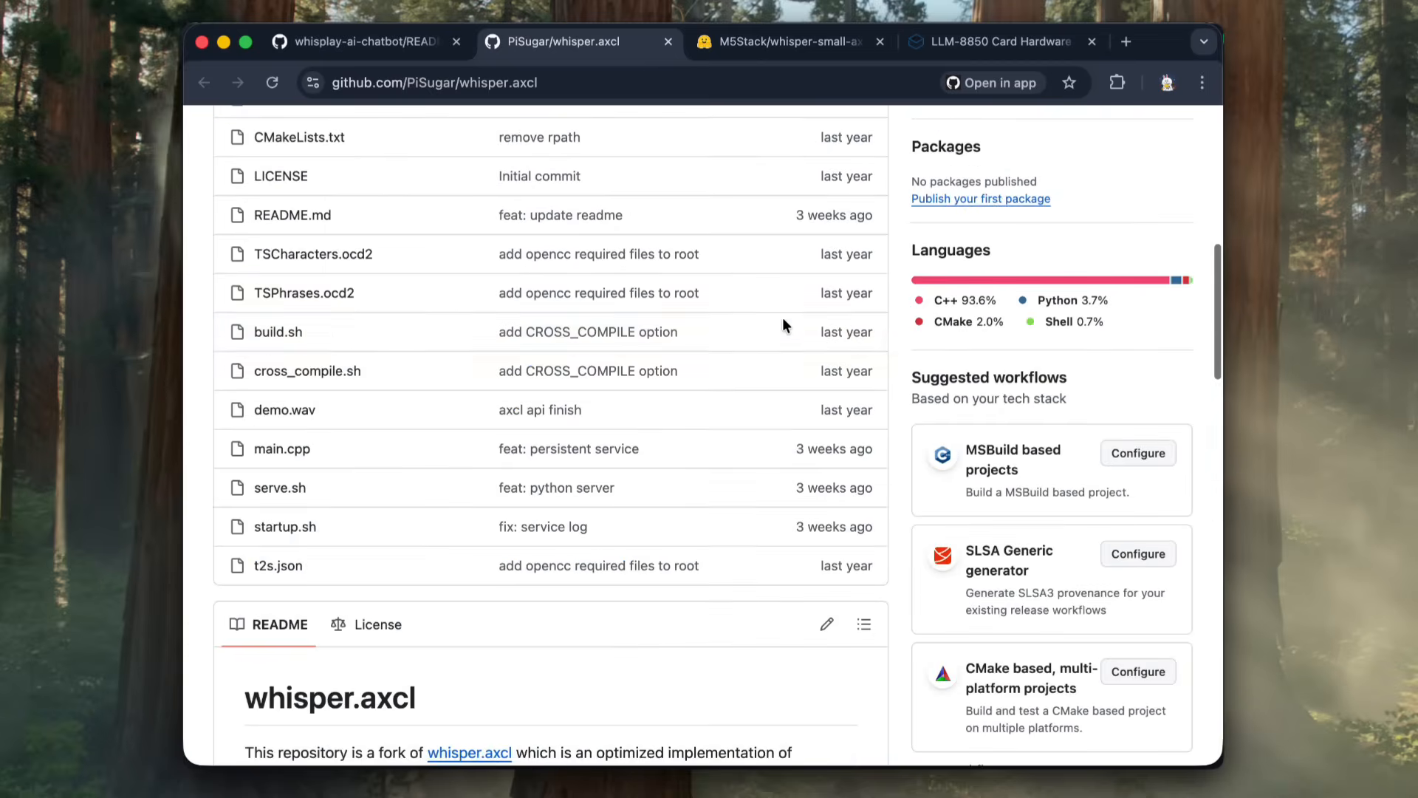
{"action": "left_click", "coordinate": [824, 118]}
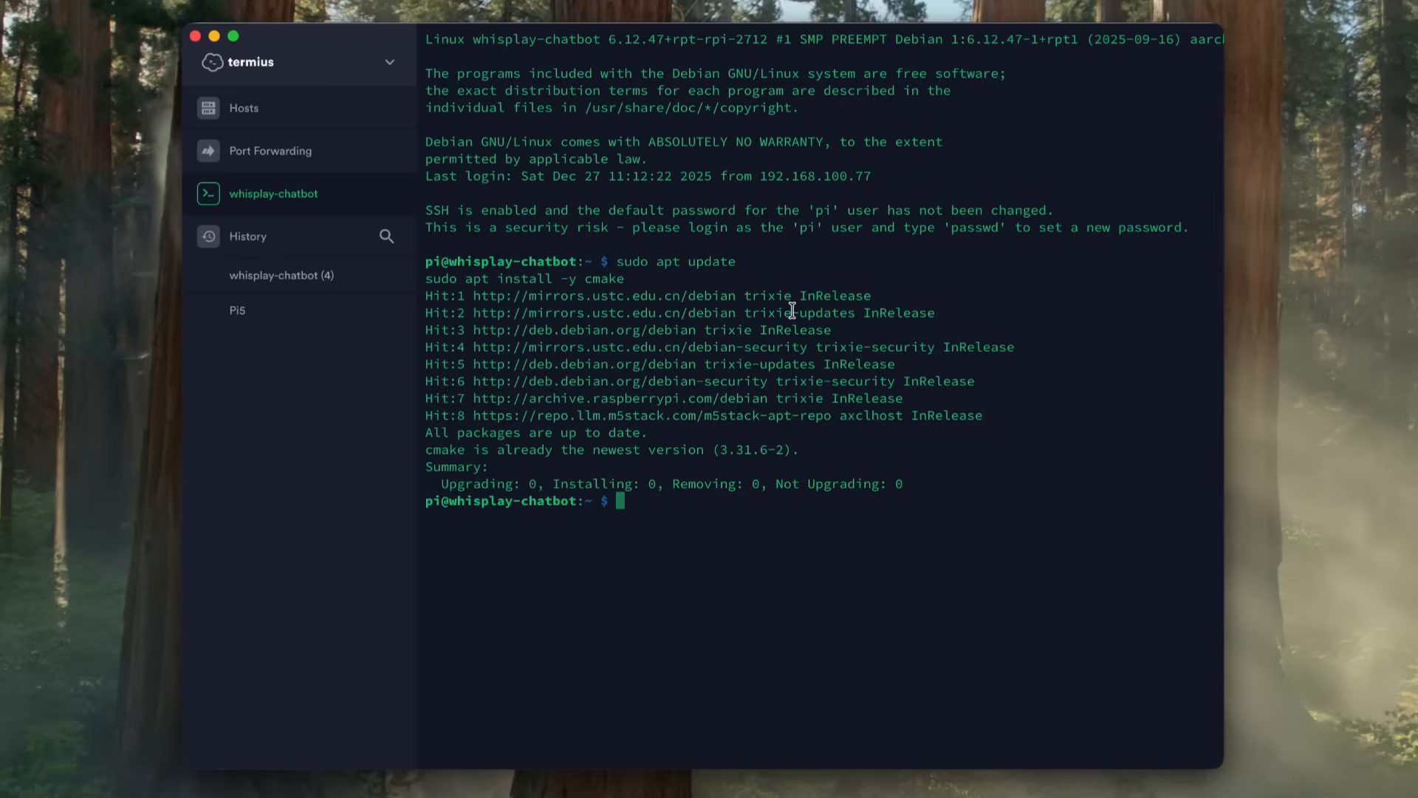
Step: Clone and build whisper.axcl, then check the build folder for the whisper binary
{"action": "type", "text": "git cl"}
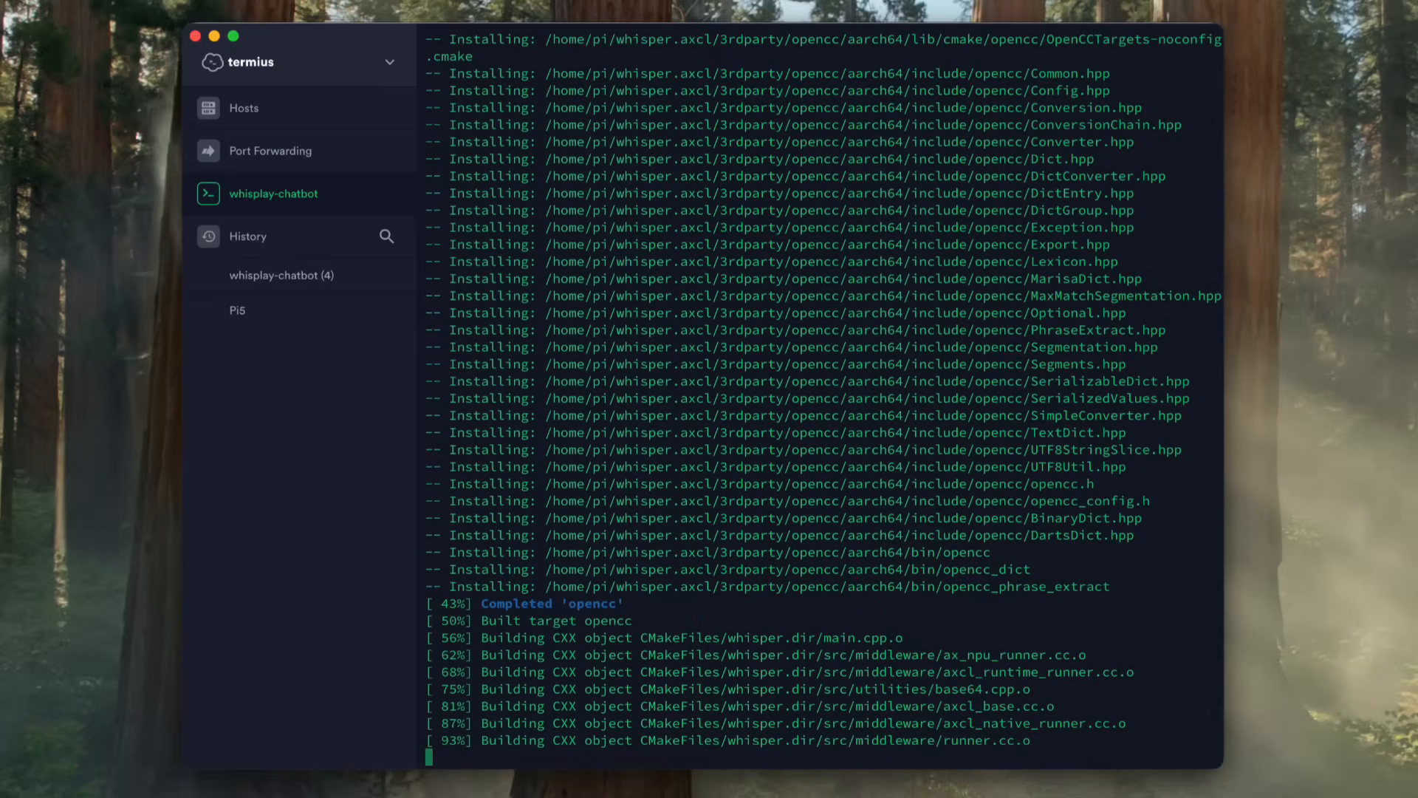
{"action": "type", "text": "cd build/"}
{"action": "type", "text": "ls"}
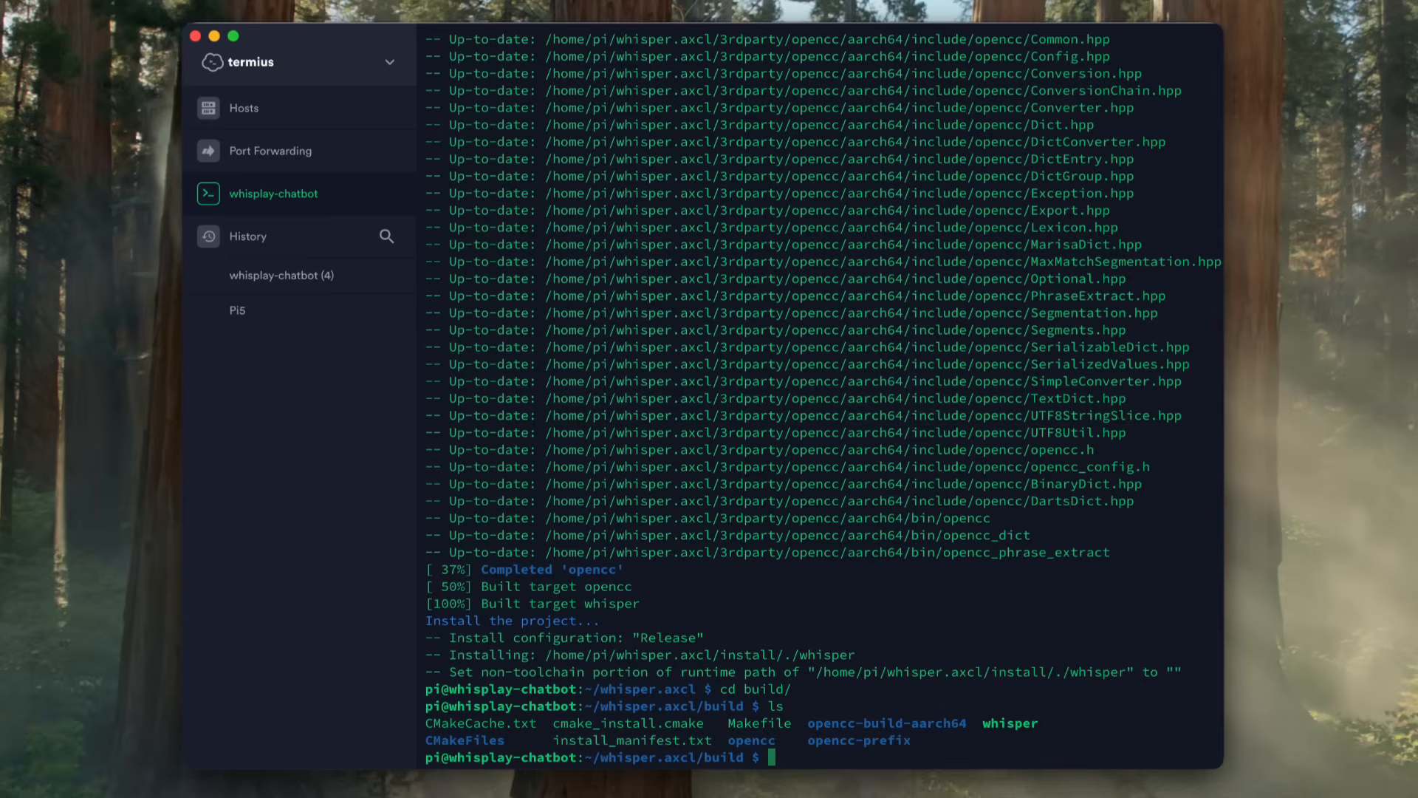
{"action": "type", "text": "cd"}
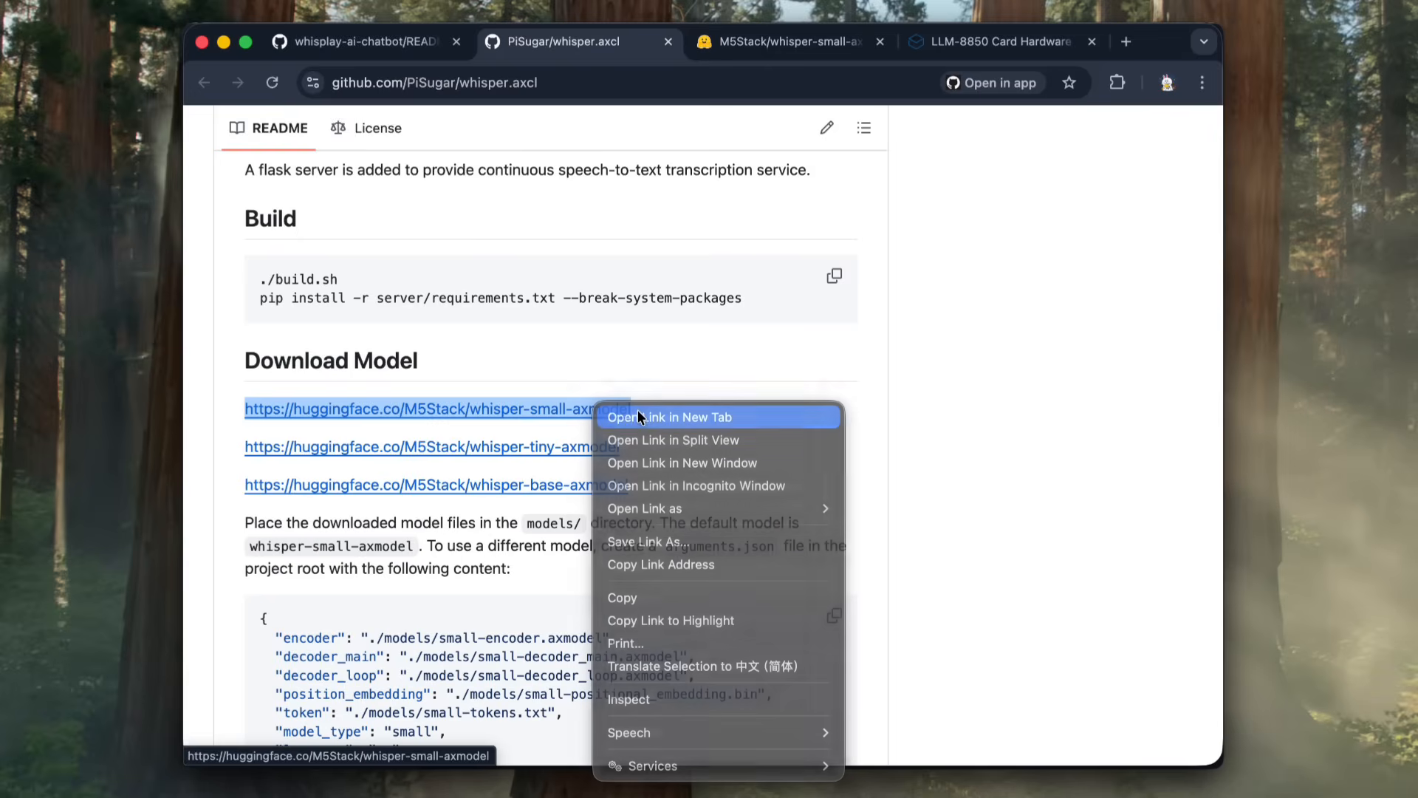
Step: Clone the whisper-small-axmodel repository from Hugging Face onto the Pi
{"action": "left_click", "coordinate": [670, 416]}
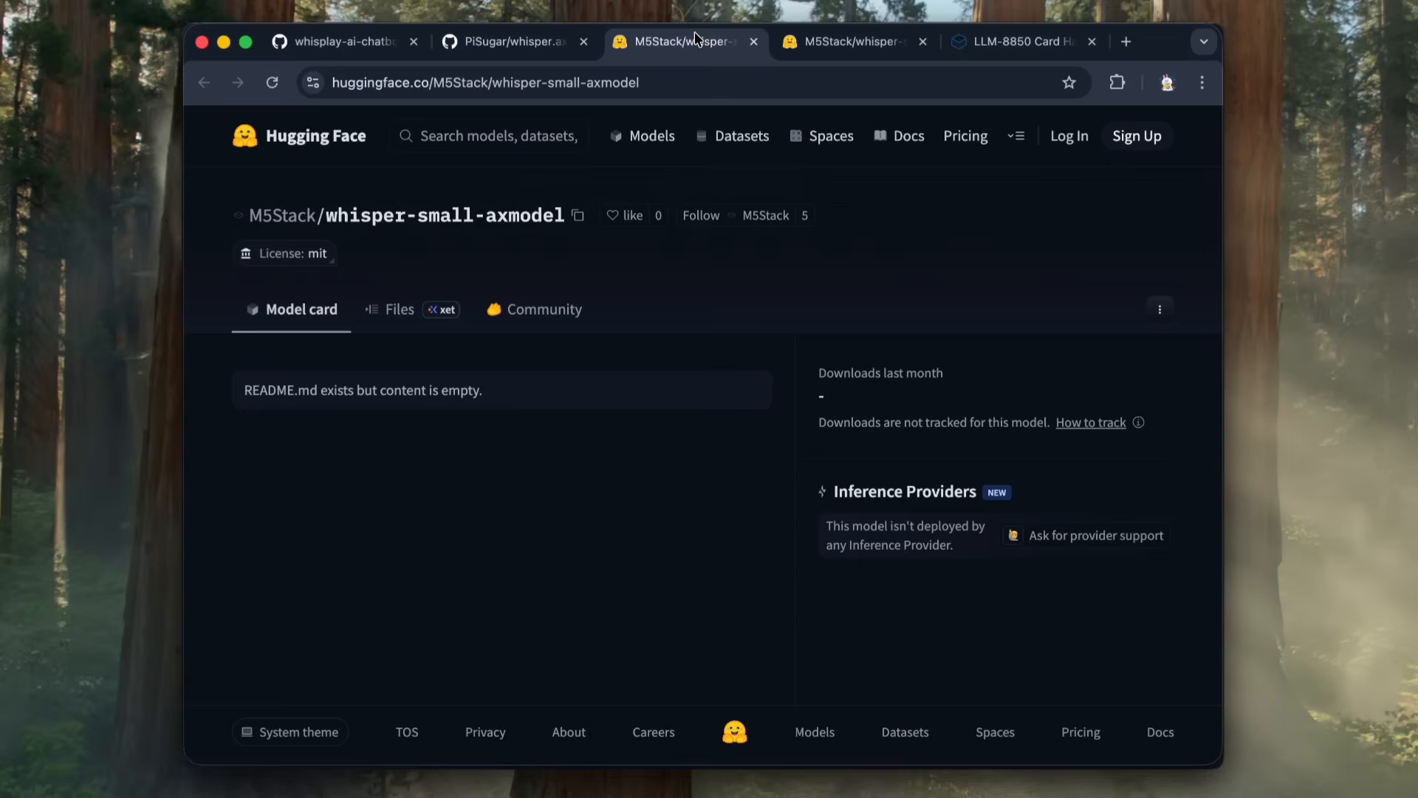
{"action": "left_click", "coordinate": [1162, 309]}
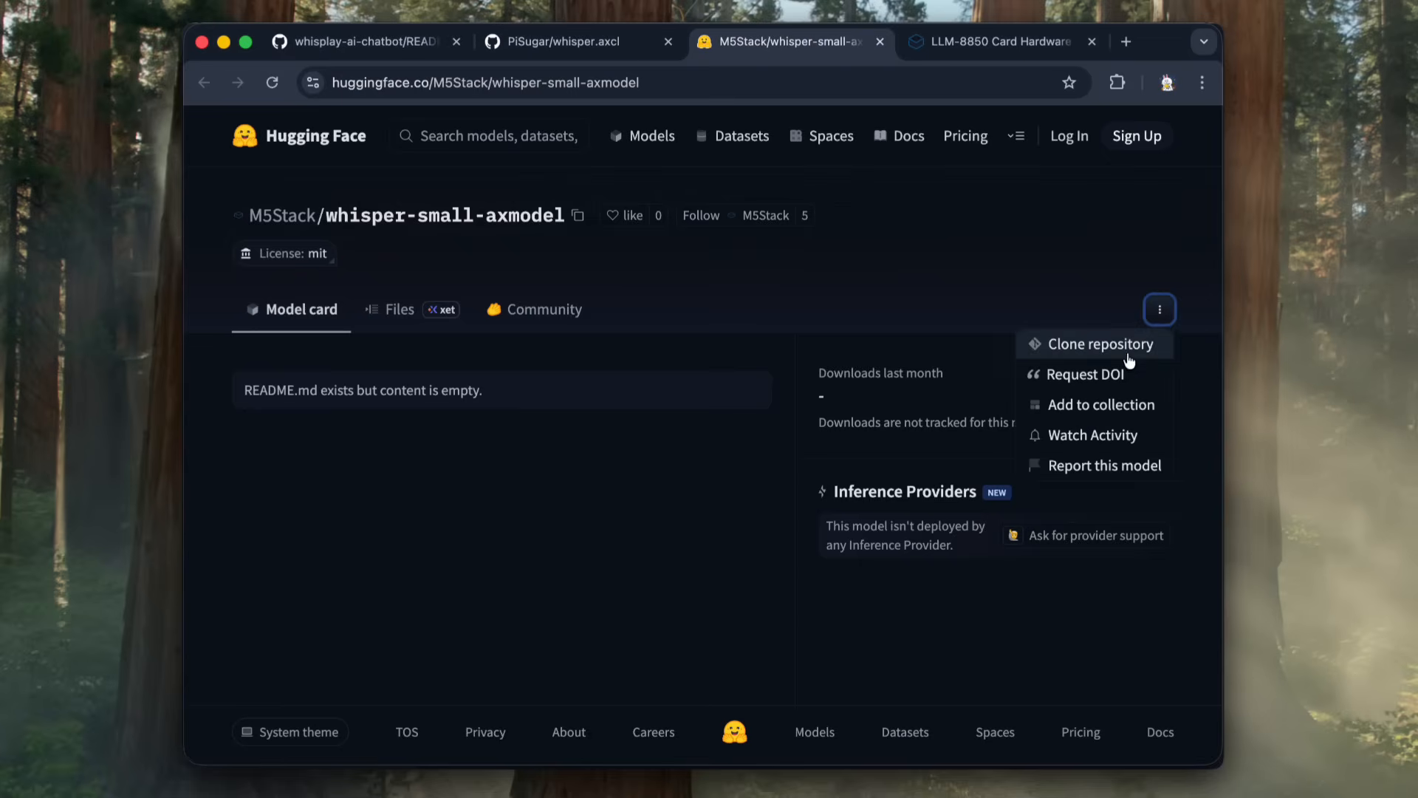
{"action": "left_click", "coordinate": [1095, 344]}
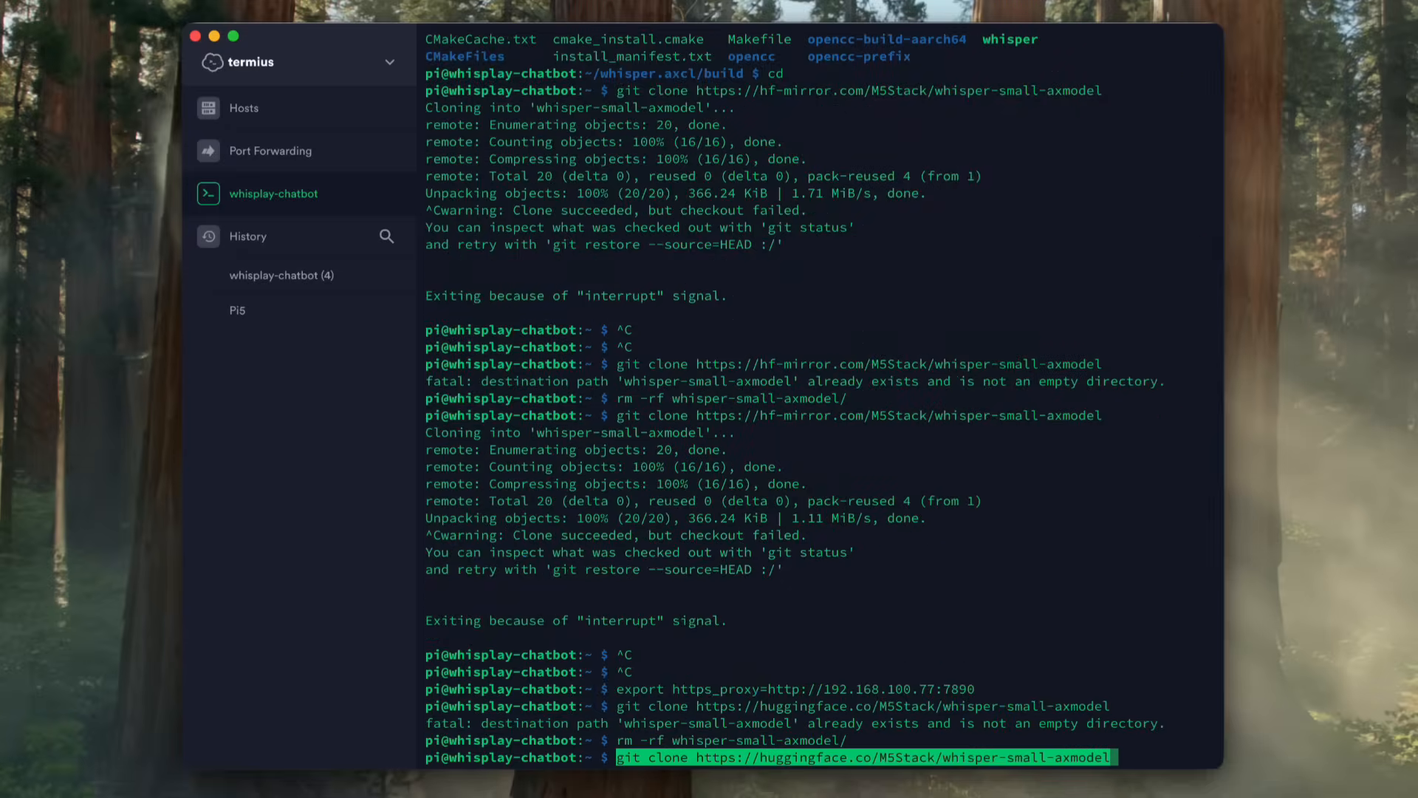
{"action": "key", "text": "Return"}
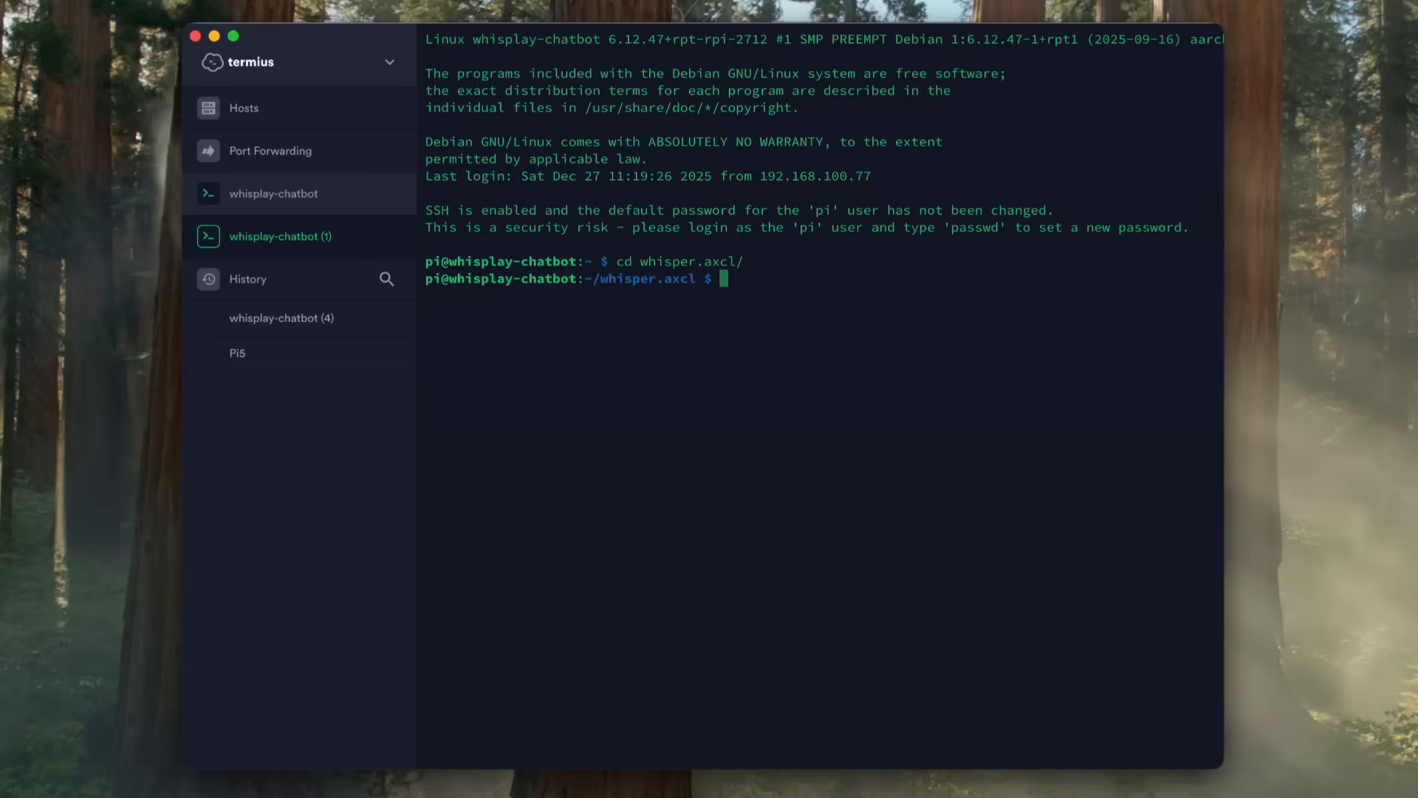
{"action": "type", "text": "nano arguments"}
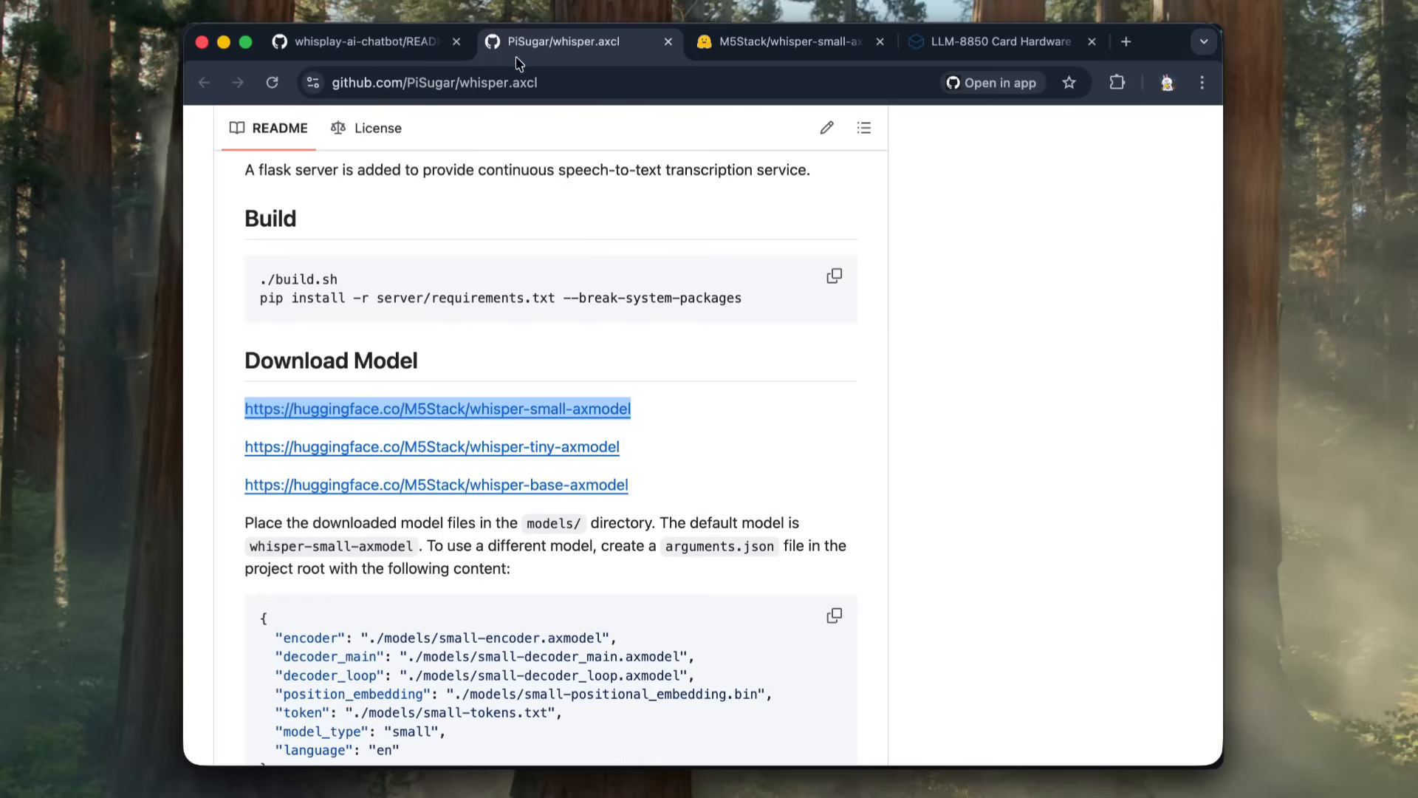
Step: Point arguments.json at the small model files and test the server with serve.sh
{"action": "scroll", "scroll_direction": "down", "scroll_amount": 3}
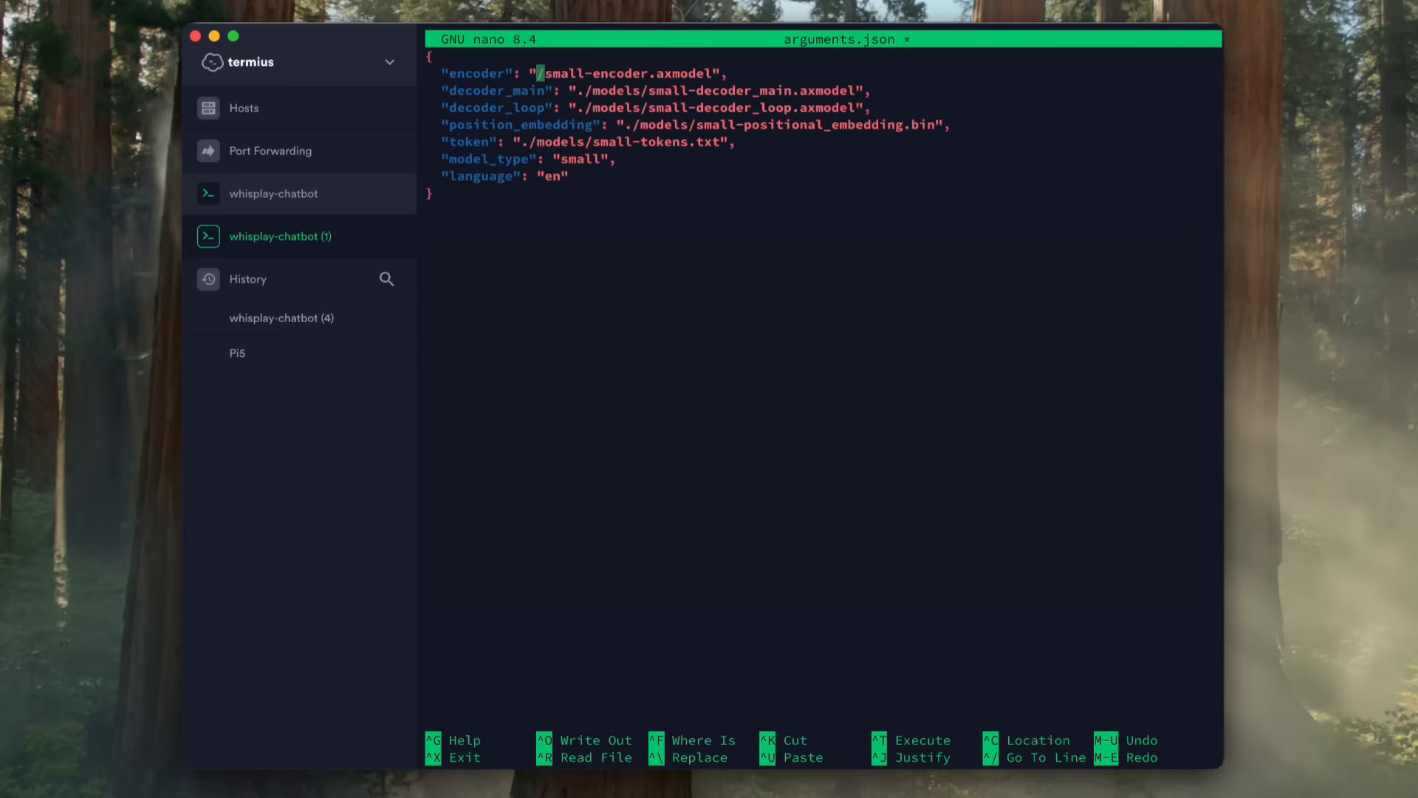
{"action": "left_click", "coordinate": [275, 192]}
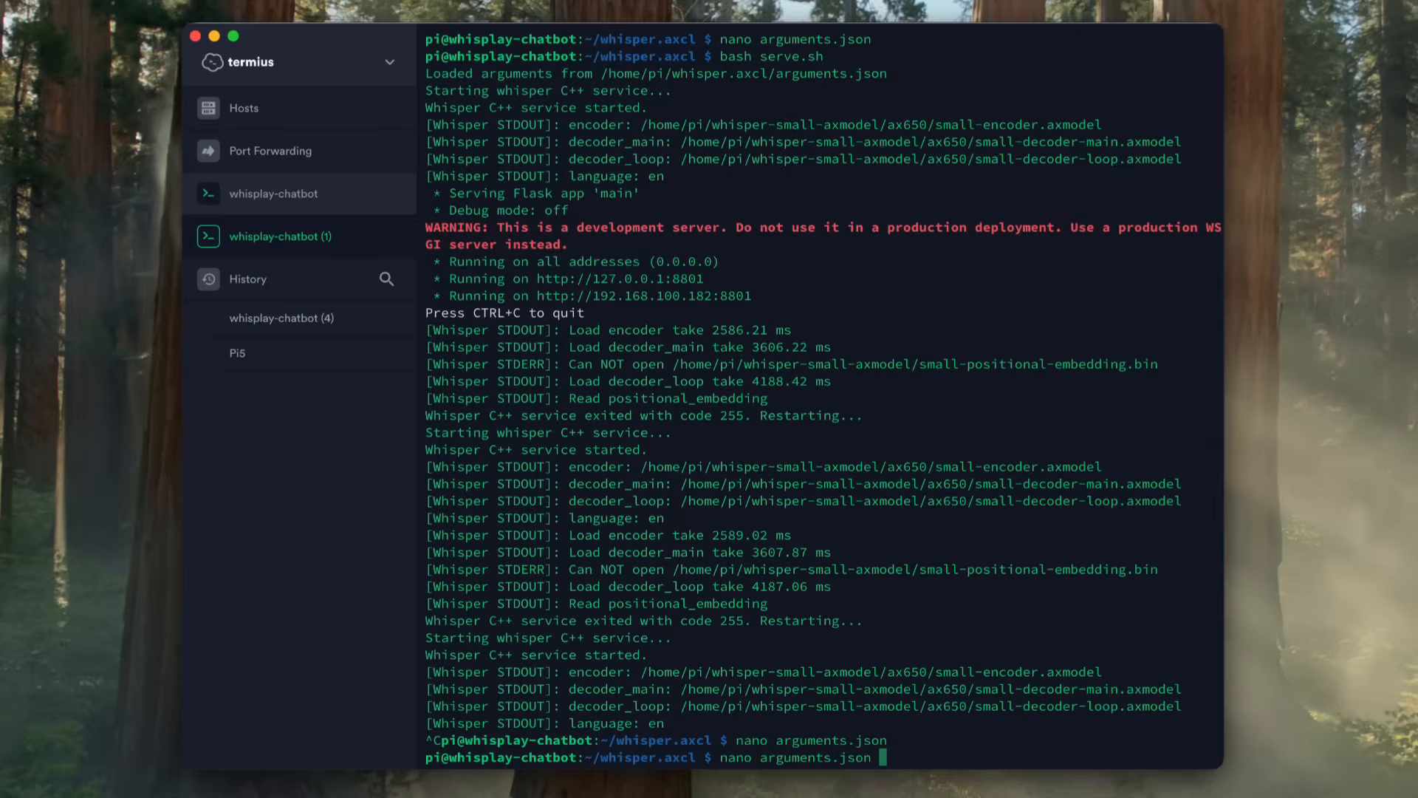
{"action": "key", "text": "Return"}
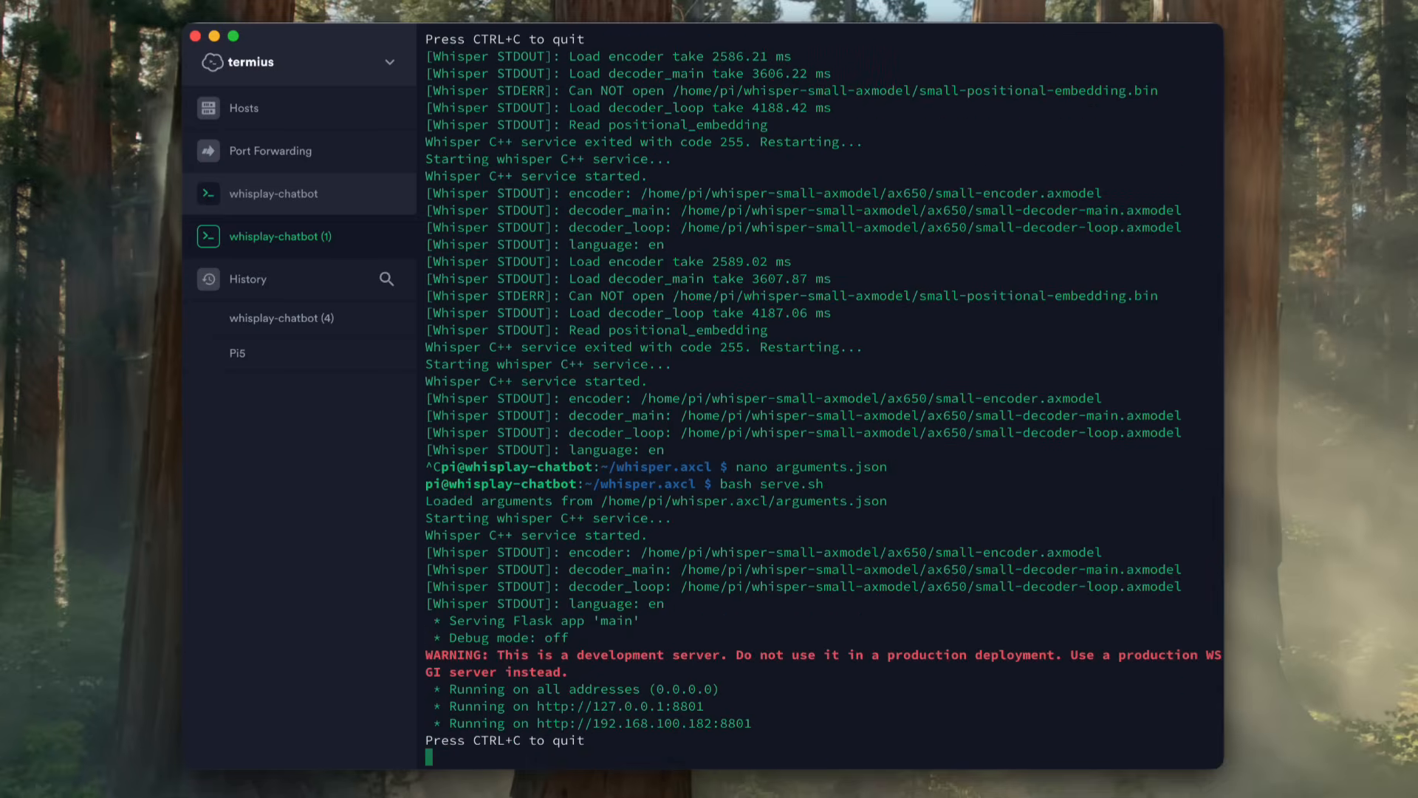
{"action": "scroll", "scroll_direction": "down", "scroll_amount": 3}
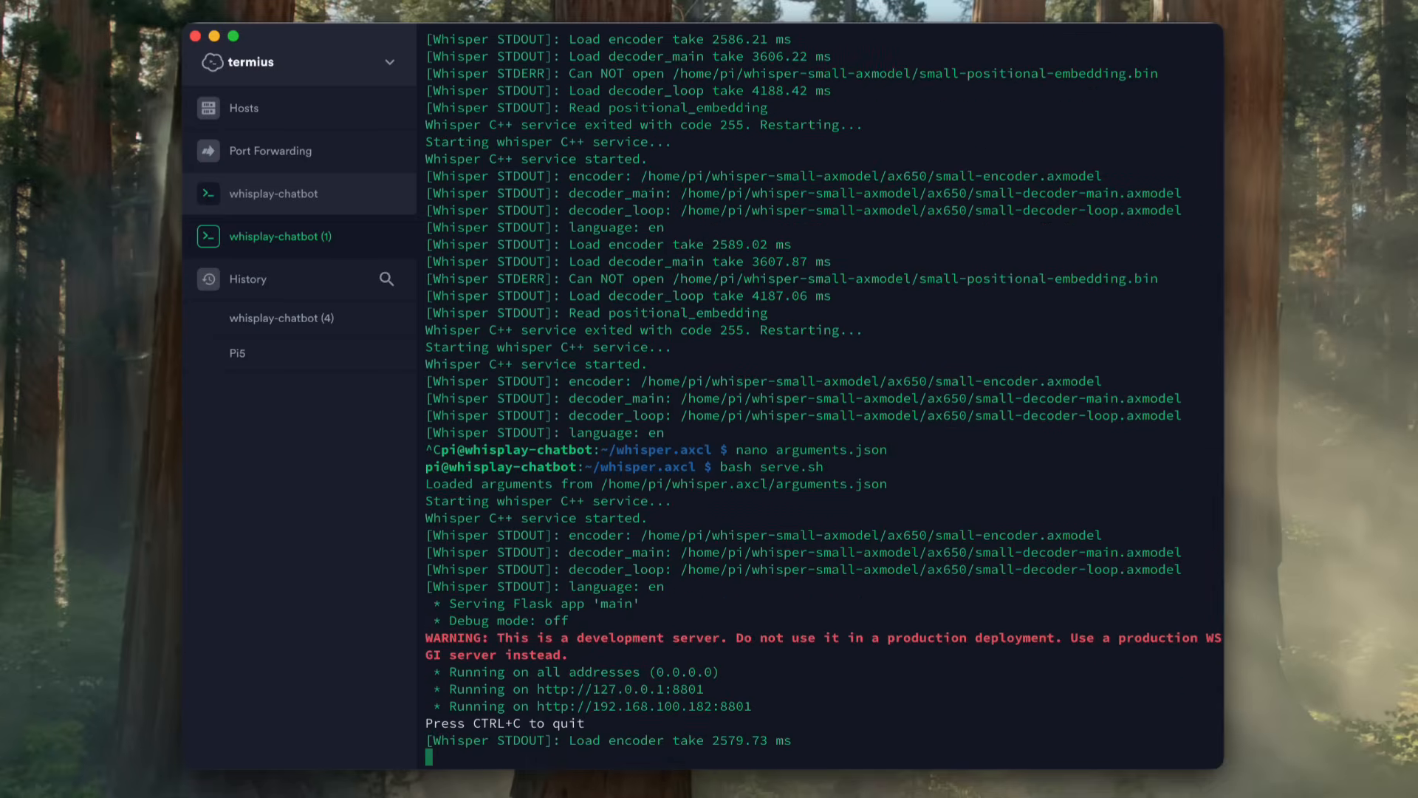
{"action": "scroll", "scroll_direction": "down", "scroll_amount": 3}
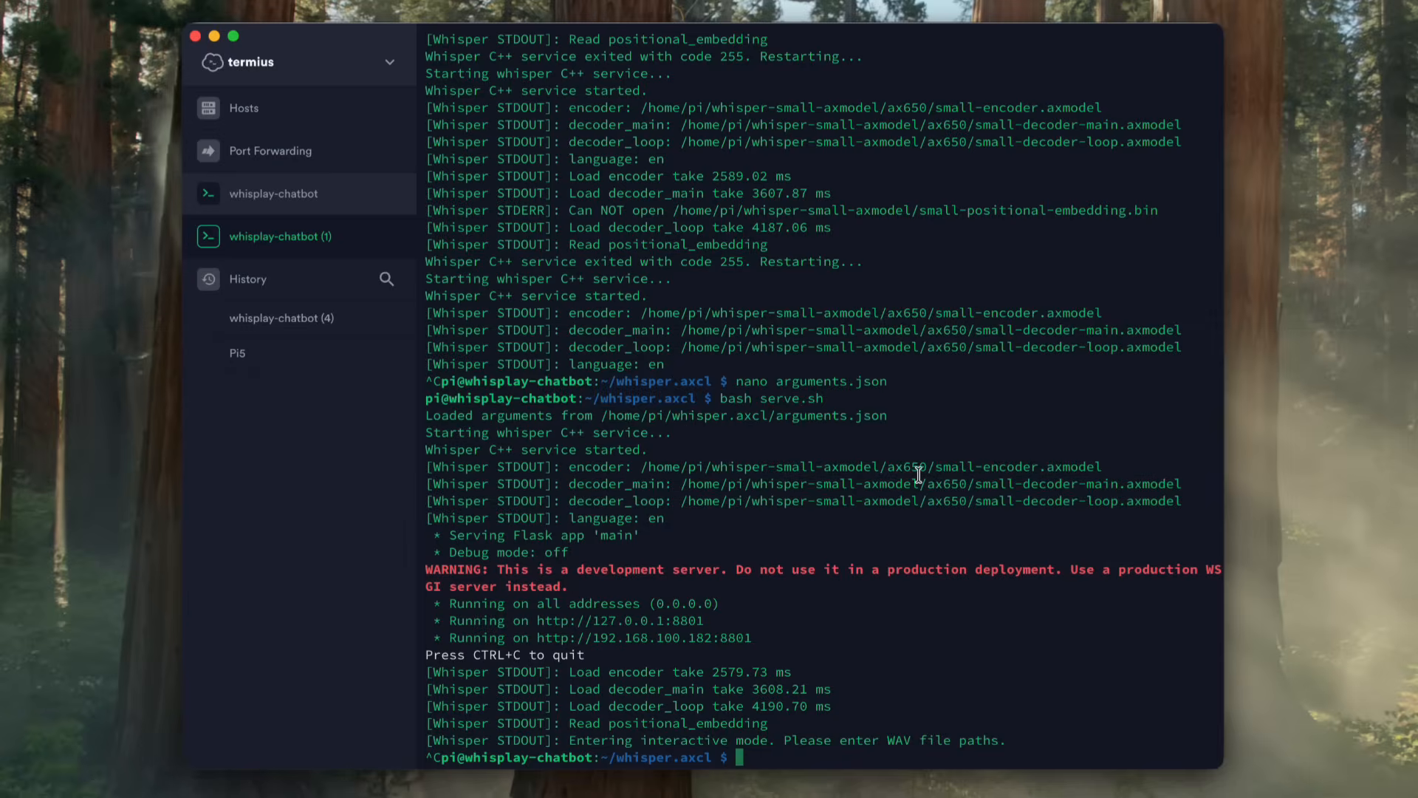
Step: Install and enable whisper.service with sudo bash startup.sh
{"action": "type", "text": "sudo bash startup.shsh"}
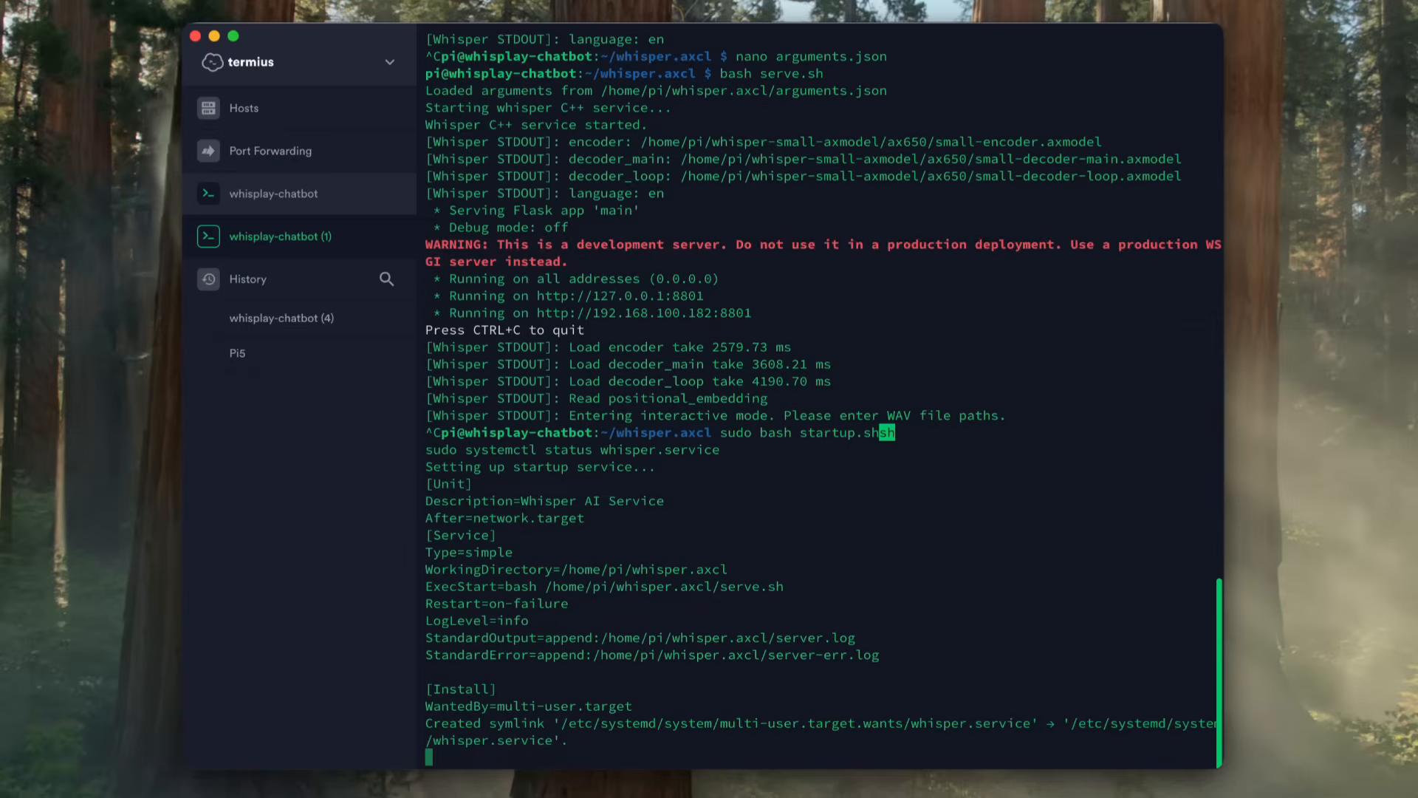
{"action": "scroll", "scroll_direction": "down", "scroll_amount": 3}
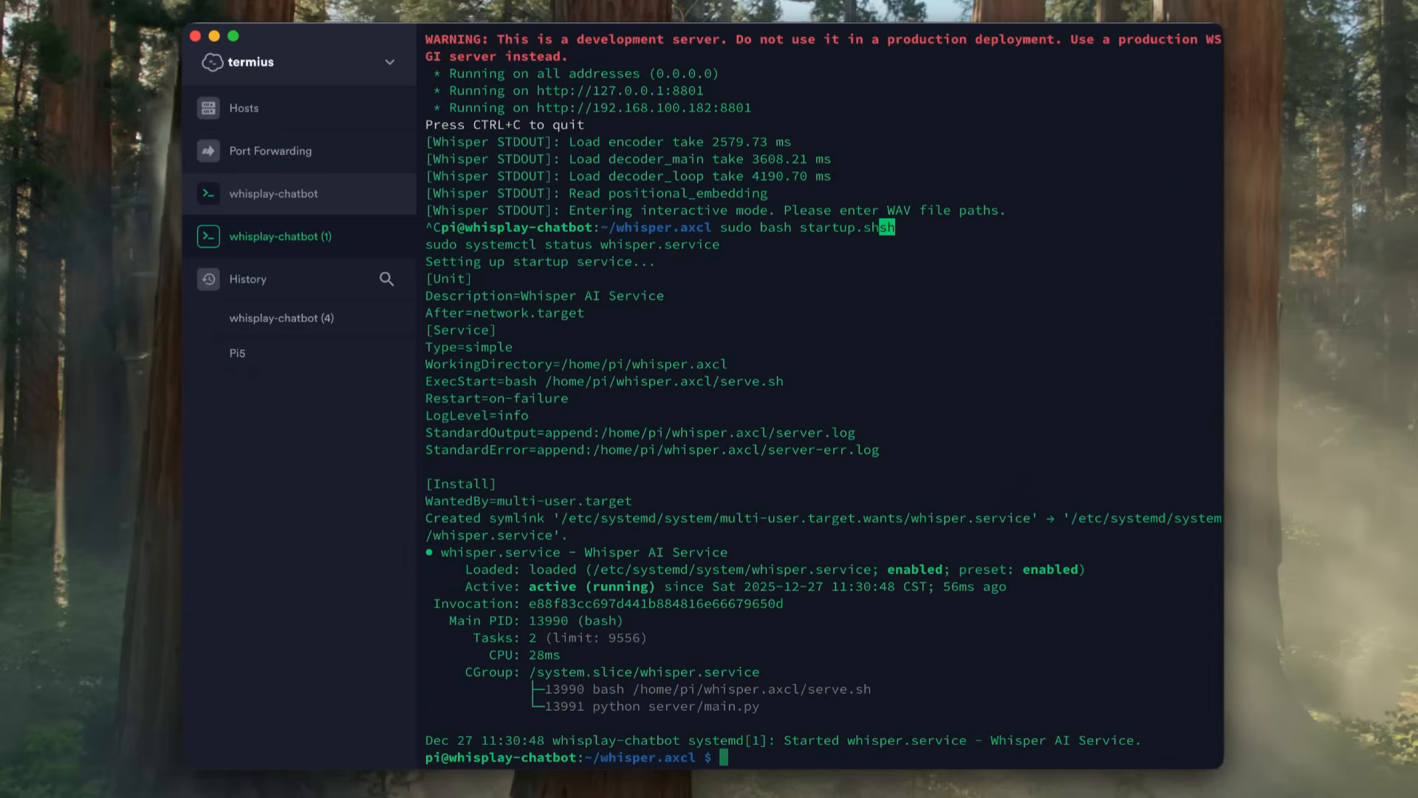
{"action": "mouse_move", "coordinate": [708, 666]}
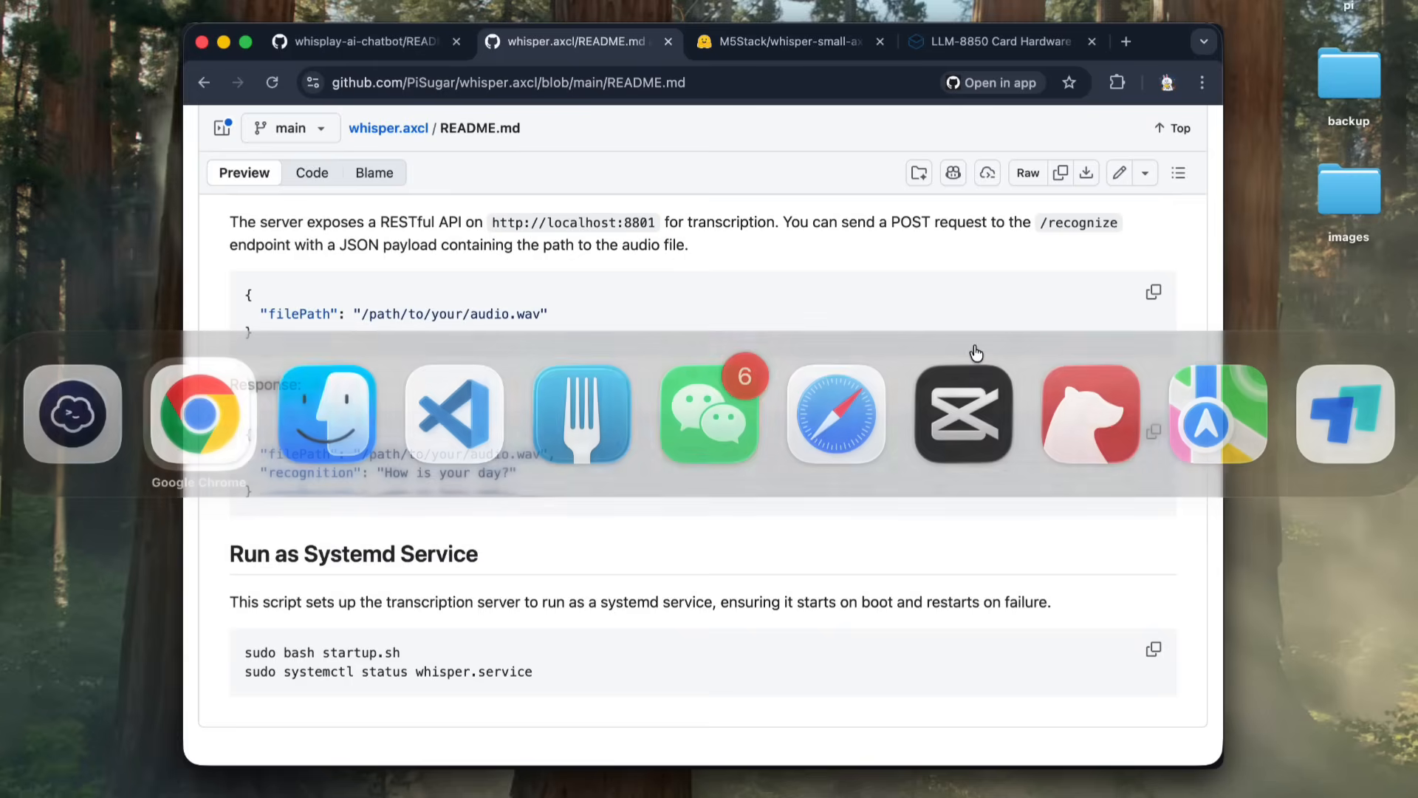
Step: From the chatbot README, reach PiSugar/melotts.axcl, copy its HTTPS clone URL, and return to Termius
{"action": "left_click", "coordinate": [362, 41]}
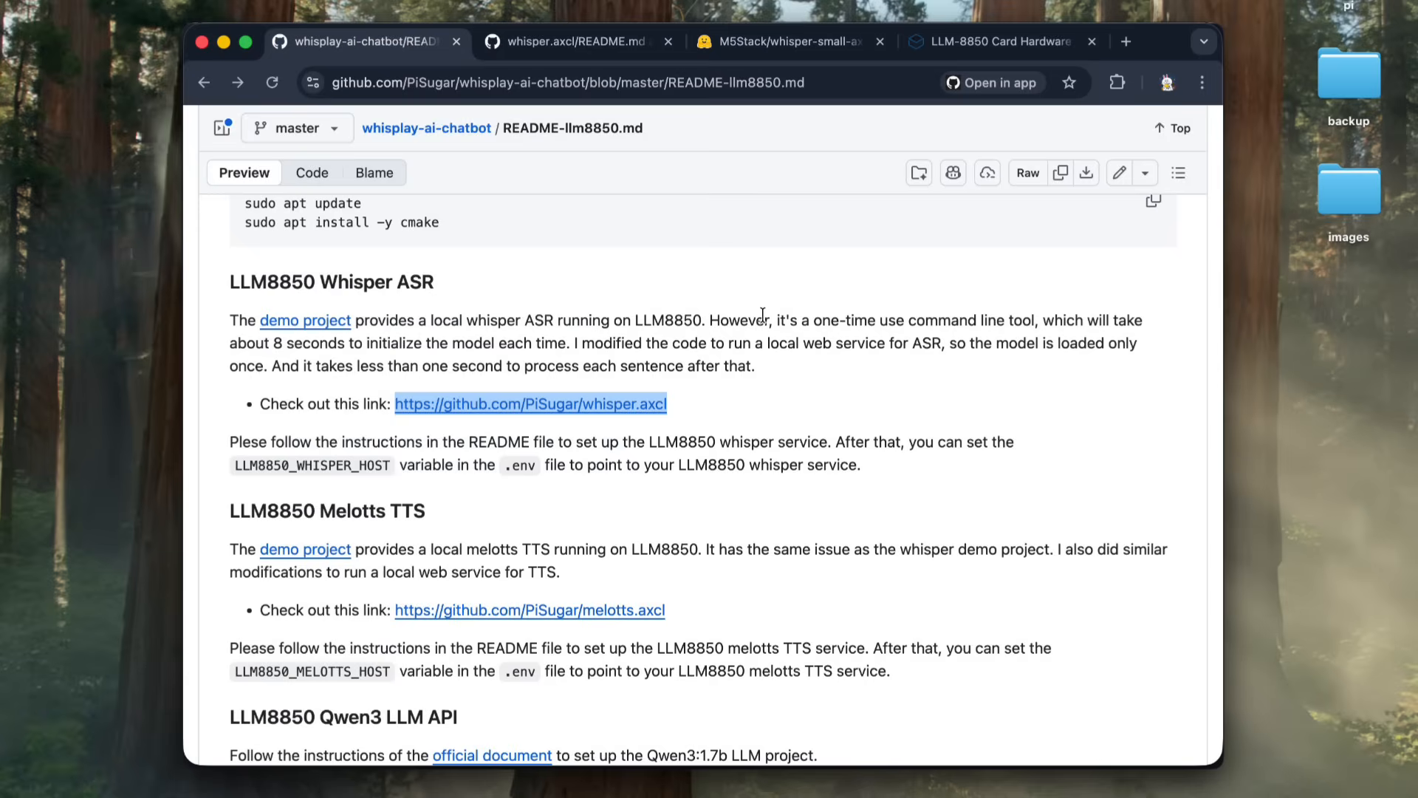
{"action": "scroll", "scroll_direction": "down", "scroll_amount": 3}
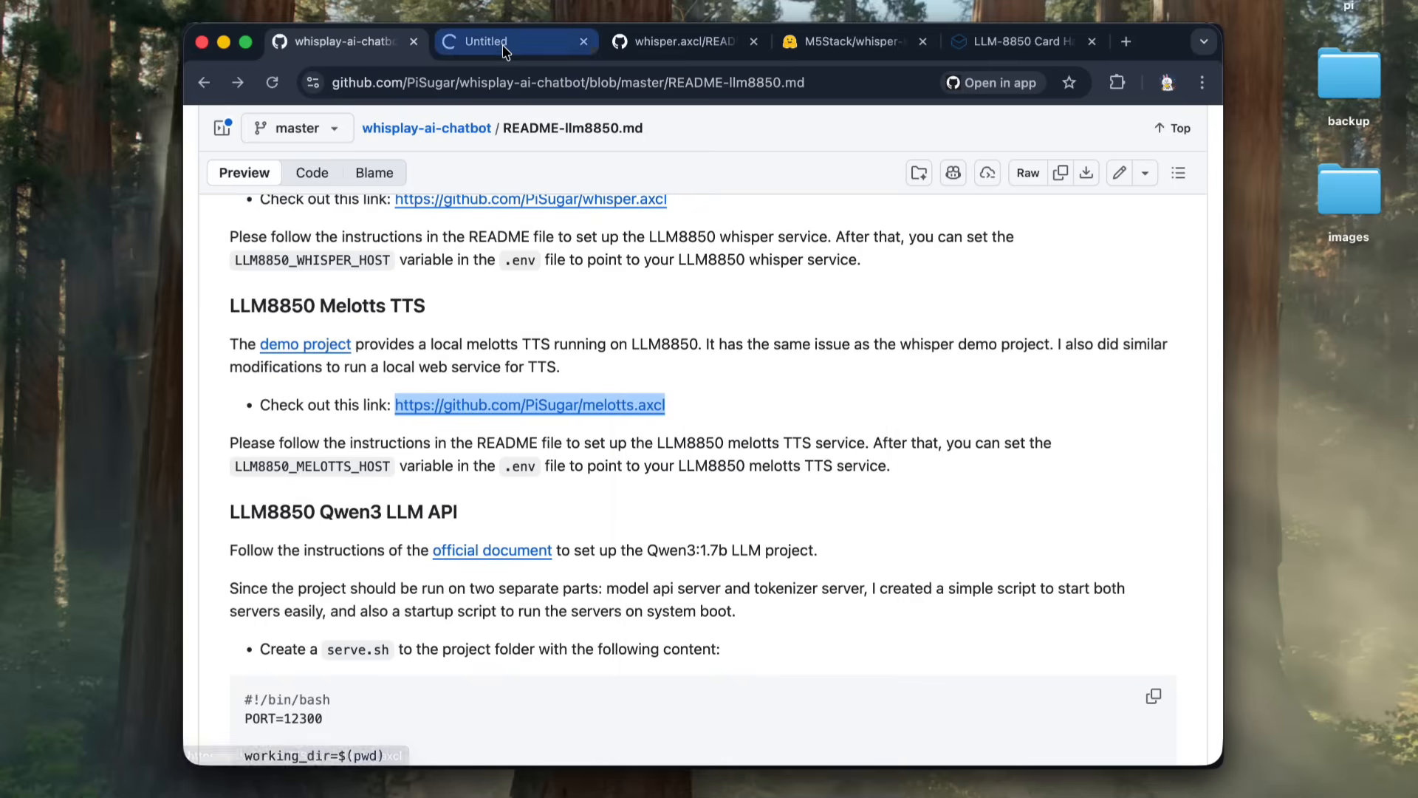
{"action": "left_click", "coordinate": [529, 404]}
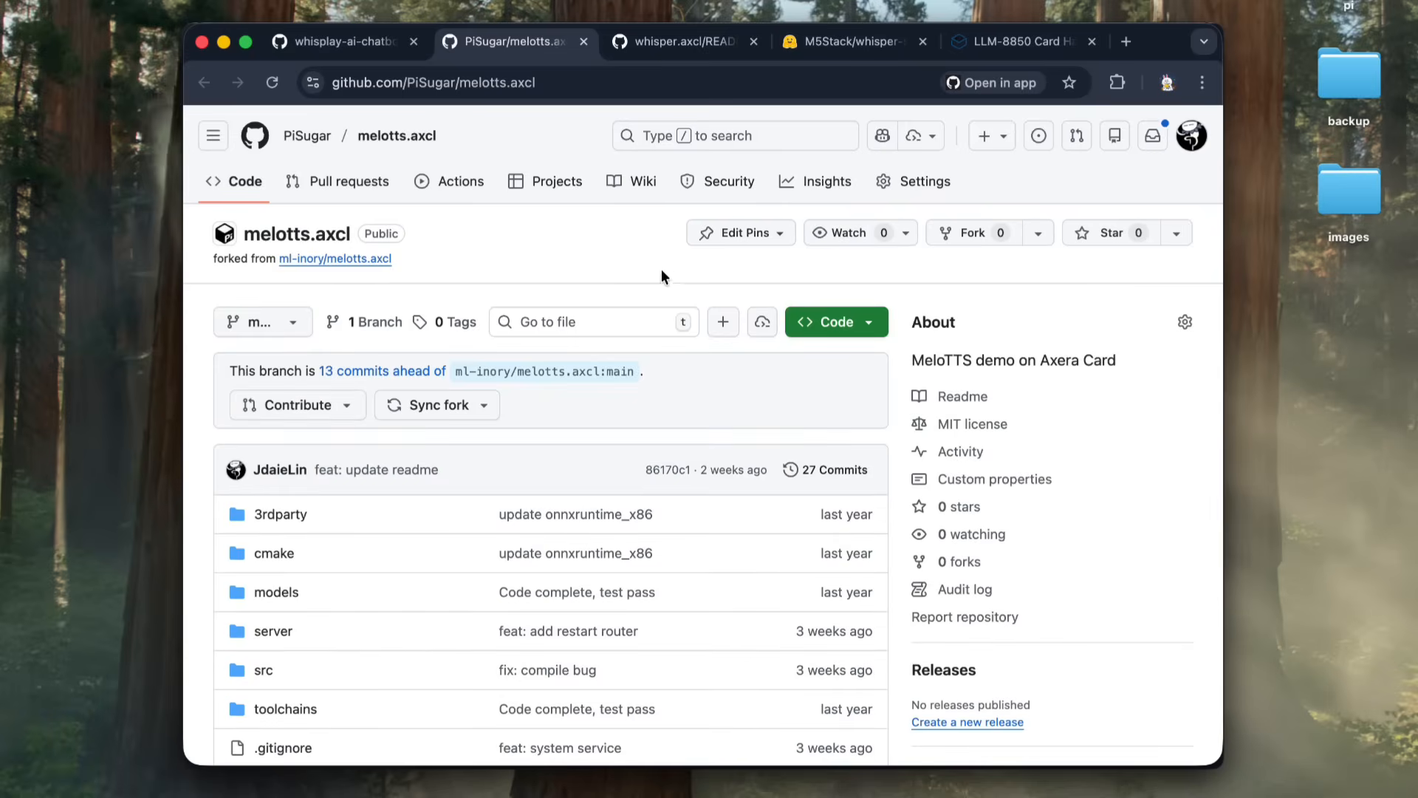
{"action": "scroll", "scroll_direction": "down", "scroll_amount": 3}
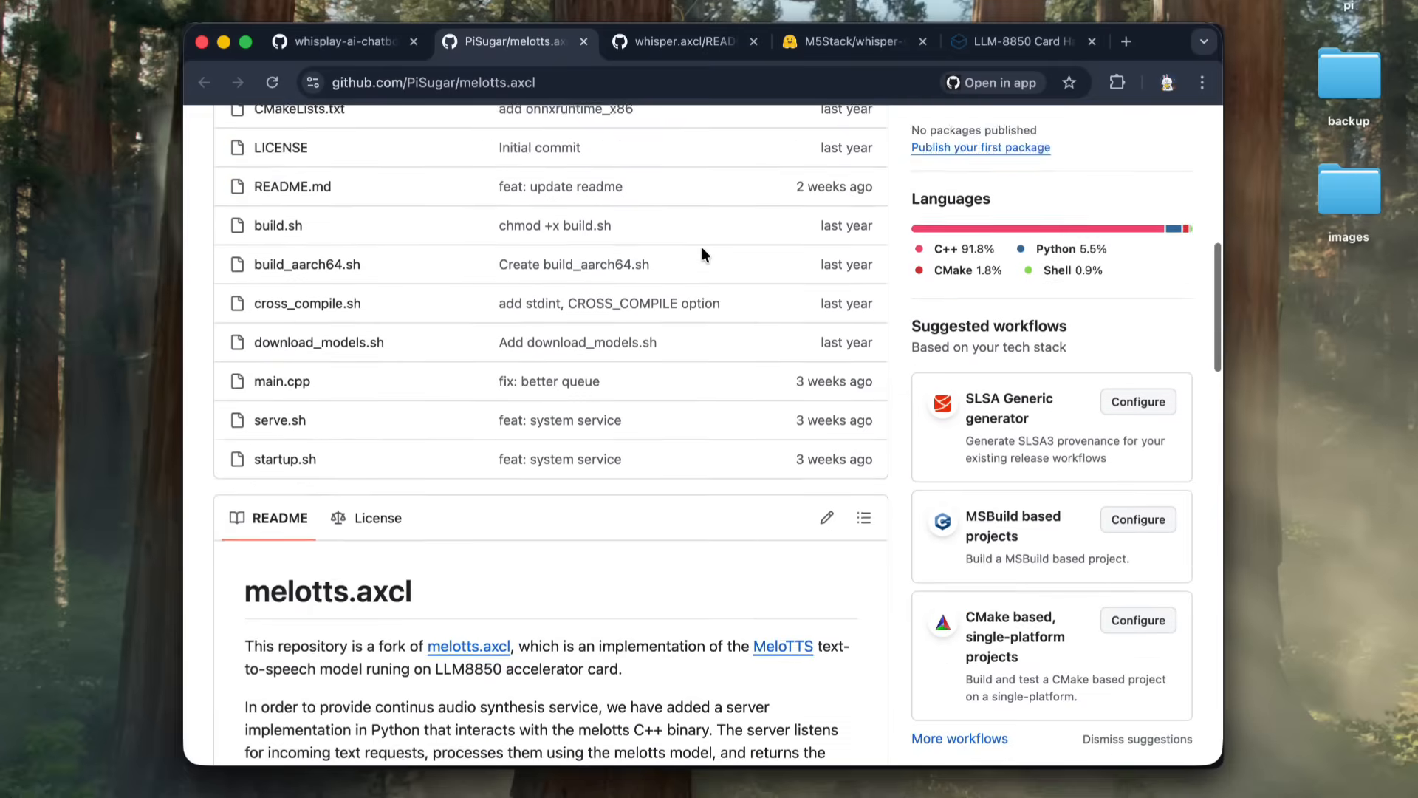
{"action": "left_click", "coordinate": [826, 320]}
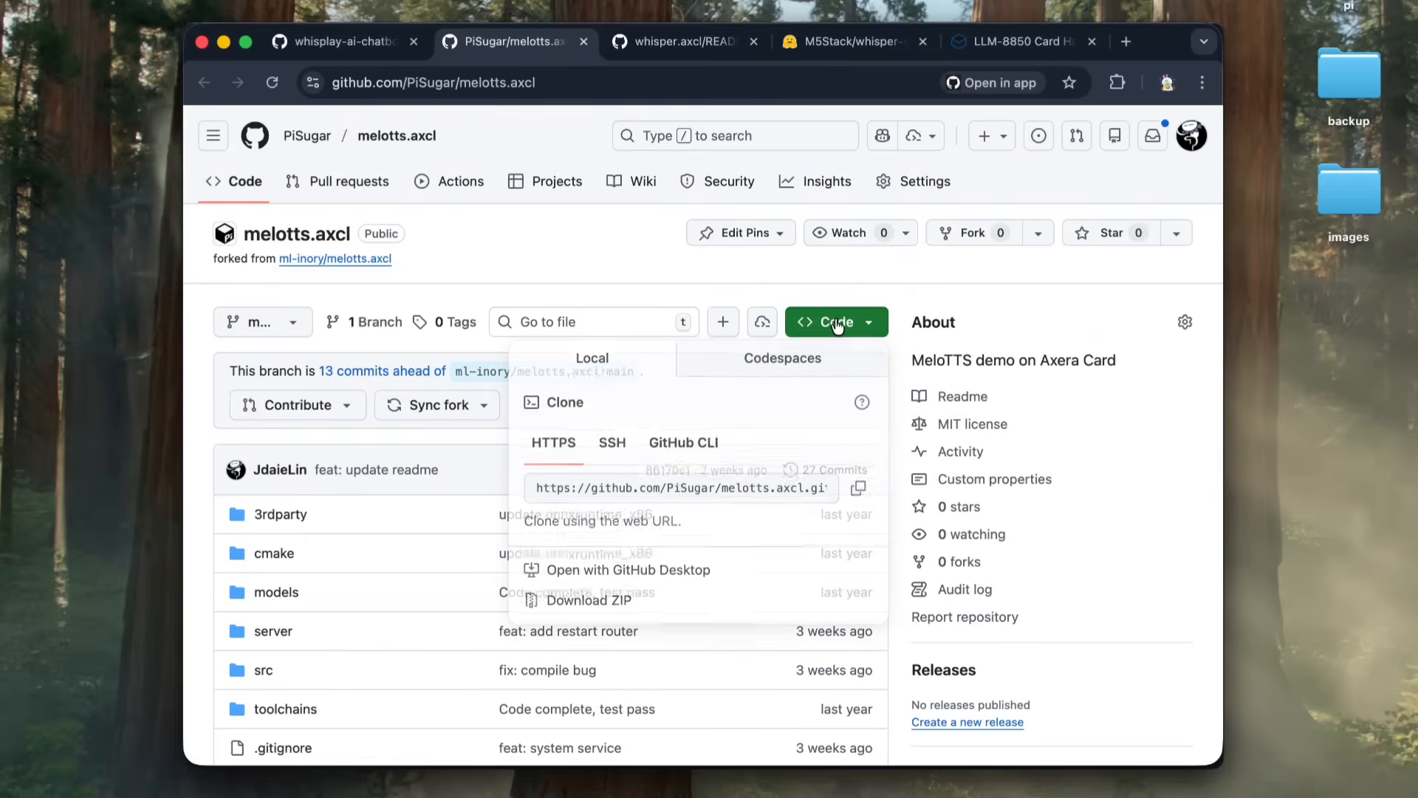
{"action": "left_click", "coordinate": [858, 489]}
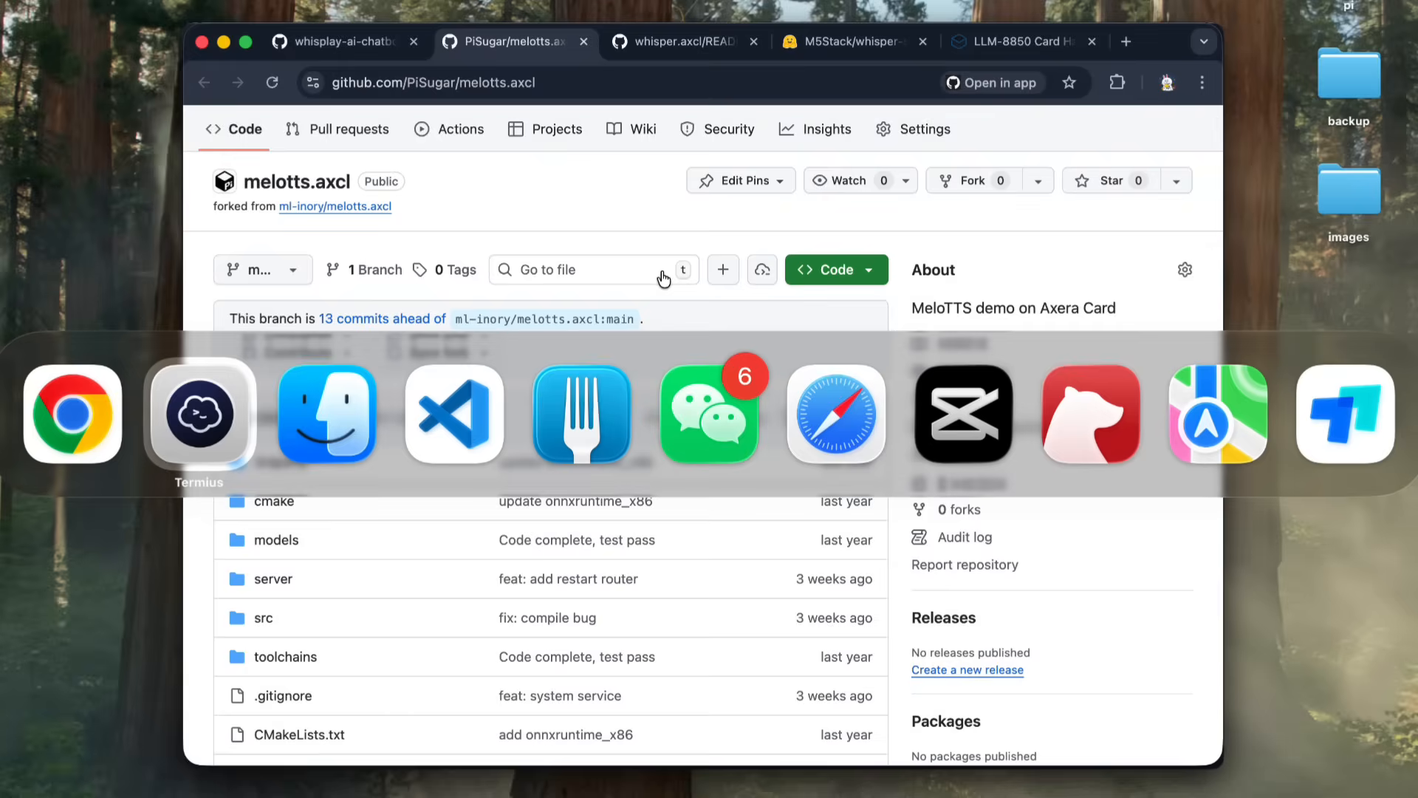
{"action": "left_click", "coordinate": [199, 413]}
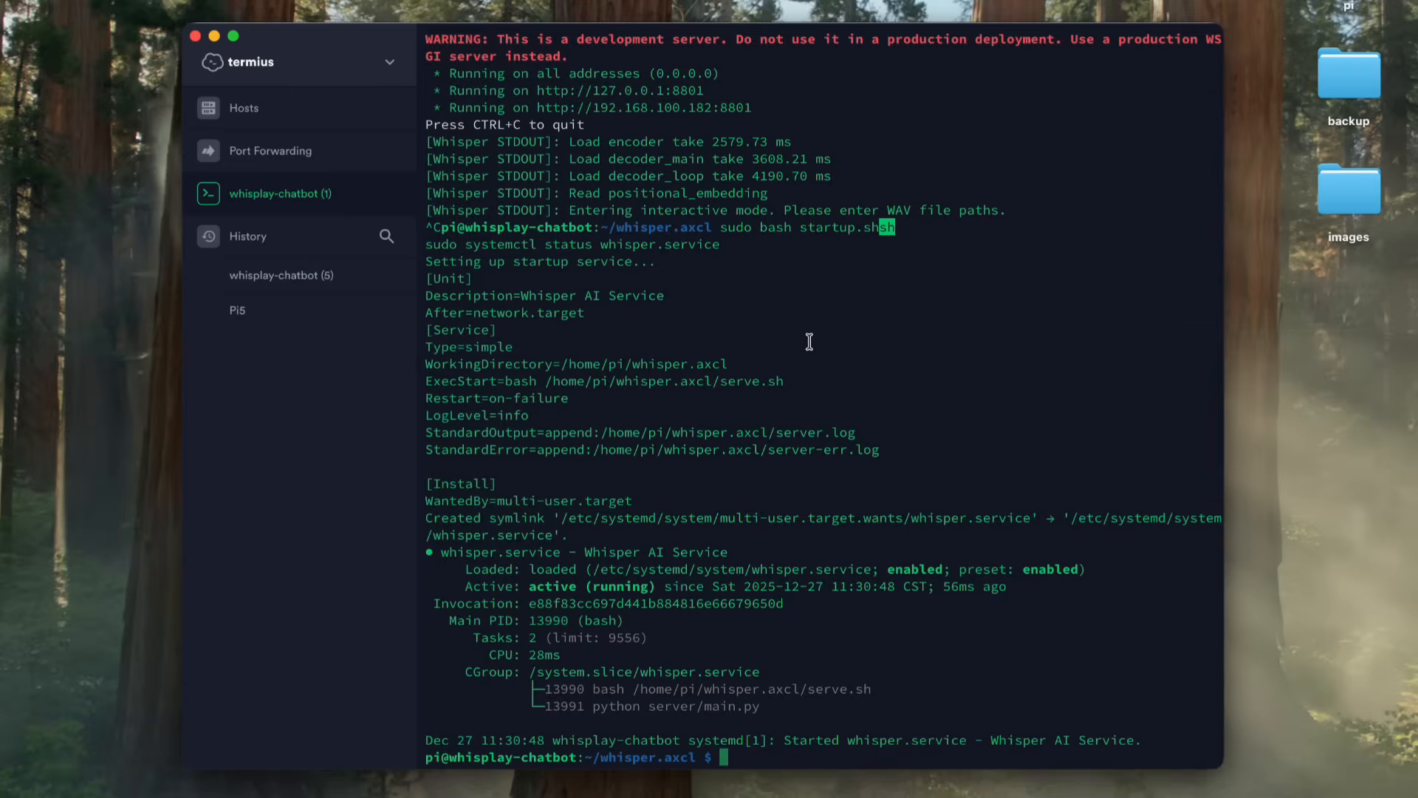
{"action": "type", "text": "cd"}
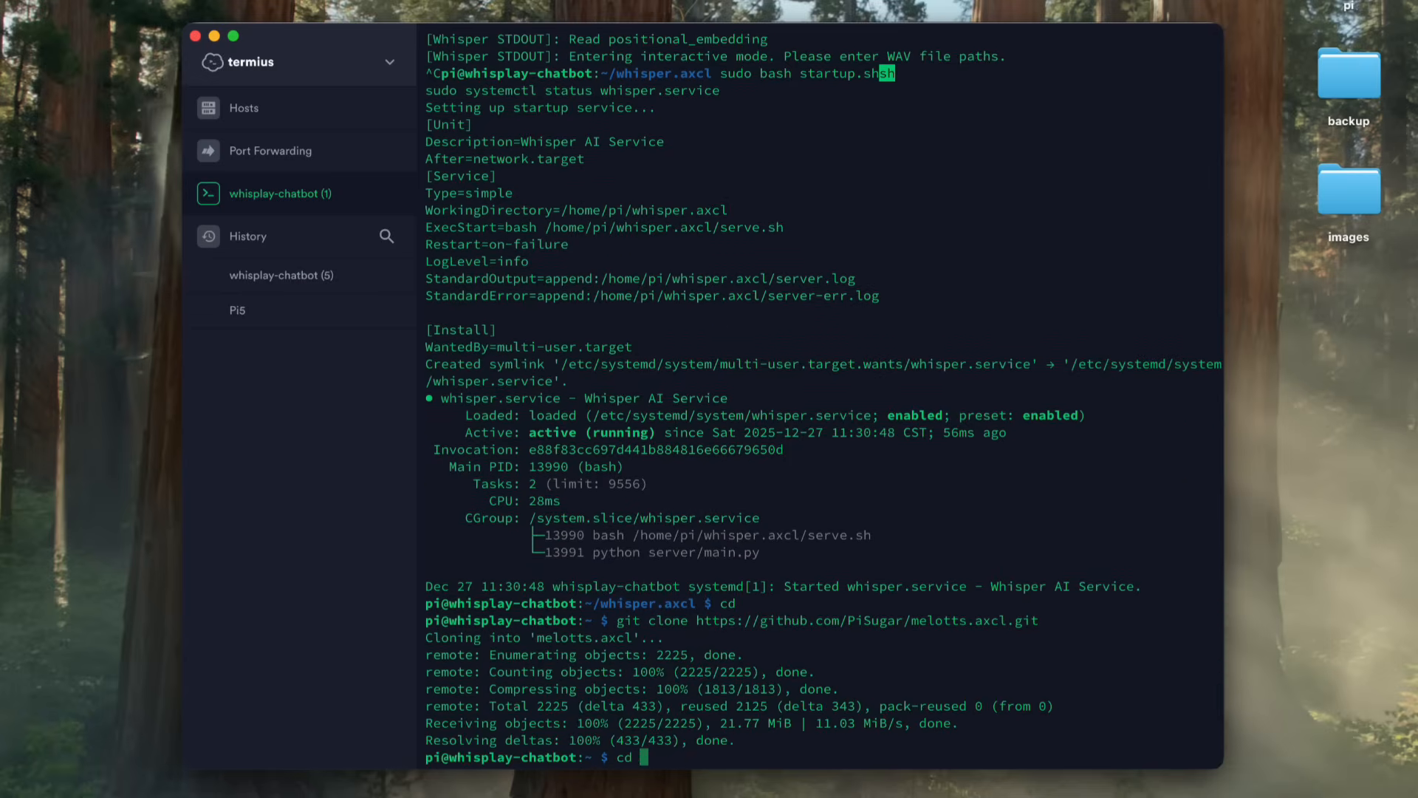
{"action": "type", "text": "cd melotts.axcl/"}
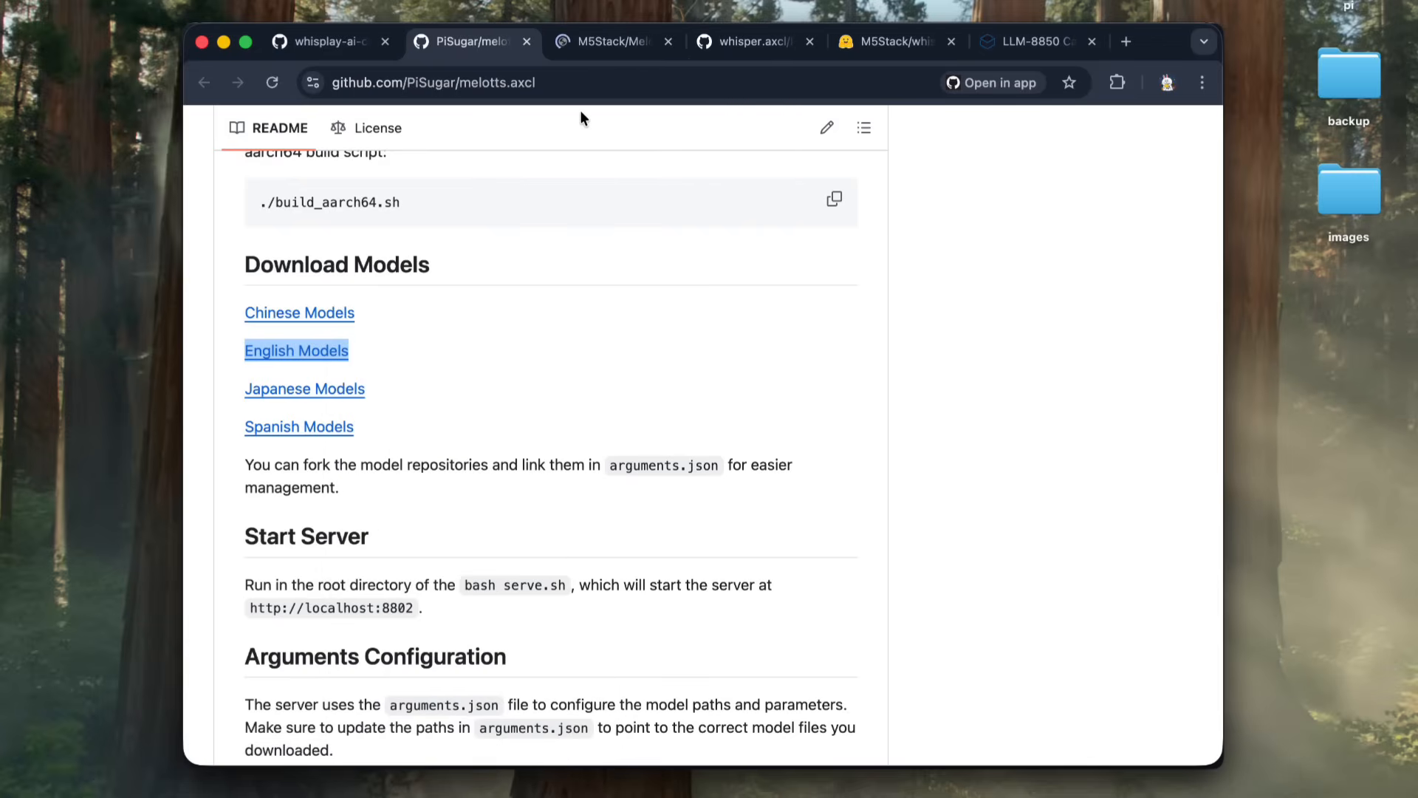
Step: Reach the M5Stack MeloTTS-English-ax650 Hugging Face page and show its extra options menu
{"action": "left_click", "coordinate": [613, 42]}
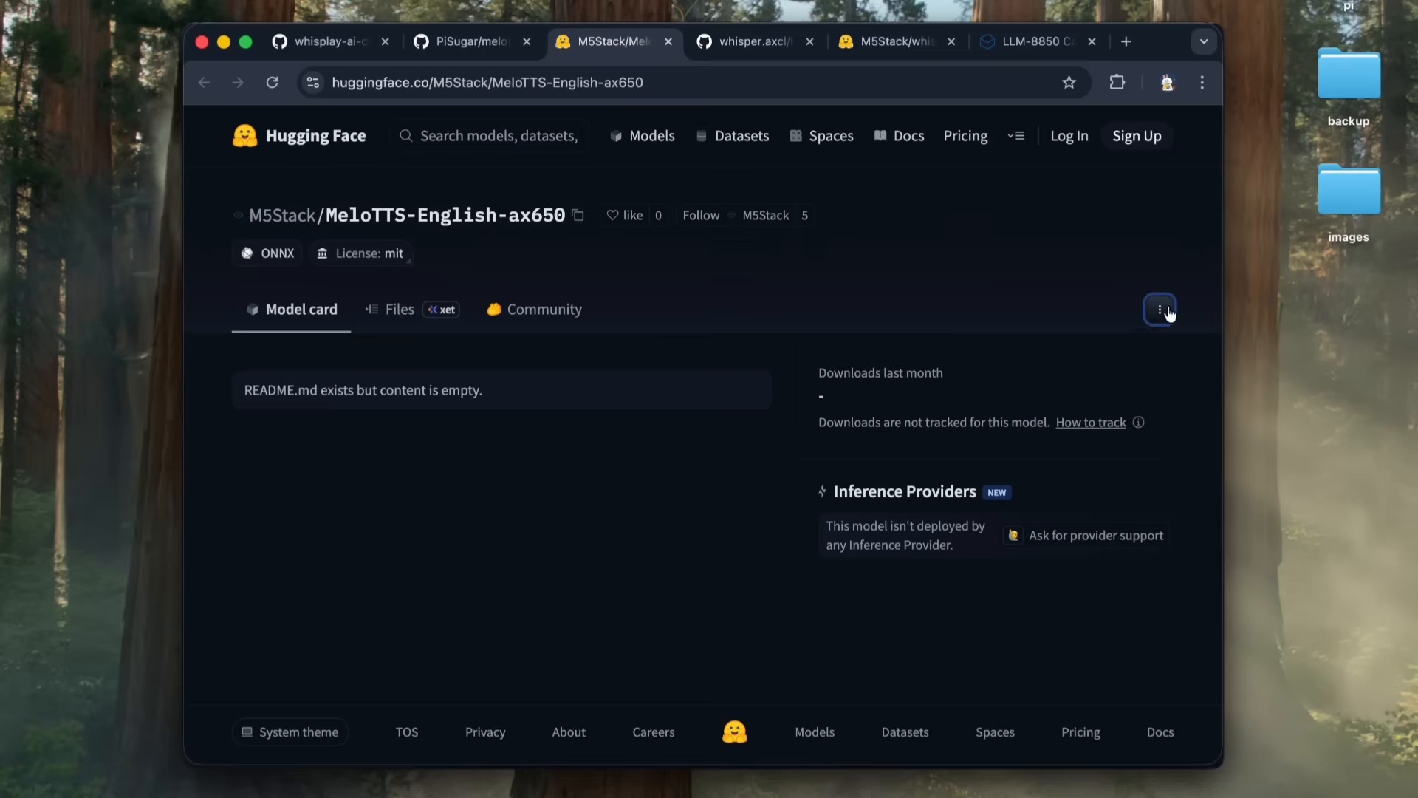
{"action": "left_click", "coordinate": [1162, 309]}
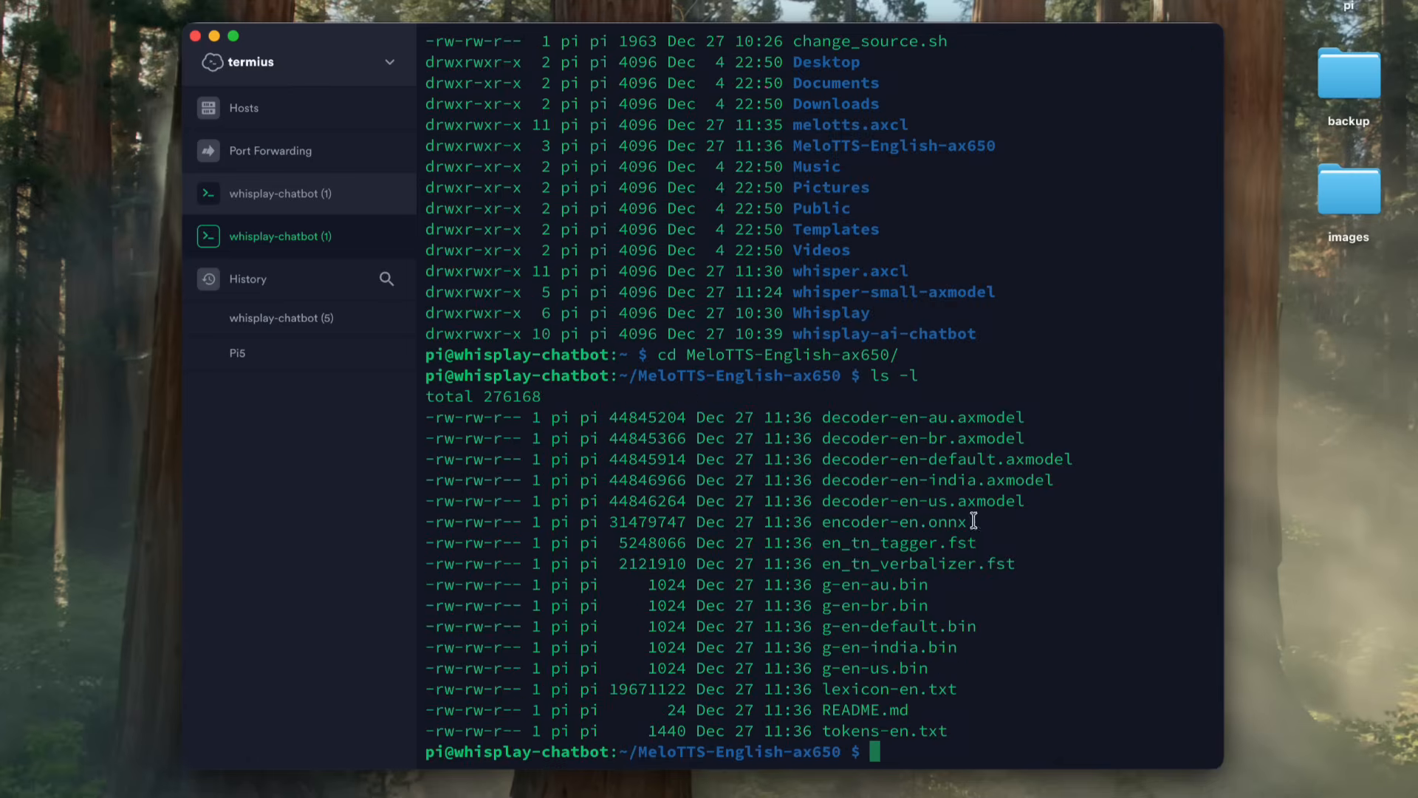
{"action": "mouse_move", "coordinate": [694, 508]}
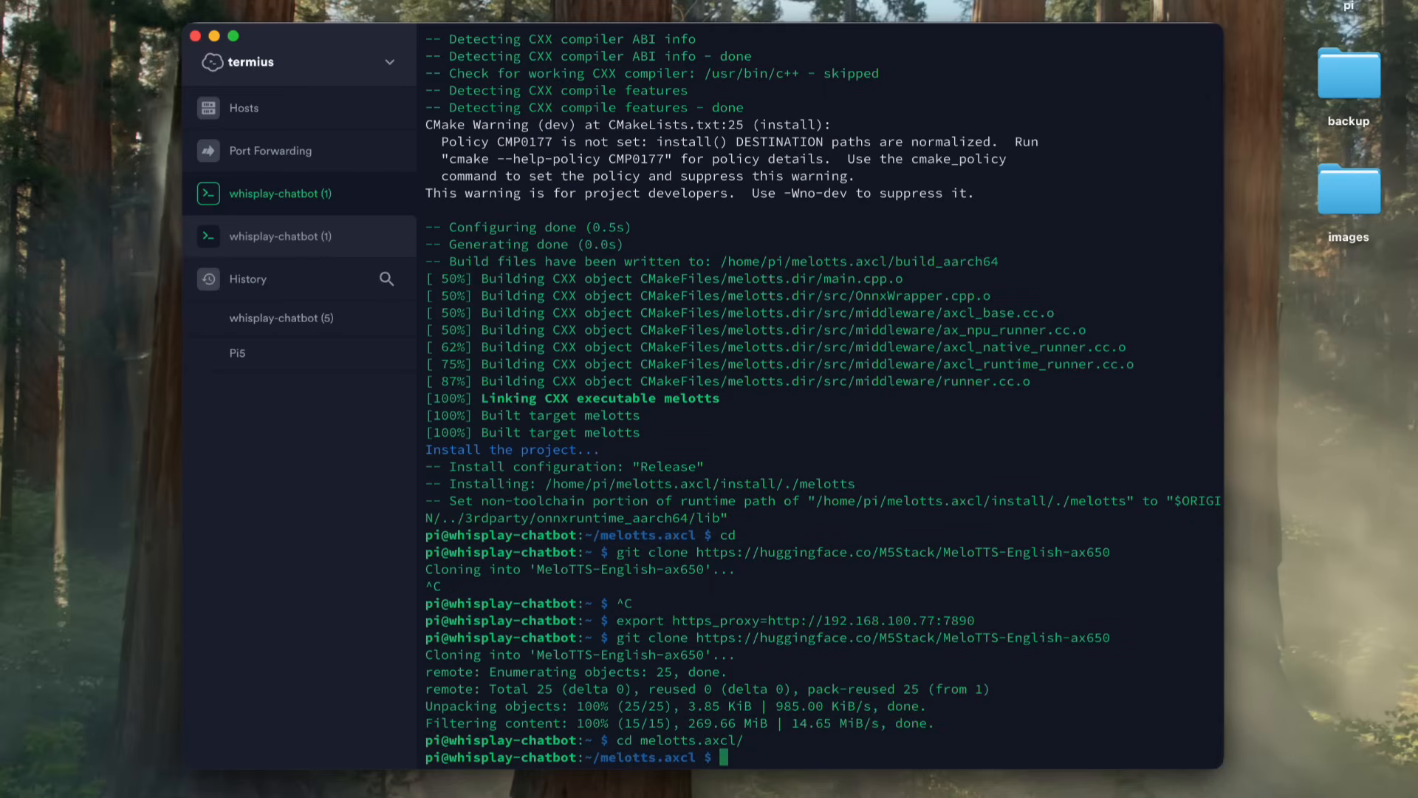
Step: Edit arguments.json in nano so encoder, decoder and lexicon paths point to MeloTTS-English-ax650 files
{"action": "type", "text": "nano arguments"}
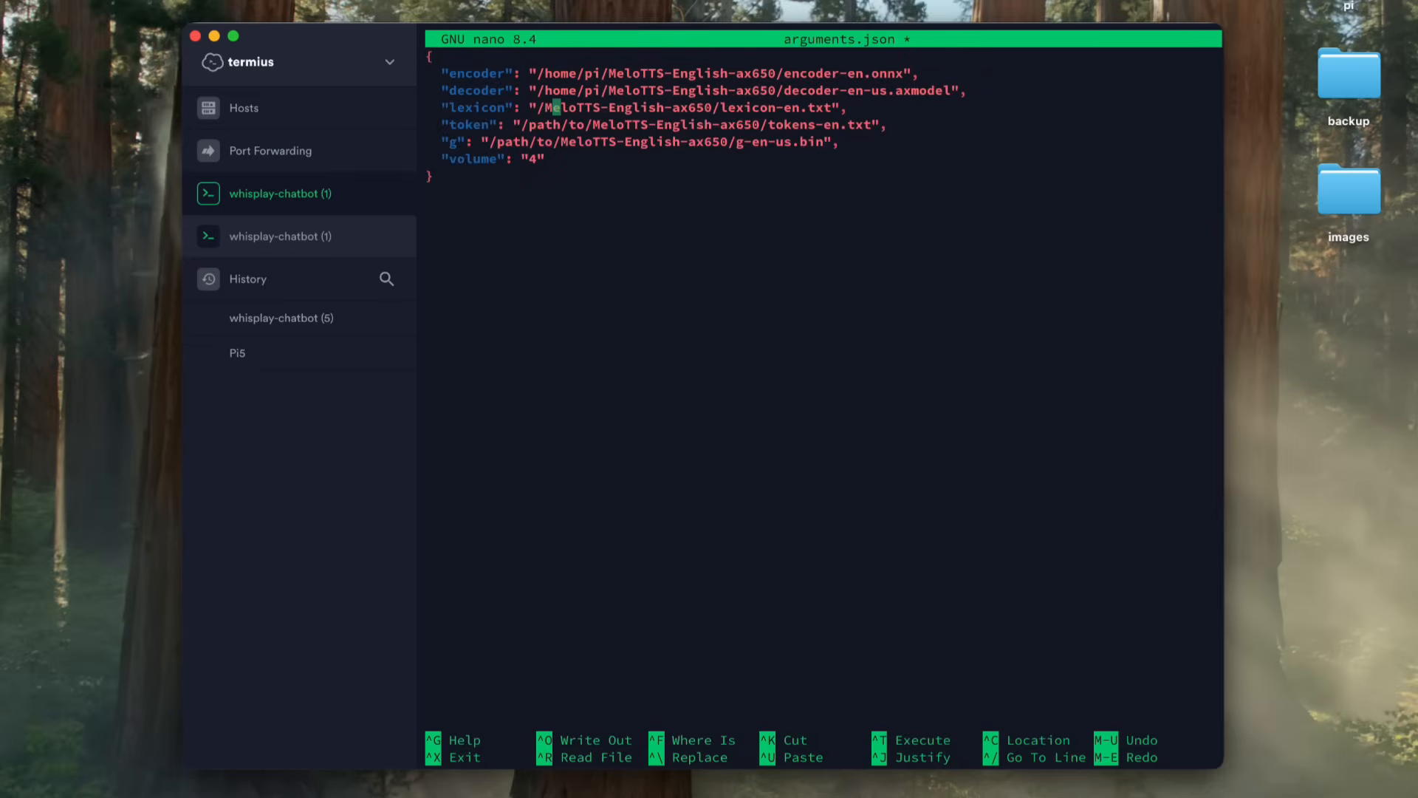
{"action": "left_click", "coordinate": [281, 236]}
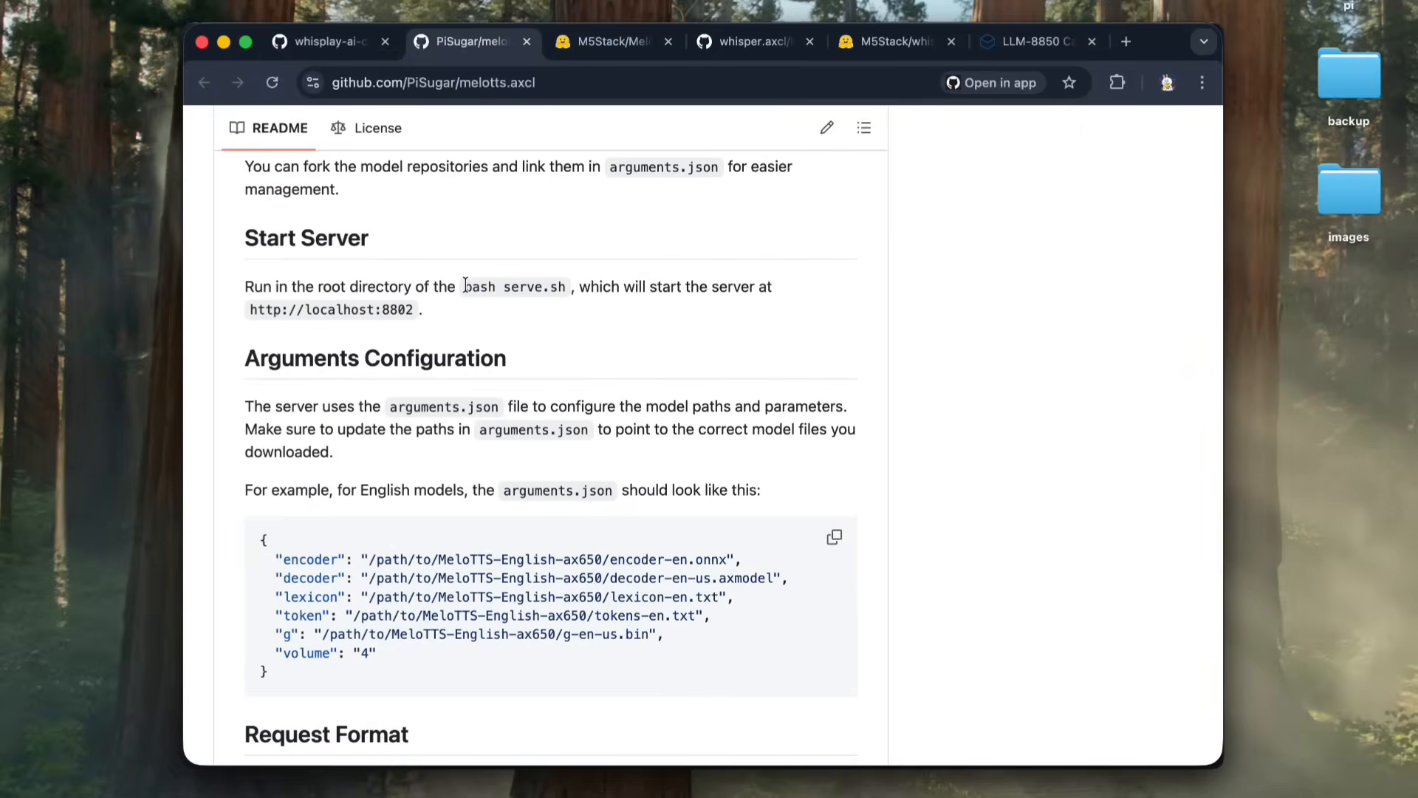
Step: Take bash serve.sh from the README's Start Server section and launch the MeloTTS server on port 8802
{"action": "double_click", "coordinate": [514, 287]}
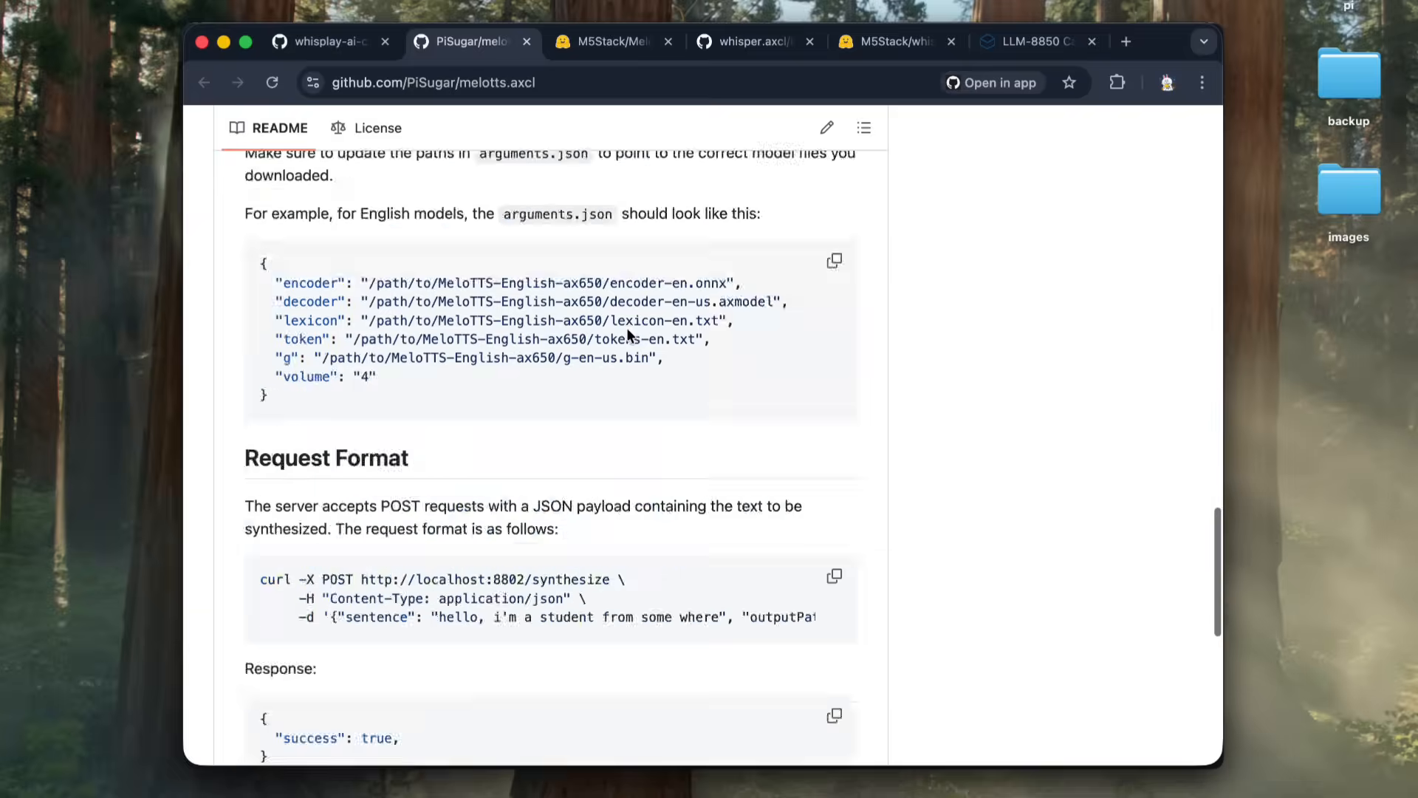
{"action": "scroll", "scroll_direction": "down", "scroll_amount": 3}
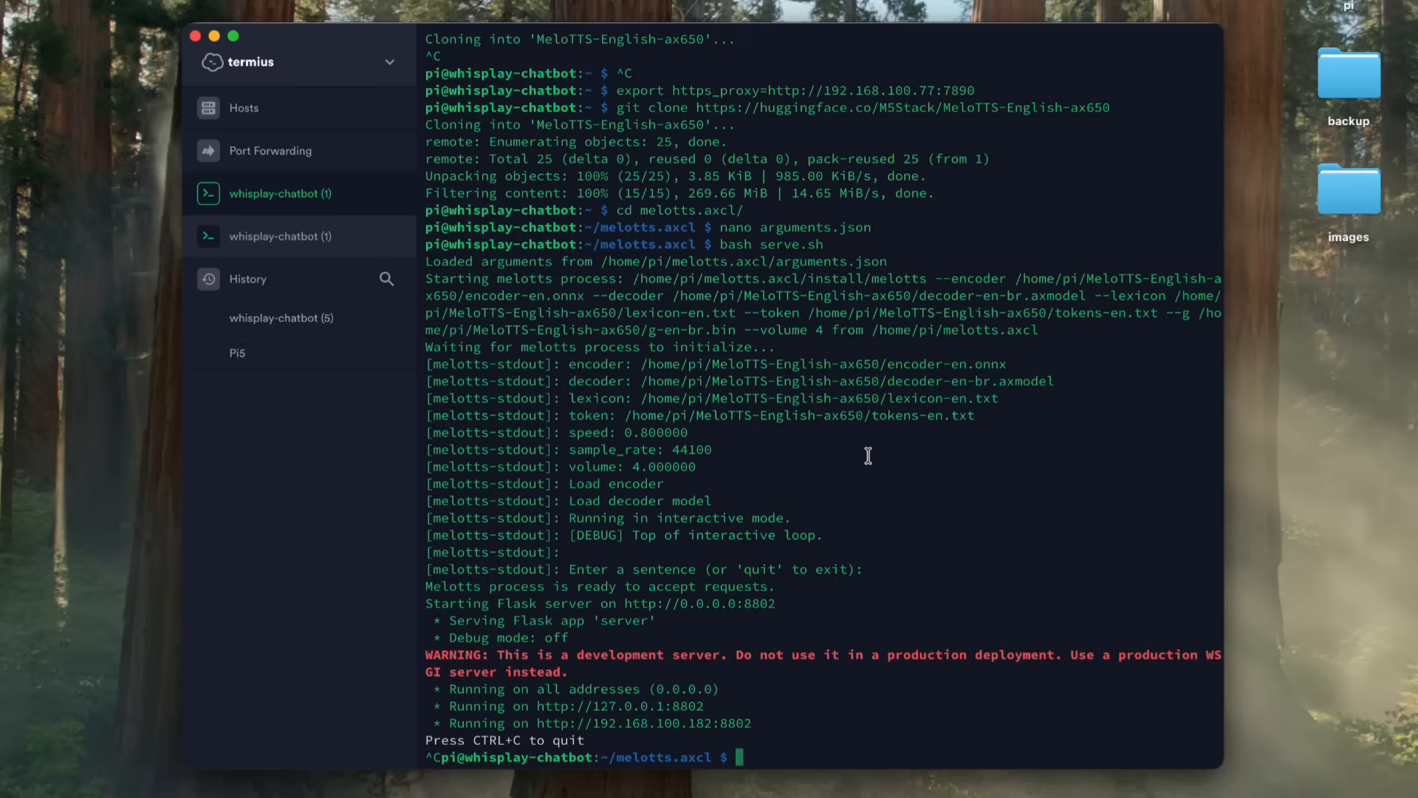
{"action": "type", "text": "sudo bash startup.sh"}
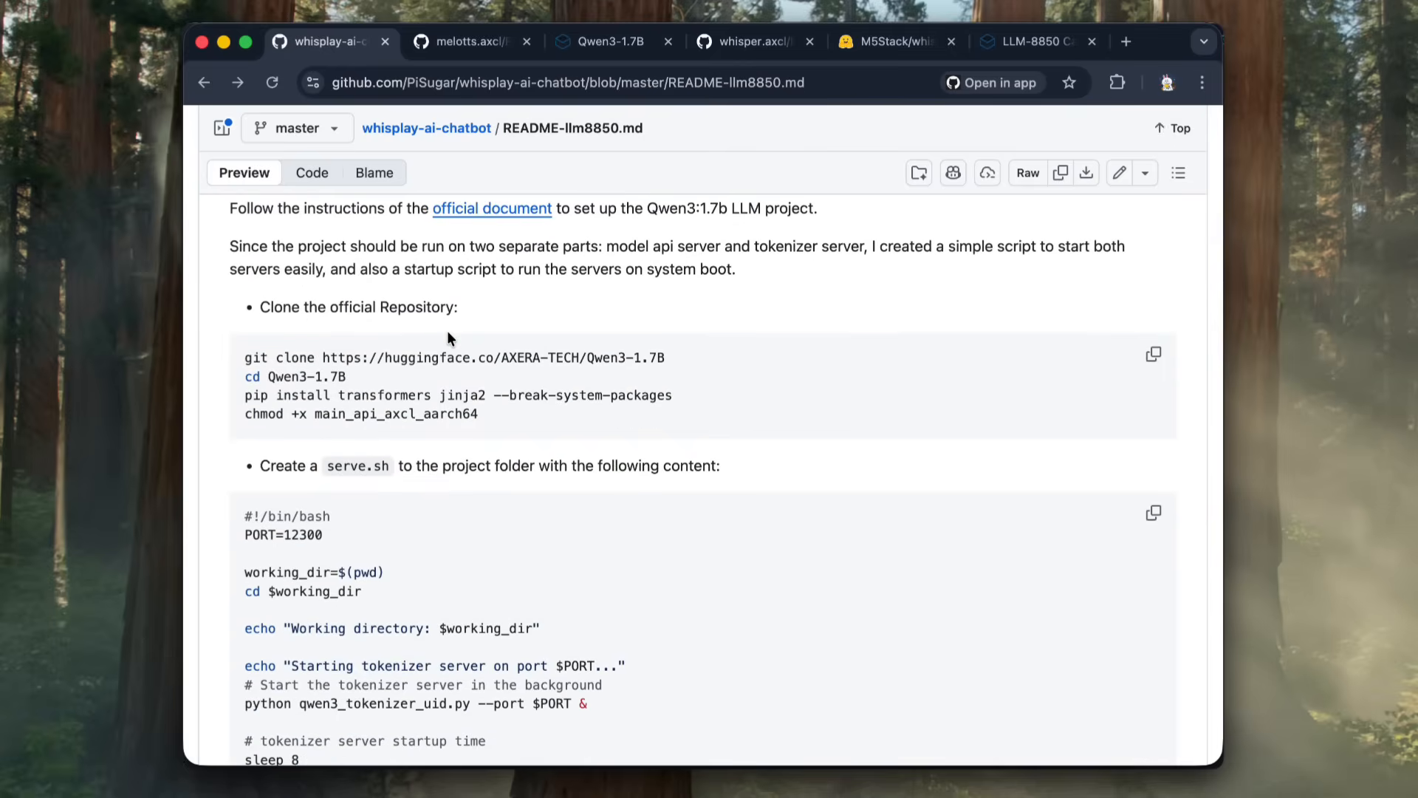
{"action": "mouse_move", "coordinate": [941, 360]}
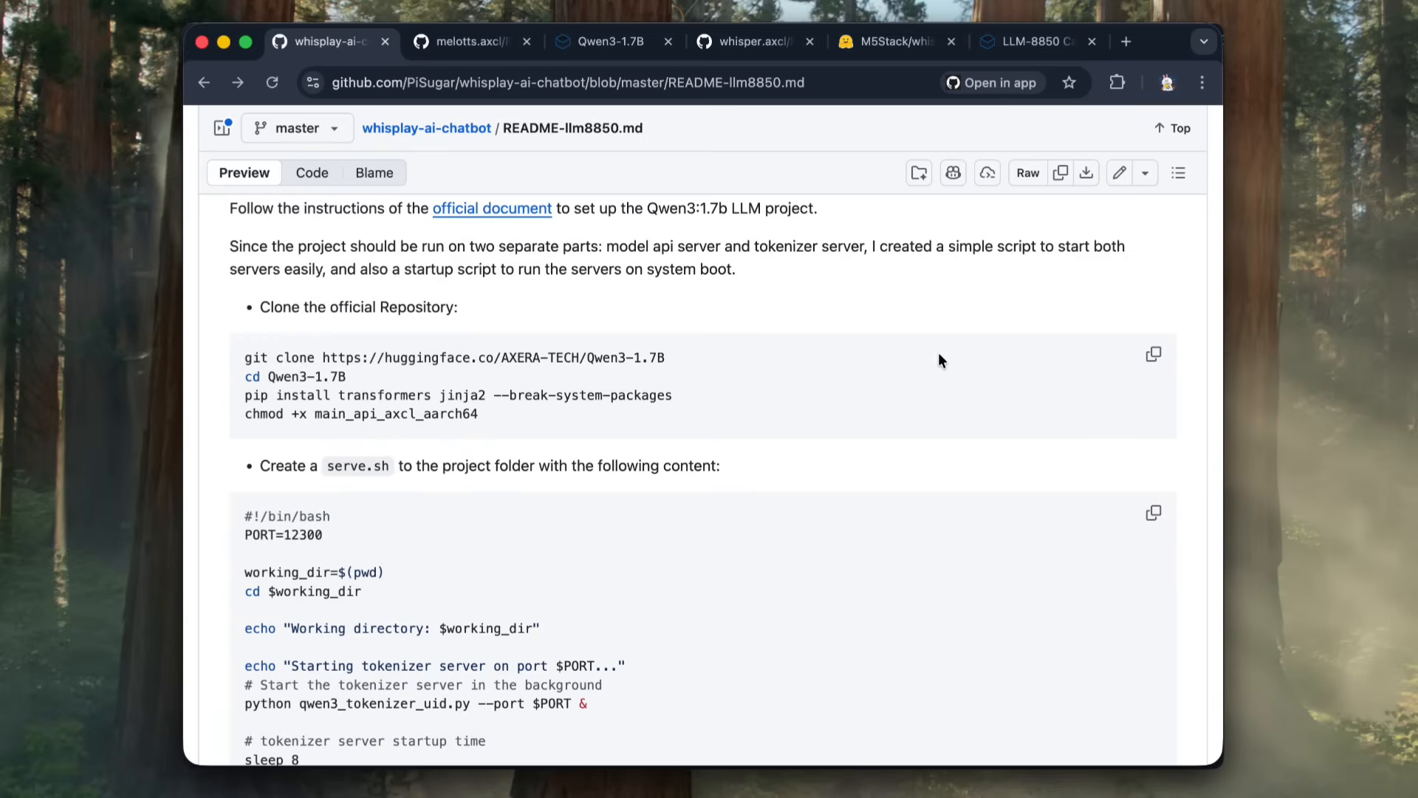
{"action": "left_click", "coordinate": [1154, 353]}
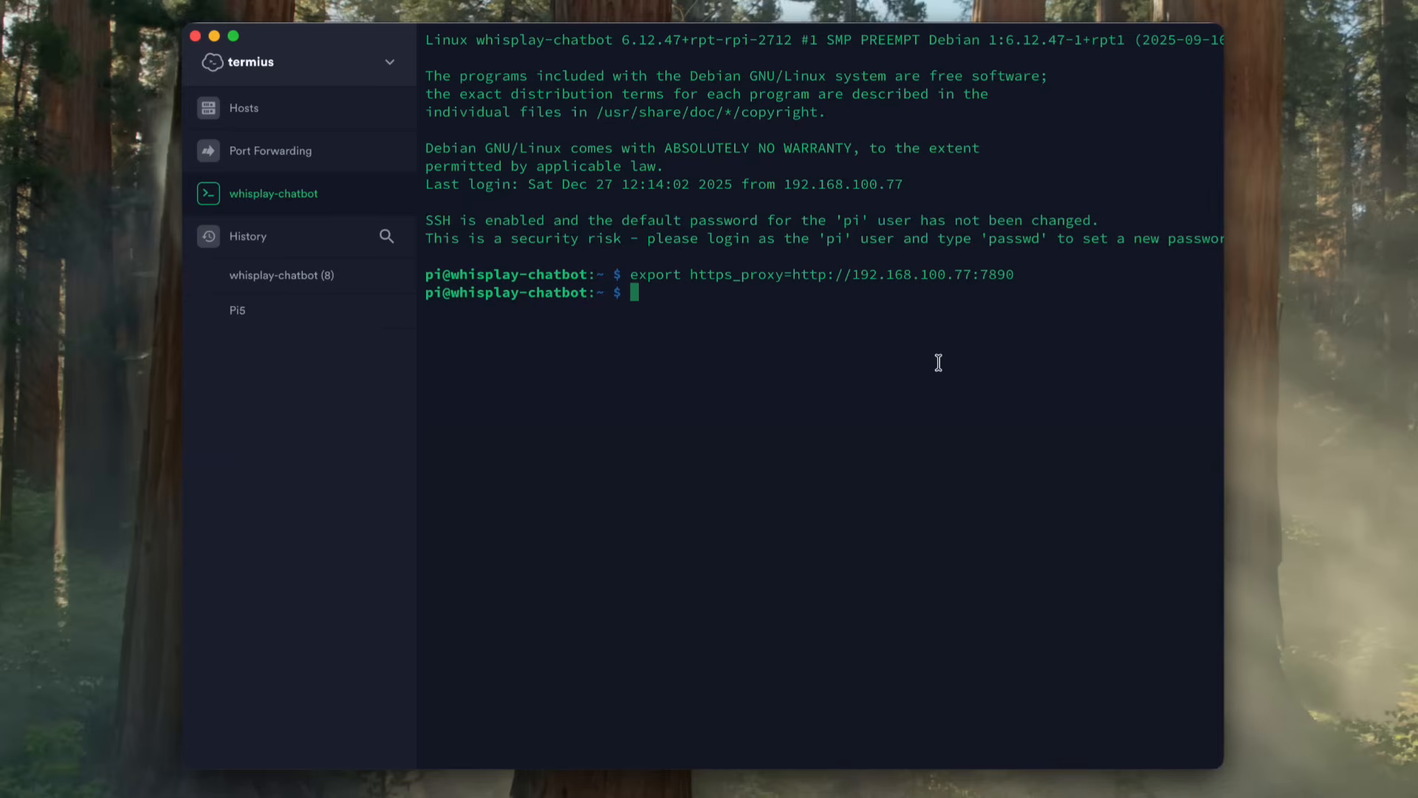
{"action": "type", "text": "git clone https://huggingface.co/AXERA-TECH/Qwen3-1.7B"}
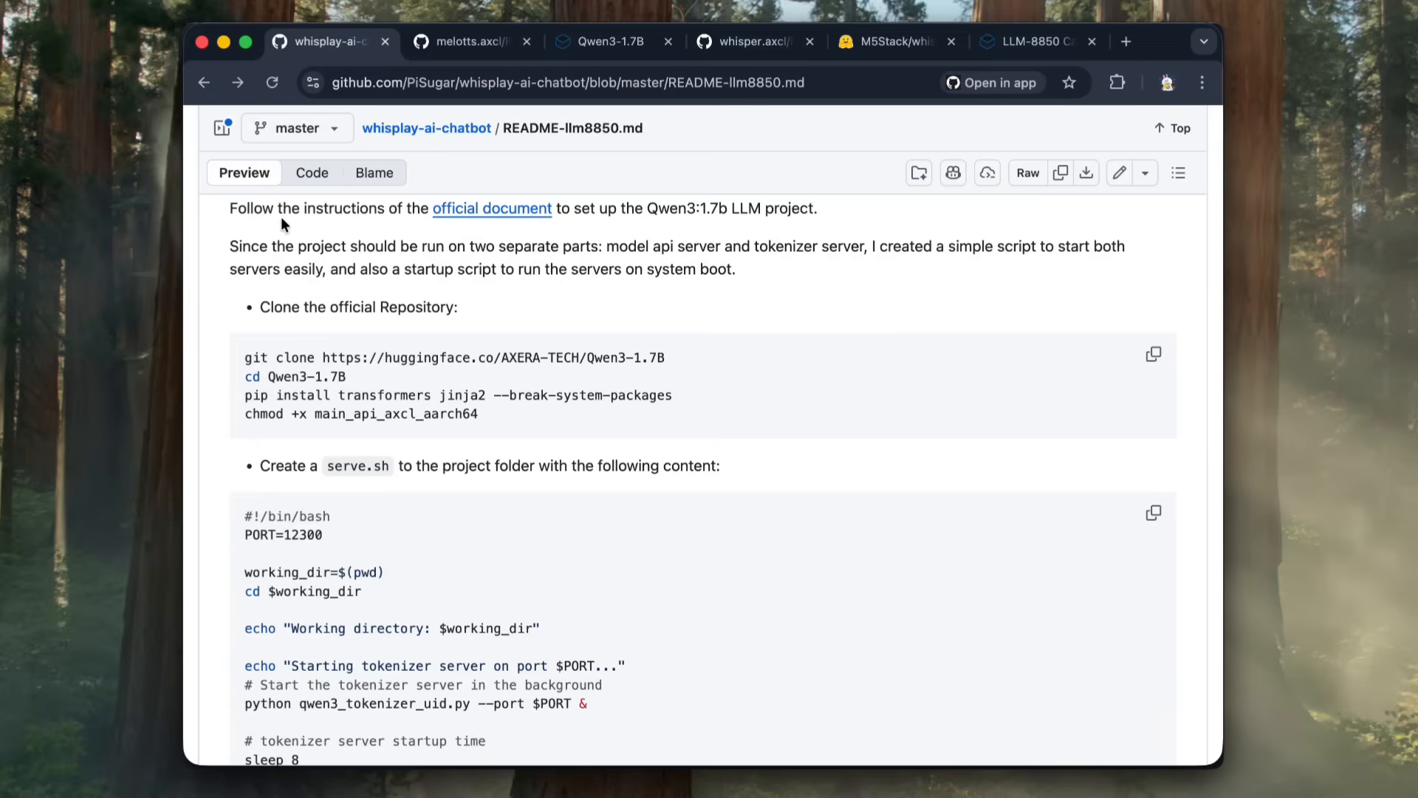
{"action": "scroll", "scroll_direction": "down", "scroll_amount": 3}
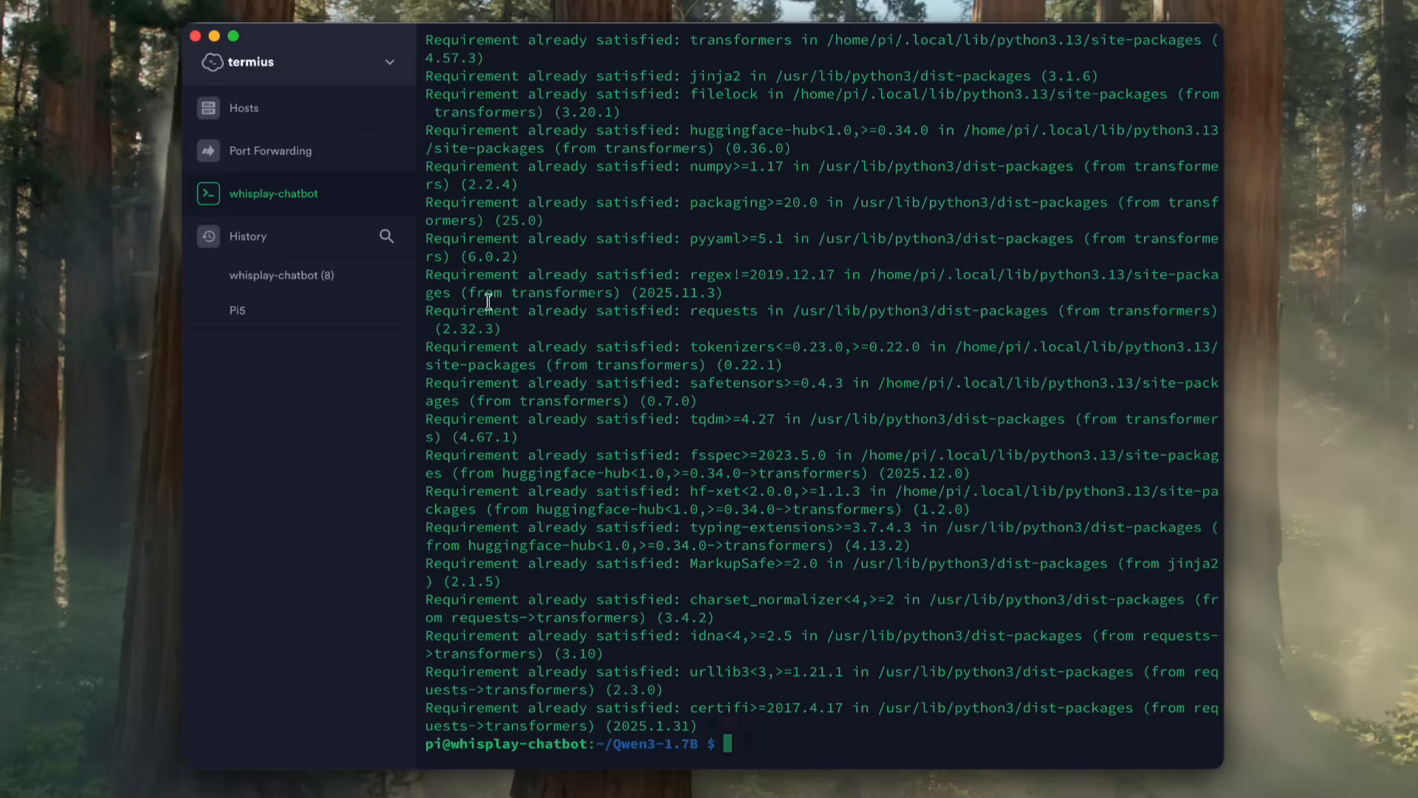
Step: Create serve.sh in Qwen3-1.7B from the README script and start the Qwen3 server on port 8000
{"action": "type", "text": "nano"}
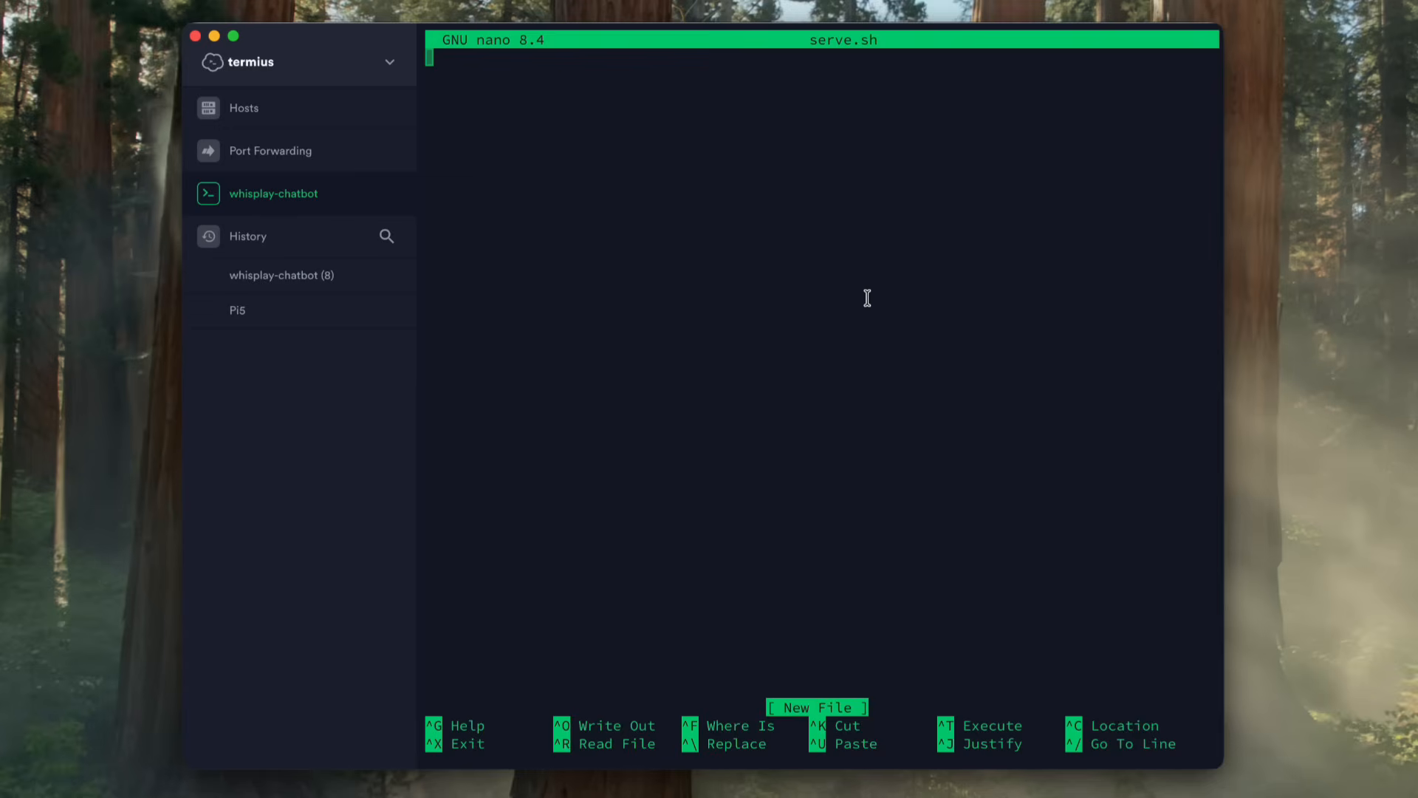
{"action": "key", "text": "ctrl+o"}
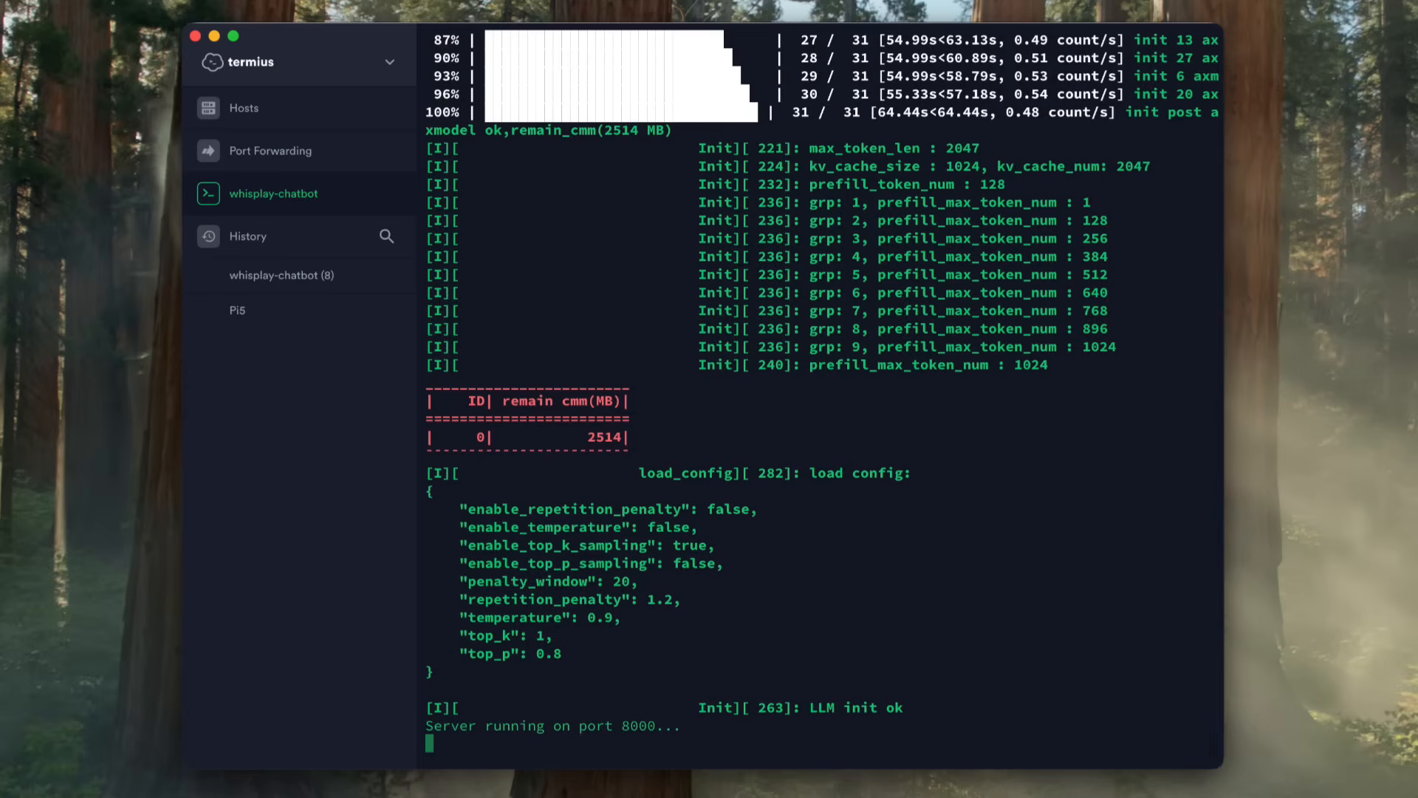
Step: Relaunch Qwen3 via sudo bash startup.sh in the background and confirm main_api_axcl_aarch64 with axcl-smi
{"action": "key", "text": "ctrl+c"}
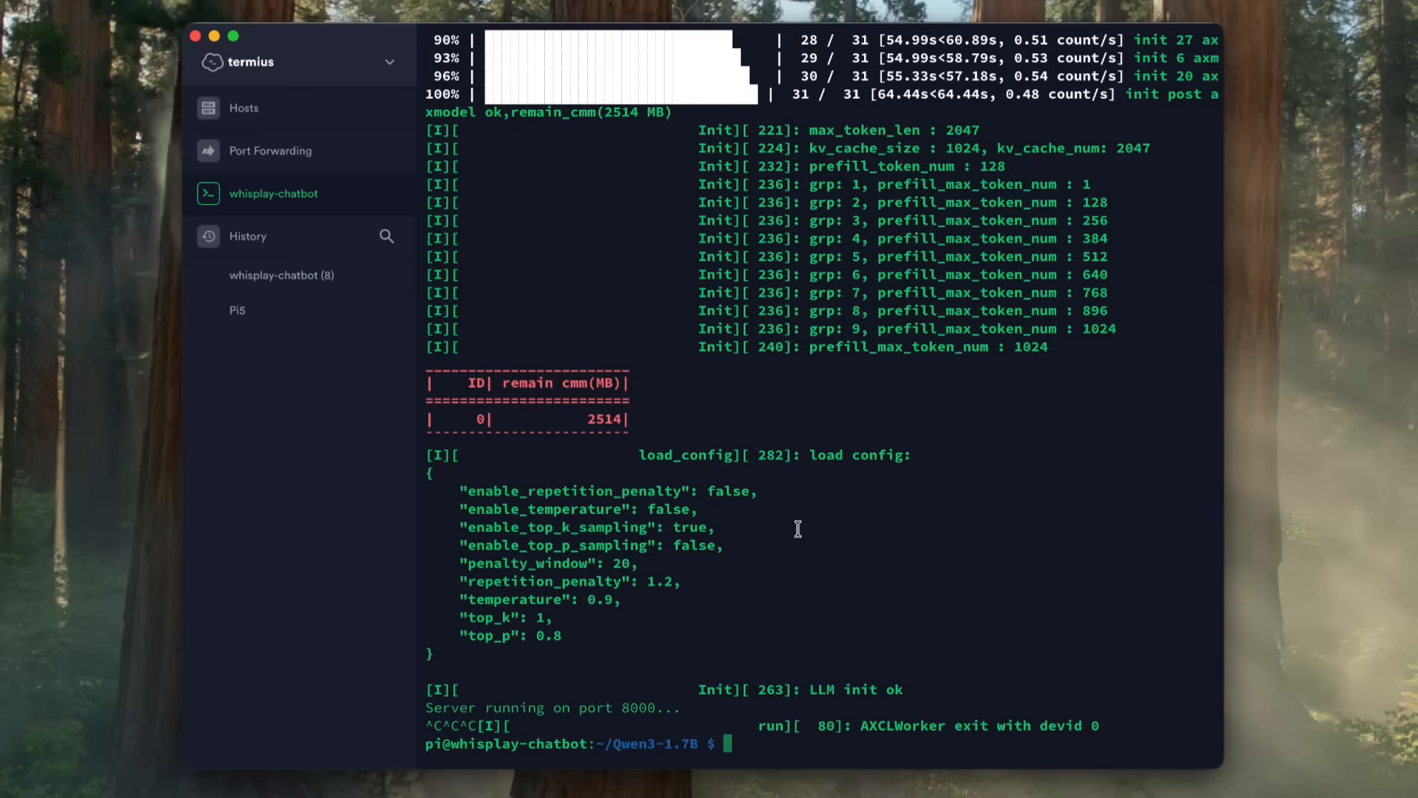
{"action": "type", "text": "sudo bash startup.sh"}
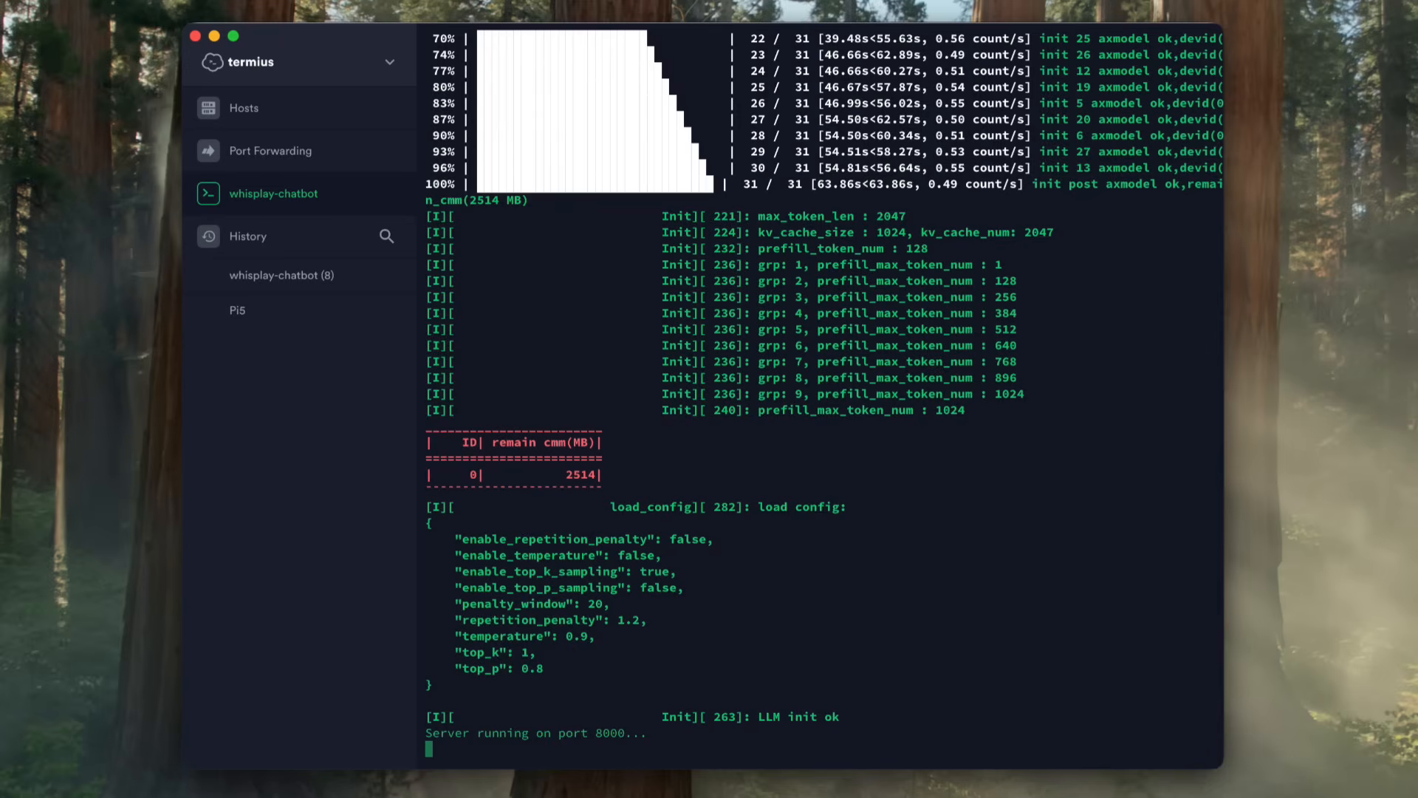
{"action": "key", "text": "ctrl+c"}
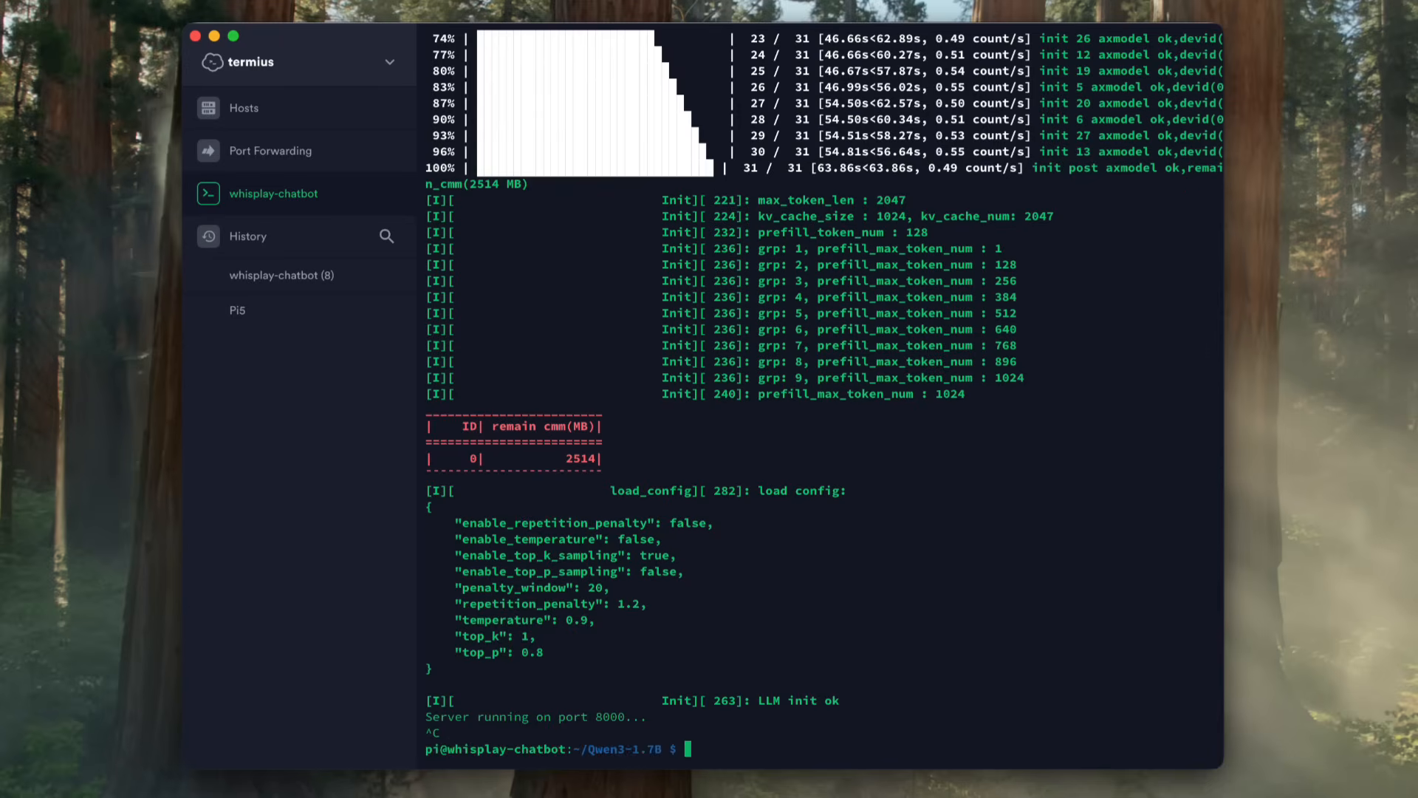
{"action": "type", "text": "axcl-smi"}
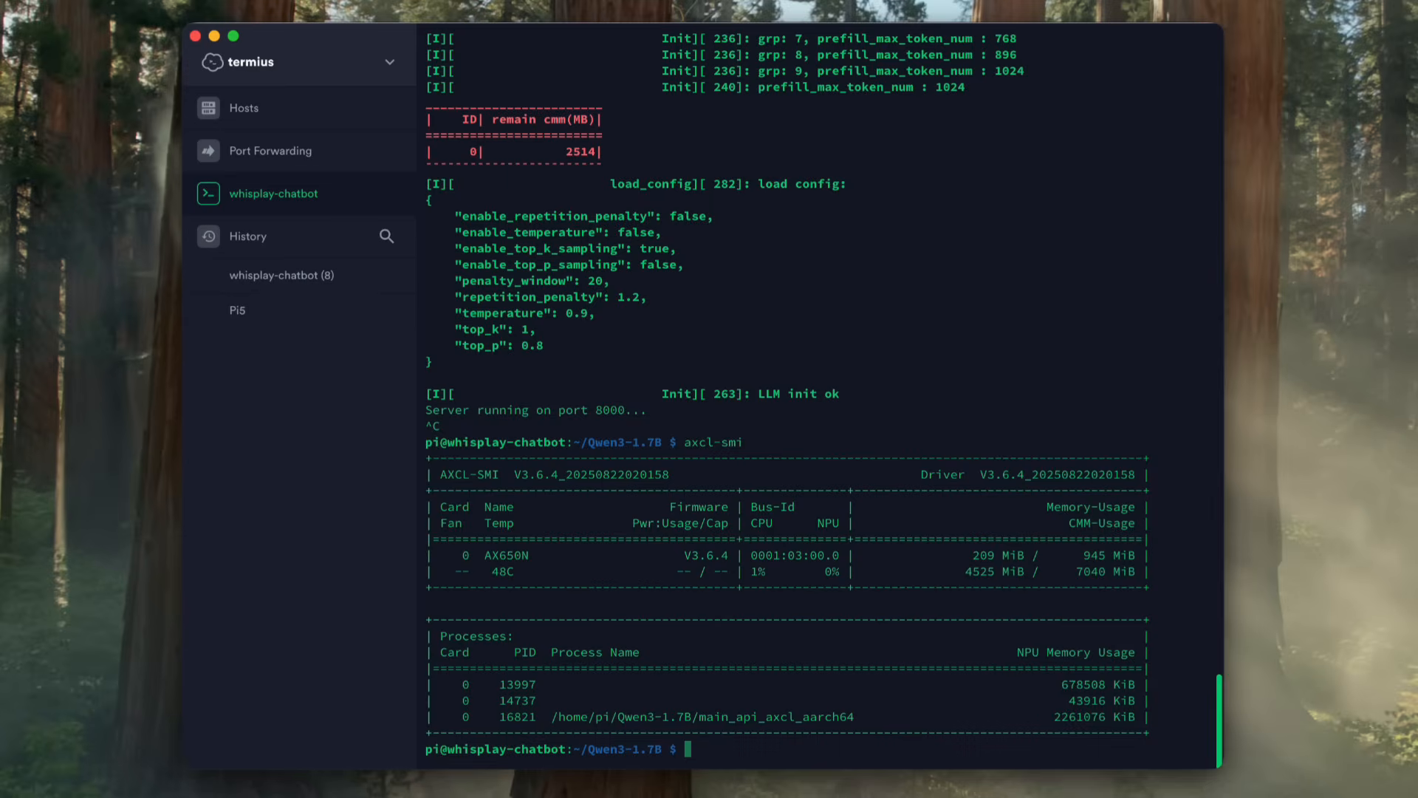
{"action": "mouse_move", "coordinate": [935, 563]}
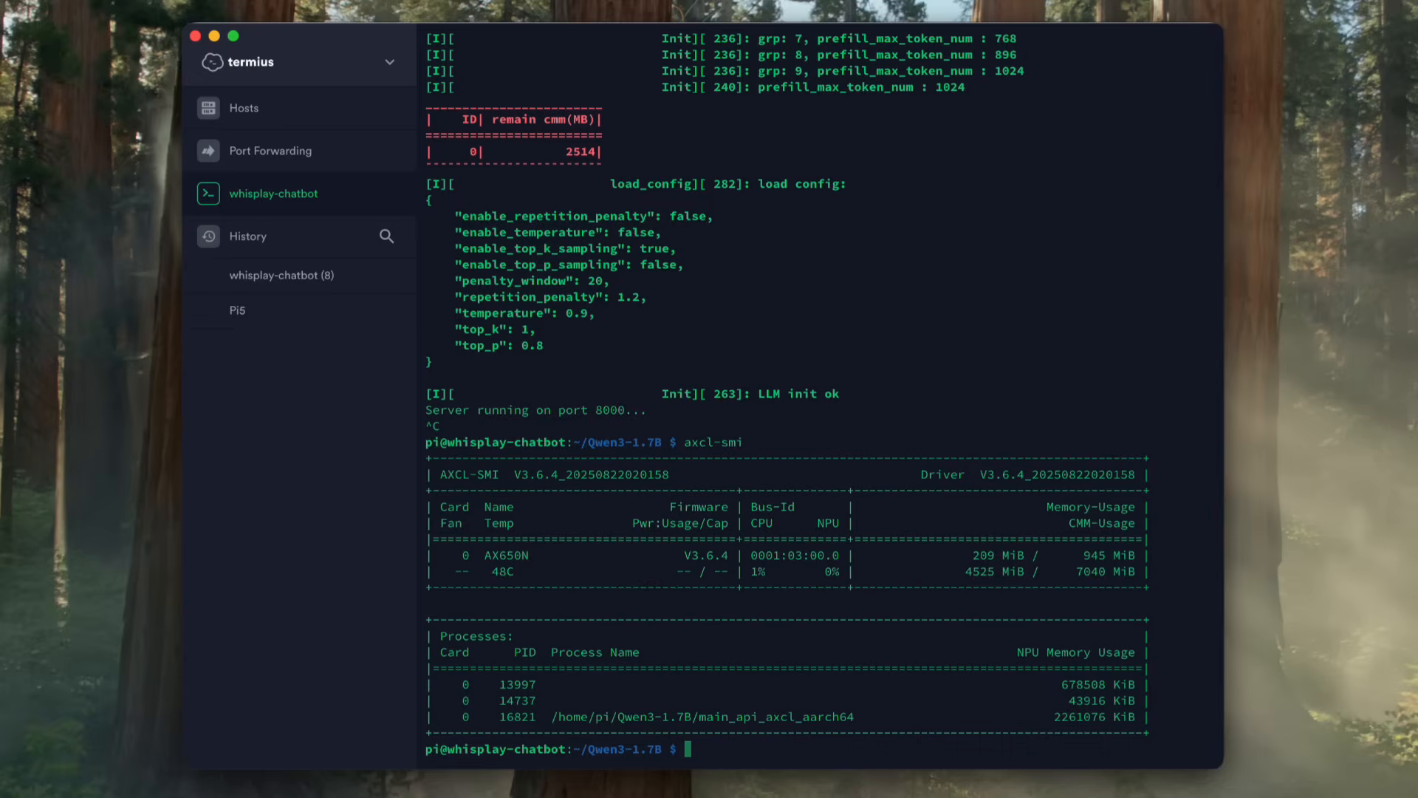
{"action": "type", "text": "cd whisplay-ai-chatbot/"}
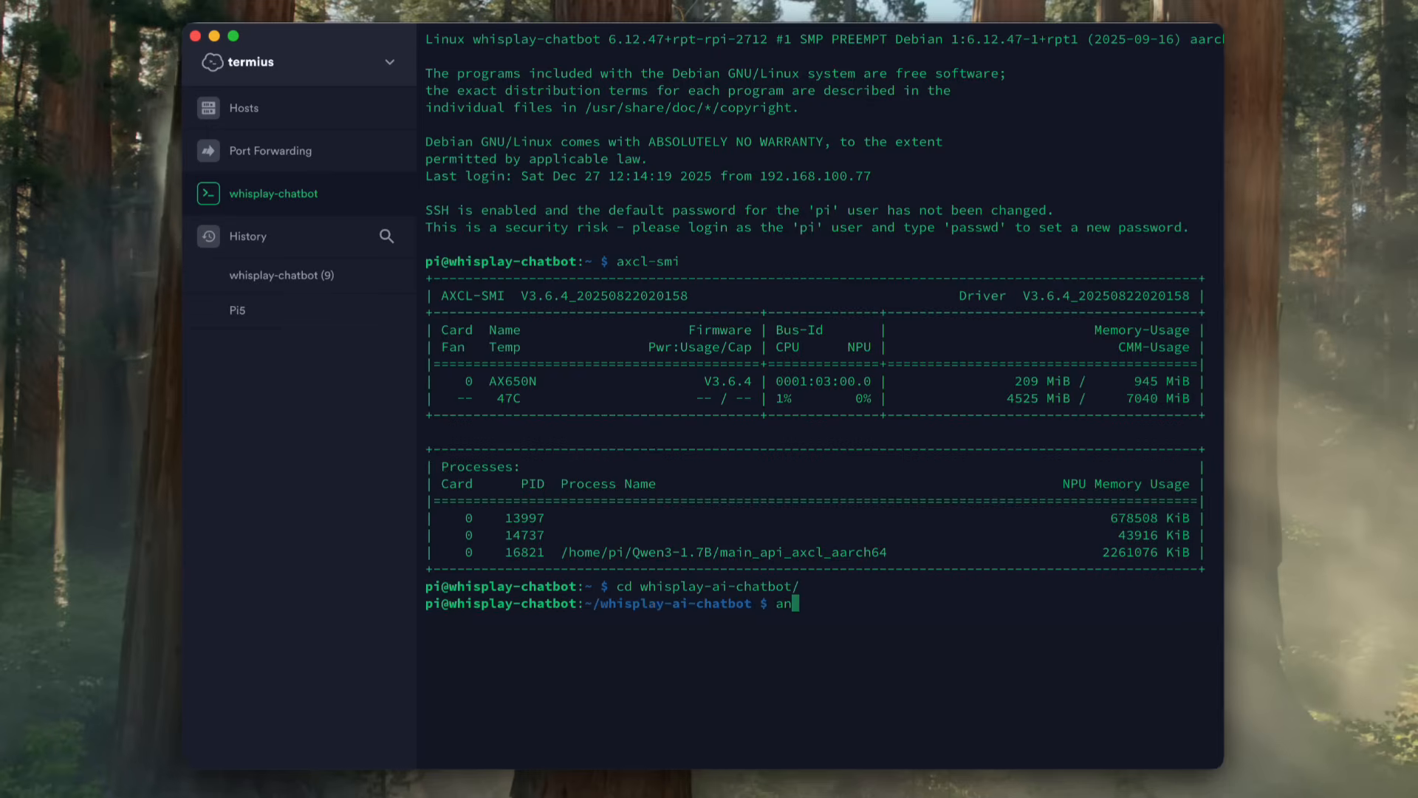
Step: In .env set ASR_SERVER=llm8850whisper, LLM_SERVER=llm8850, TTS_SERVER=llm8850melotts, then begin the systemctl restart
{"action": "type", "text": "nano"}
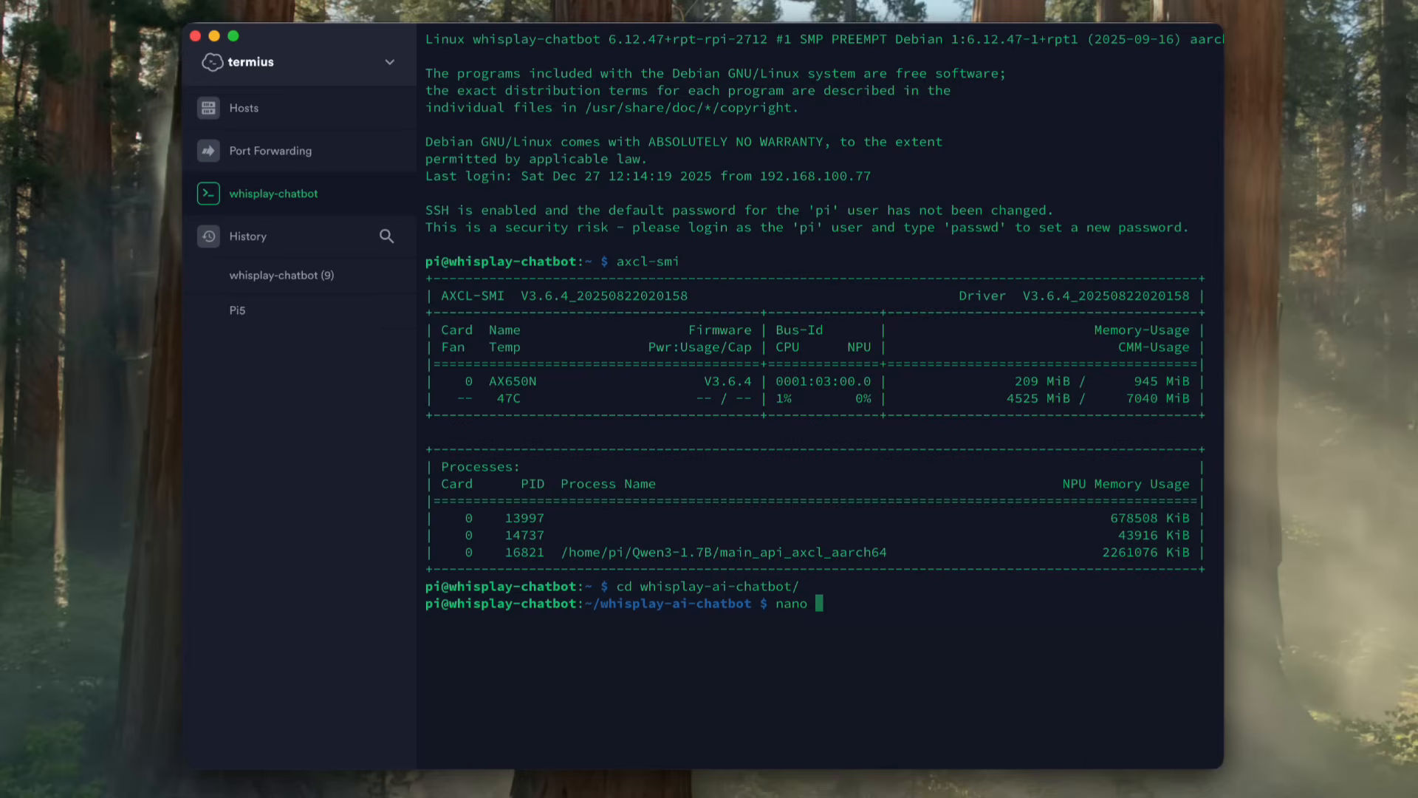
{"action": "type", "text": ".env"}
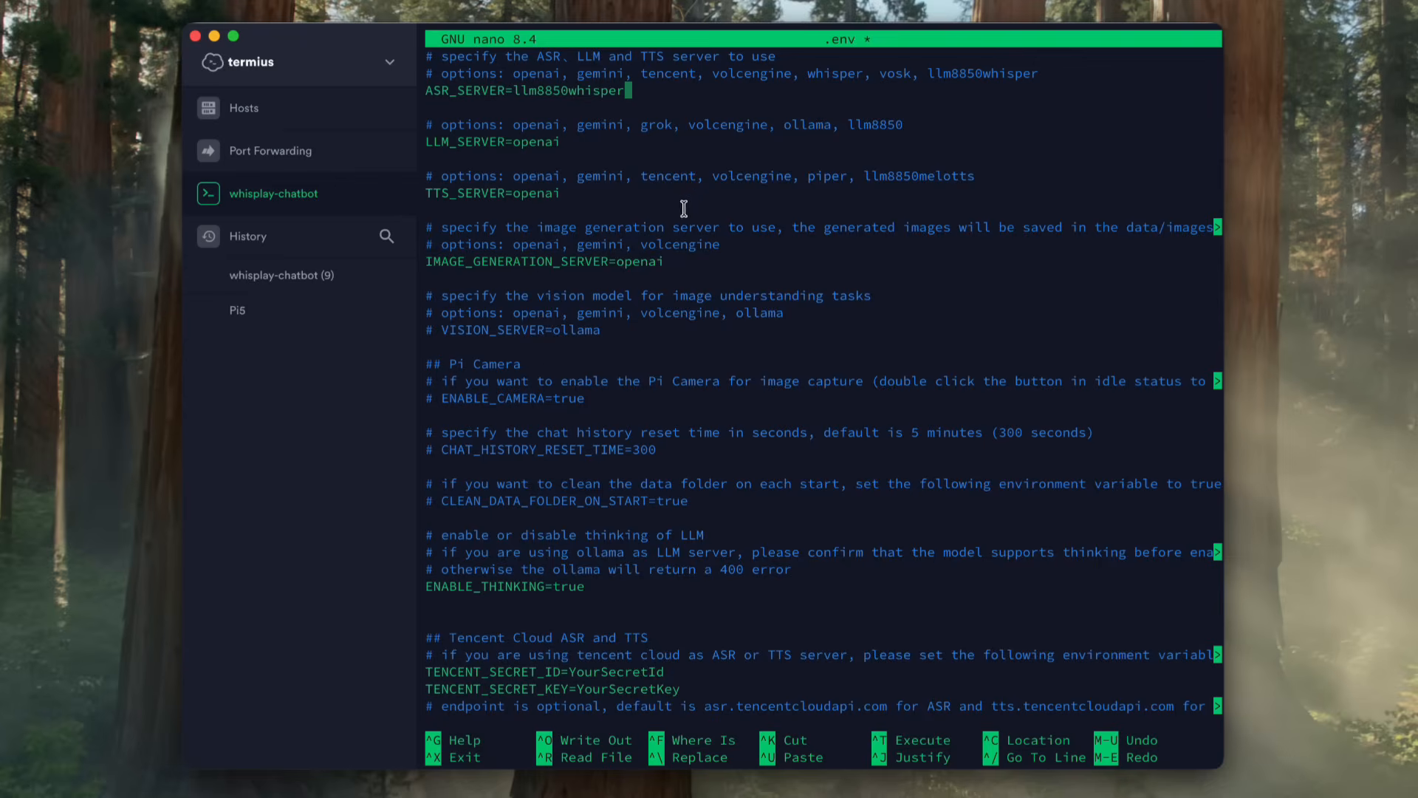
{"action": "type", "text": "llm8850"}
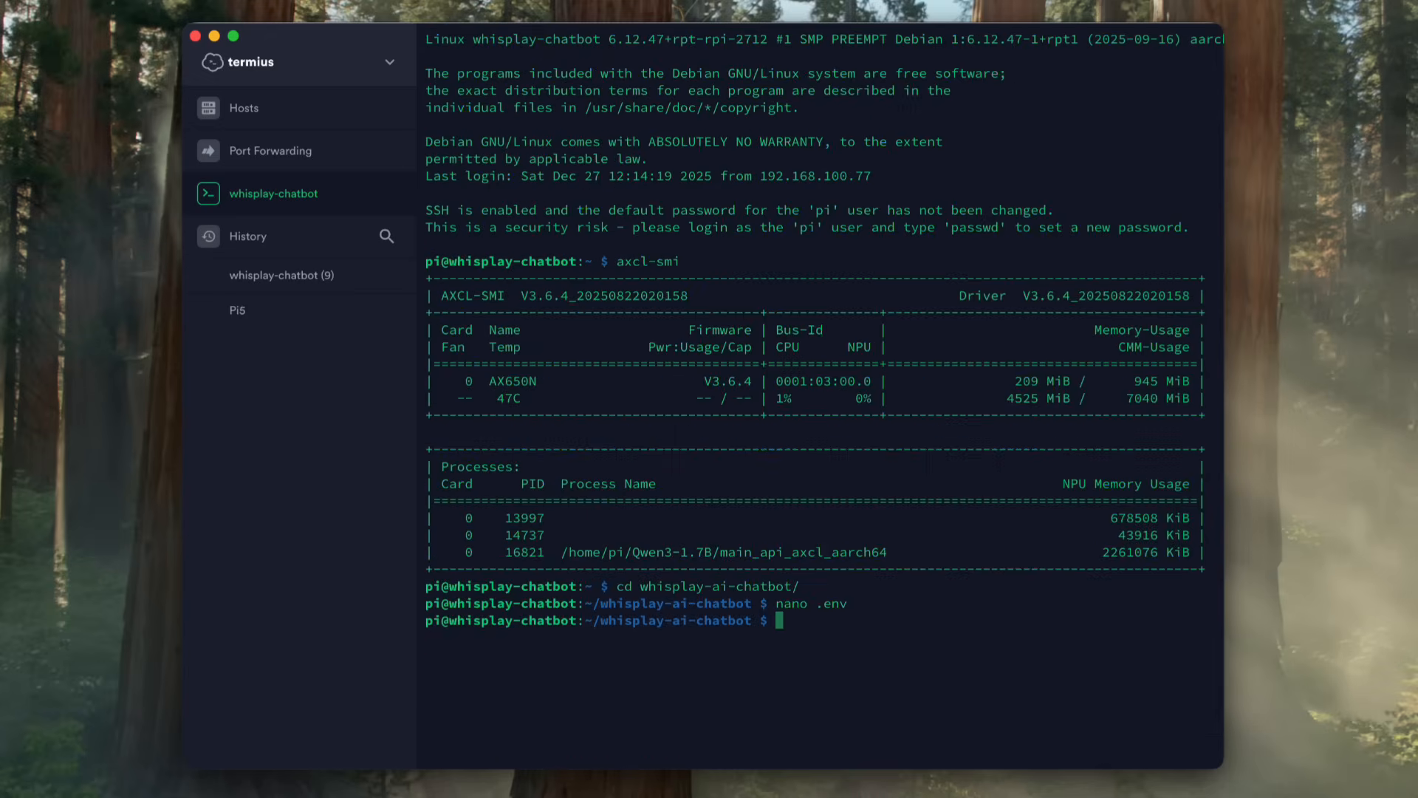
{"action": "type", "text": "sudo systemc"}
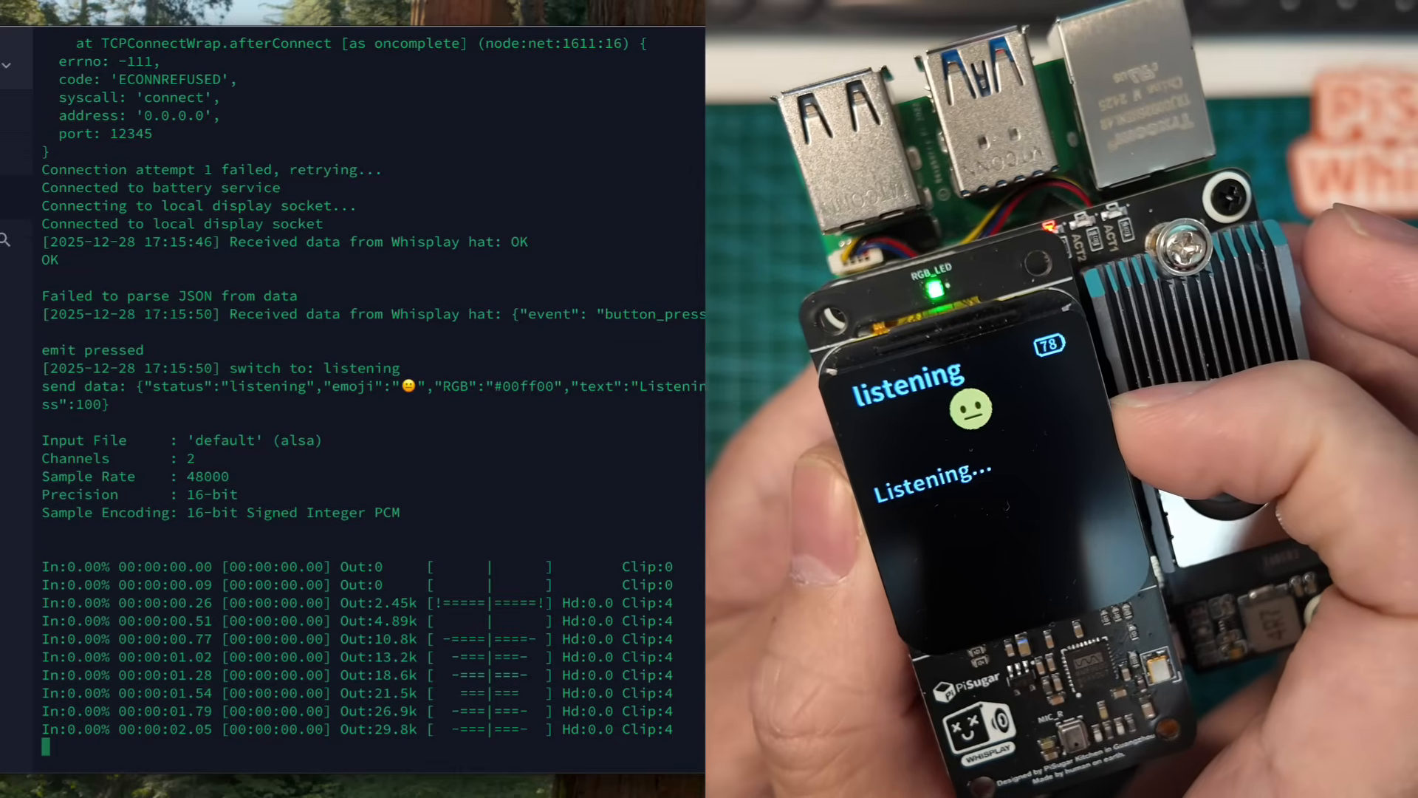
Step: Follow the chatbot logs as the Whisplay device listens, speaks its reply, and returns to listening
{"action": "scroll", "scroll_direction": "down", "scroll_amount": 3}
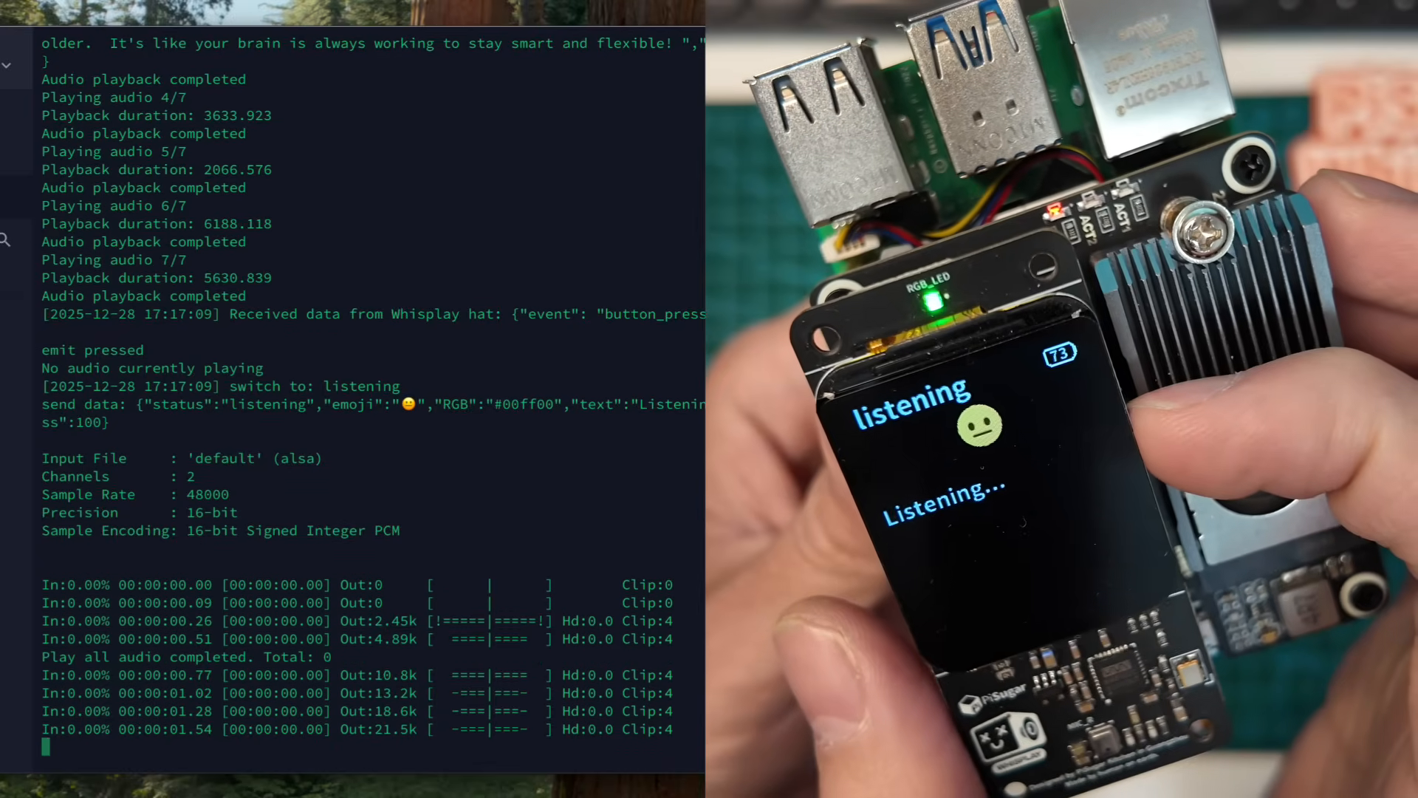
{"action": "scroll", "scroll_direction": "down", "scroll_amount": 3}
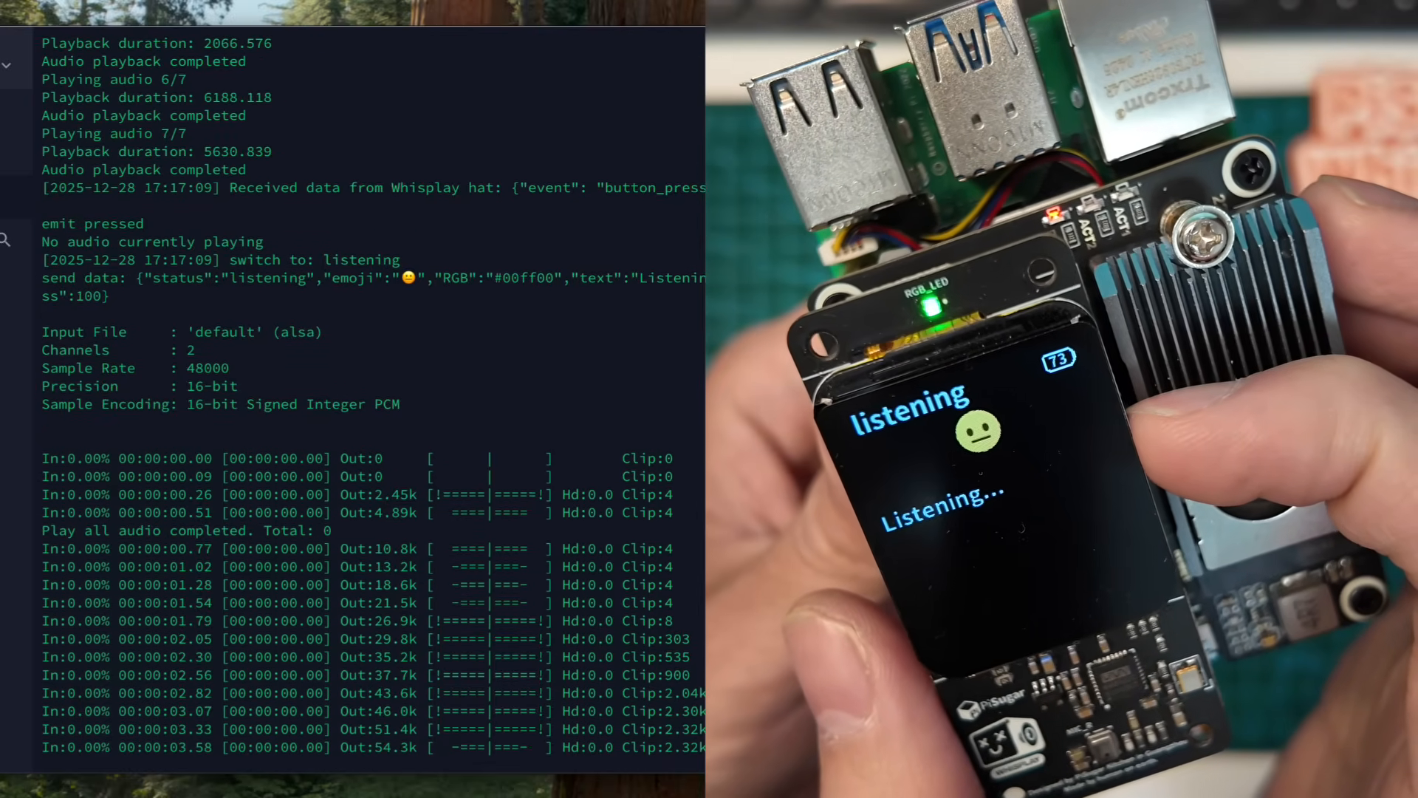